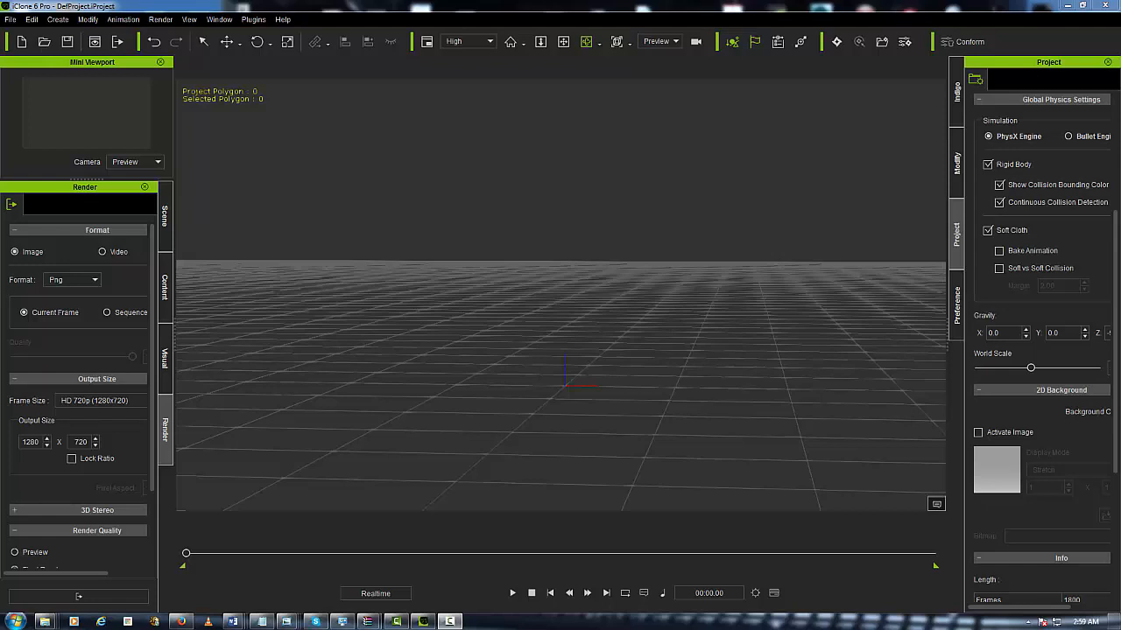
pyautogui.moveTo(488, 265)
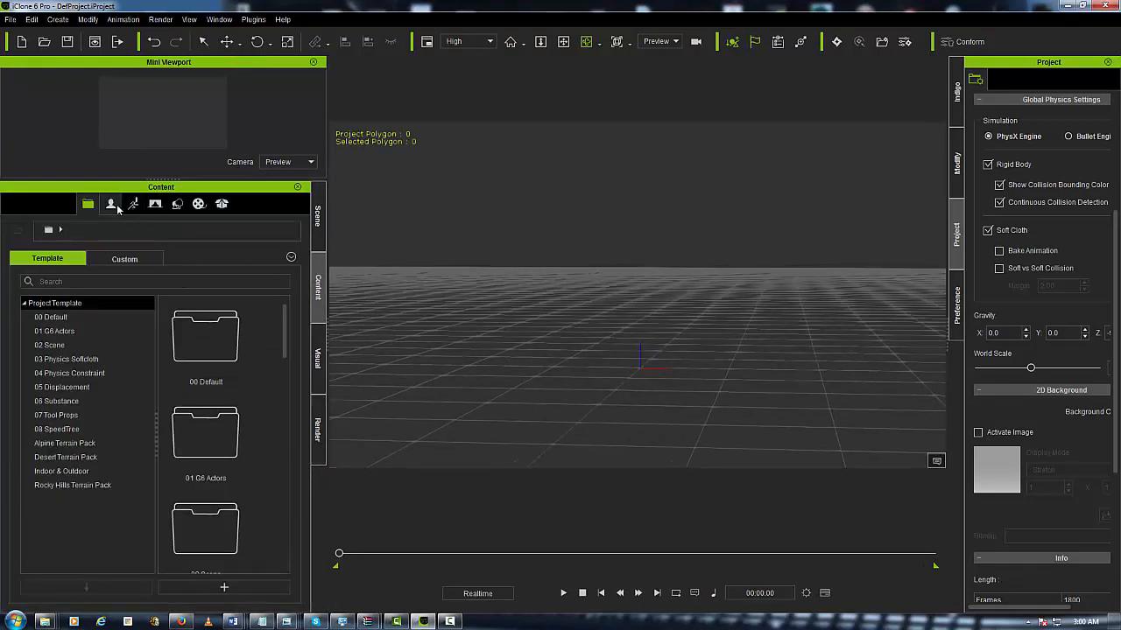
# Browse to the Custom Avatar folder and scroll to the robot character thumbnail
pyautogui.click(111, 204)
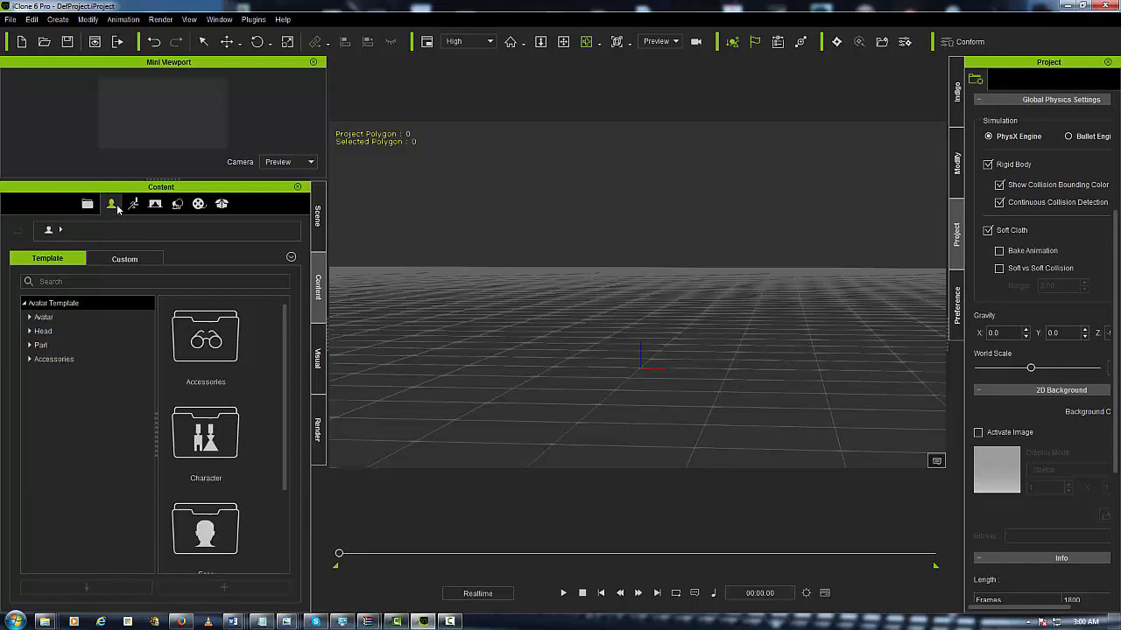
pyautogui.click(125, 258)
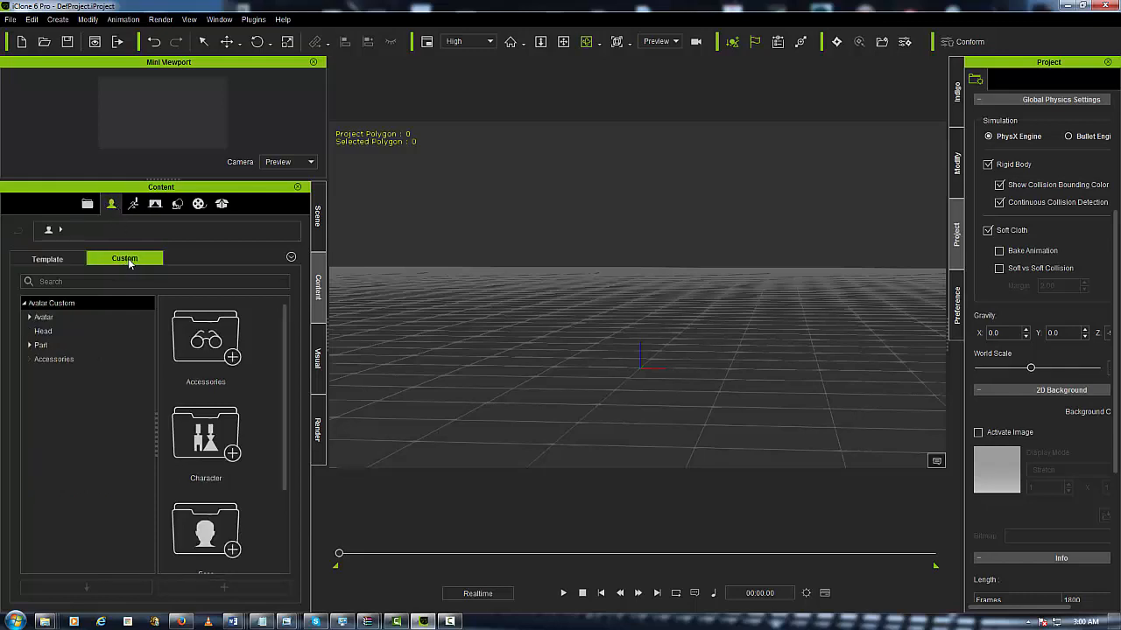
pyautogui.doubleClick(42, 316)
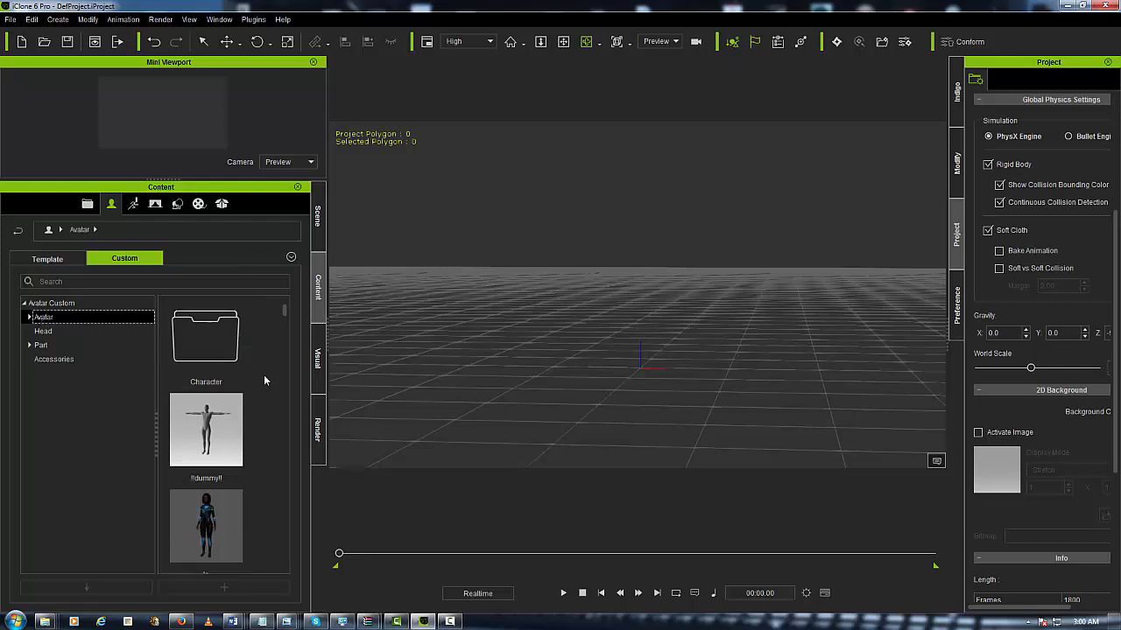
pyautogui.scroll(-3)
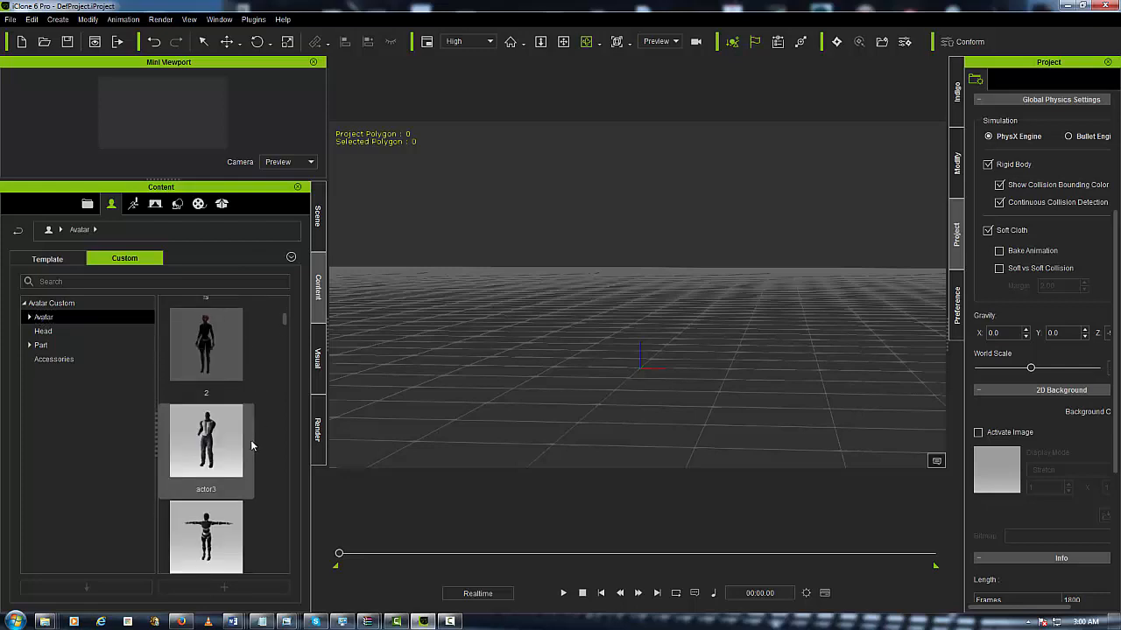
pyautogui.scroll(-3)
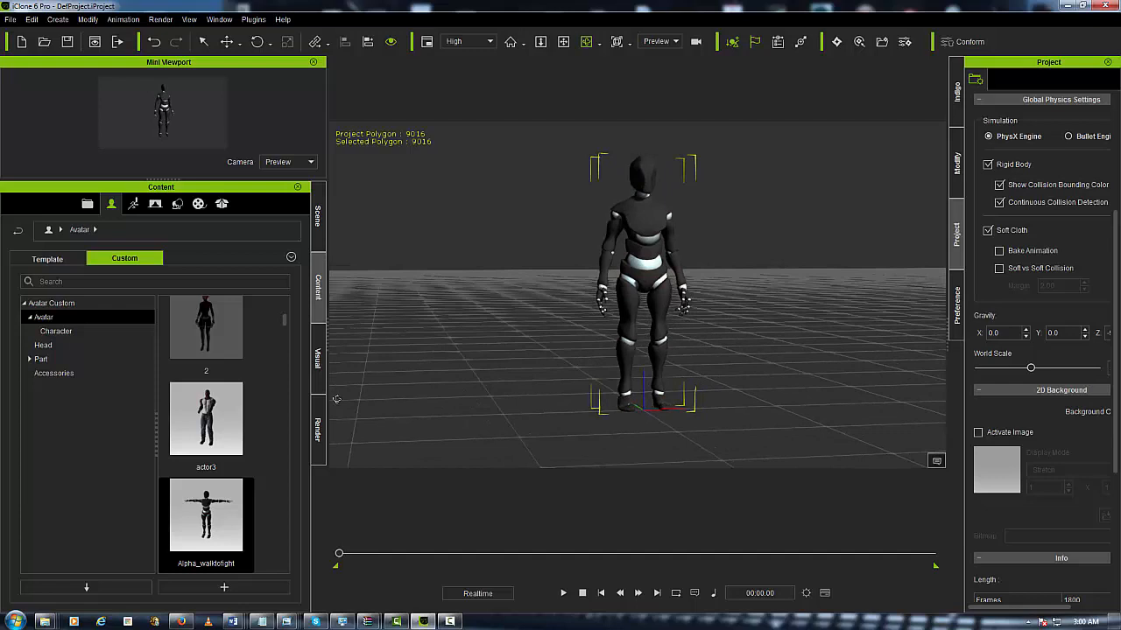
# Apply the Mason persona from the Persona folder to the robot, then stop the preview
pyautogui.click(133, 204)
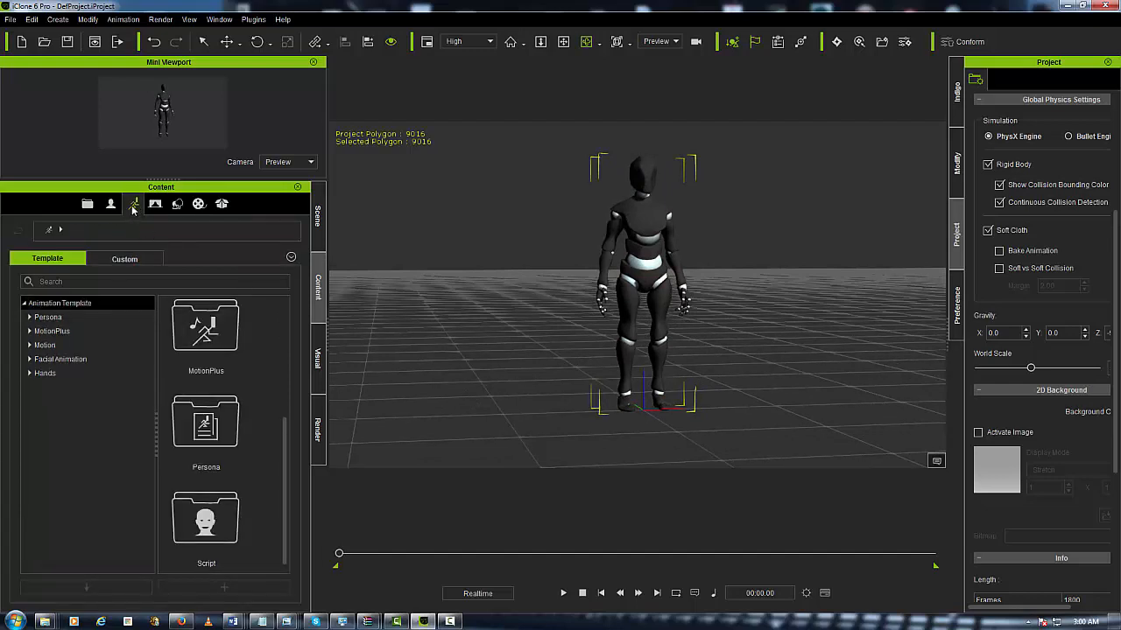
pyautogui.moveTo(134, 204)
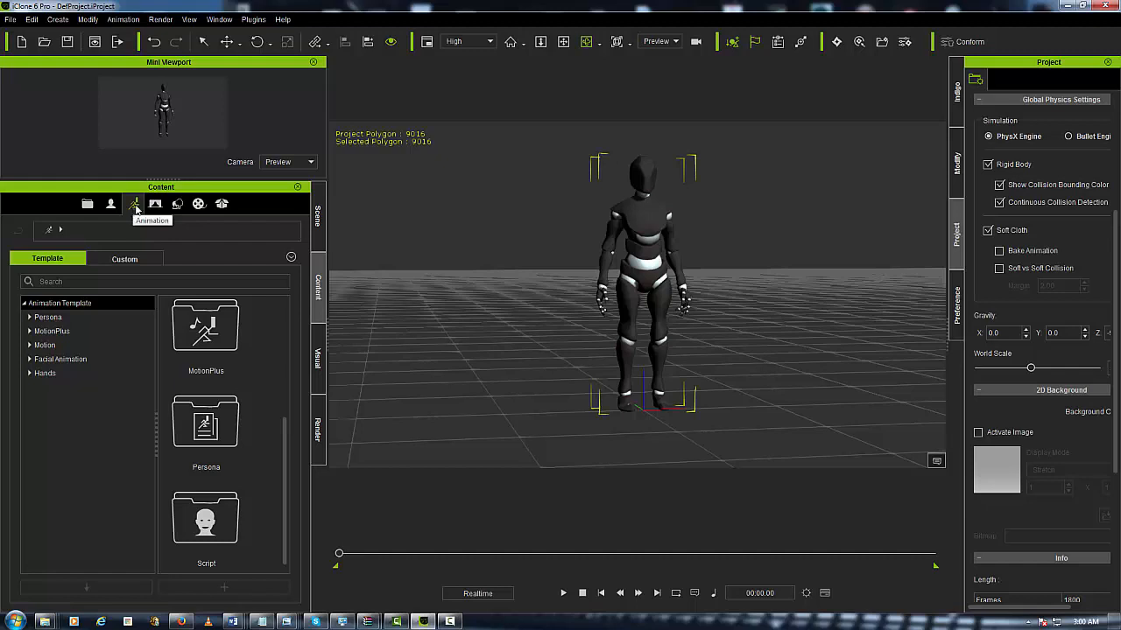
pyautogui.click(48, 317)
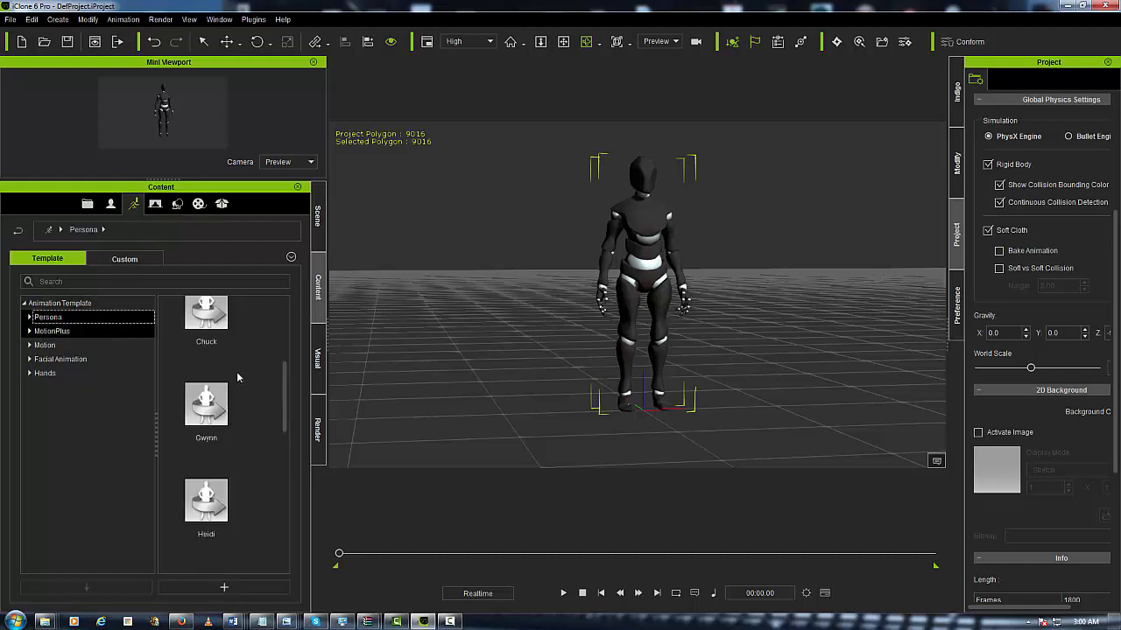
pyautogui.scroll(-3)
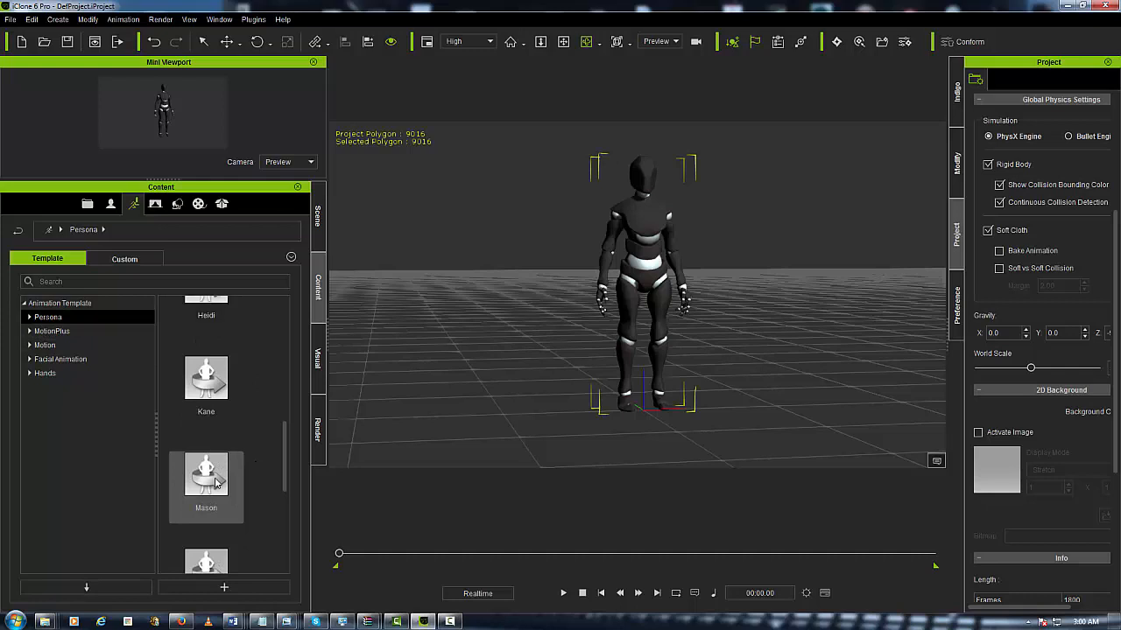
pyautogui.click(206, 474)
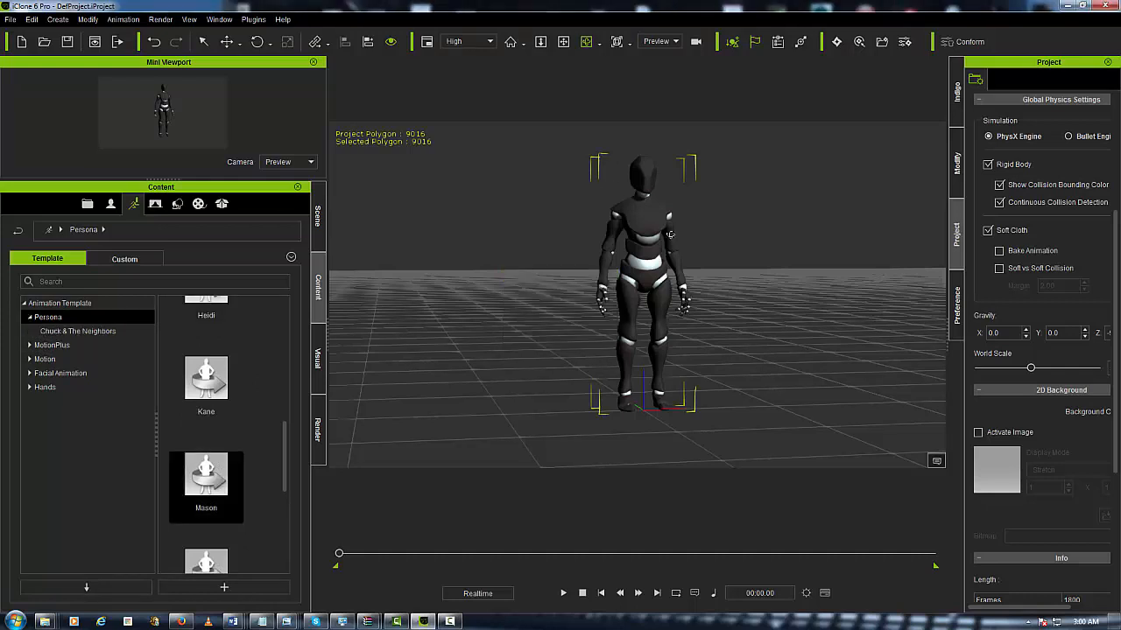
pyautogui.rightClick(669, 236)
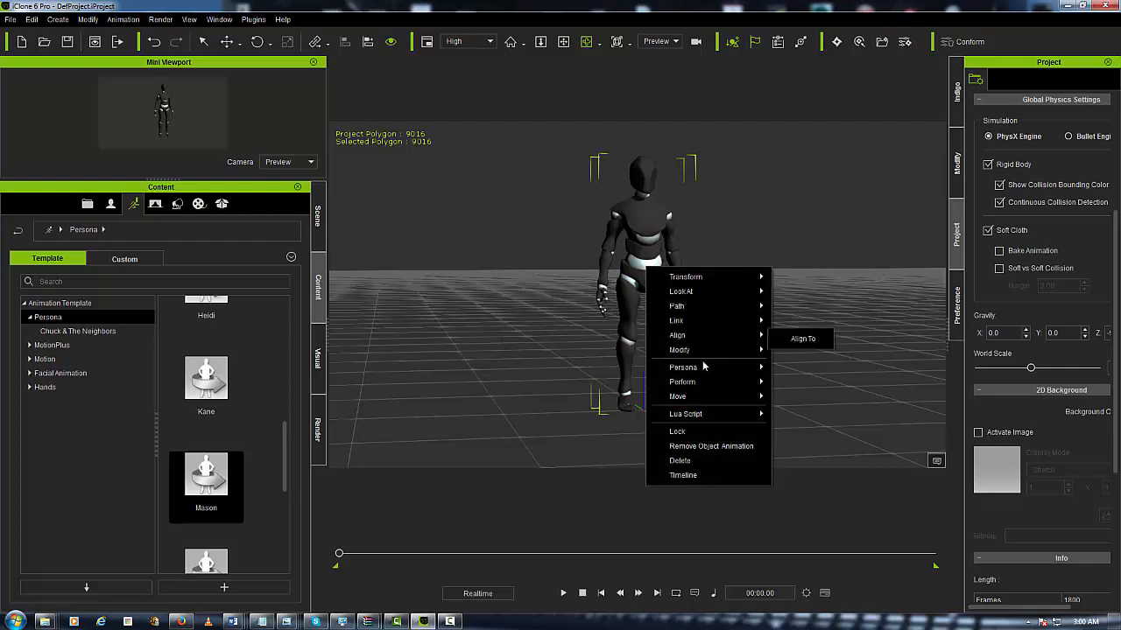
pyautogui.moveTo(682, 382)
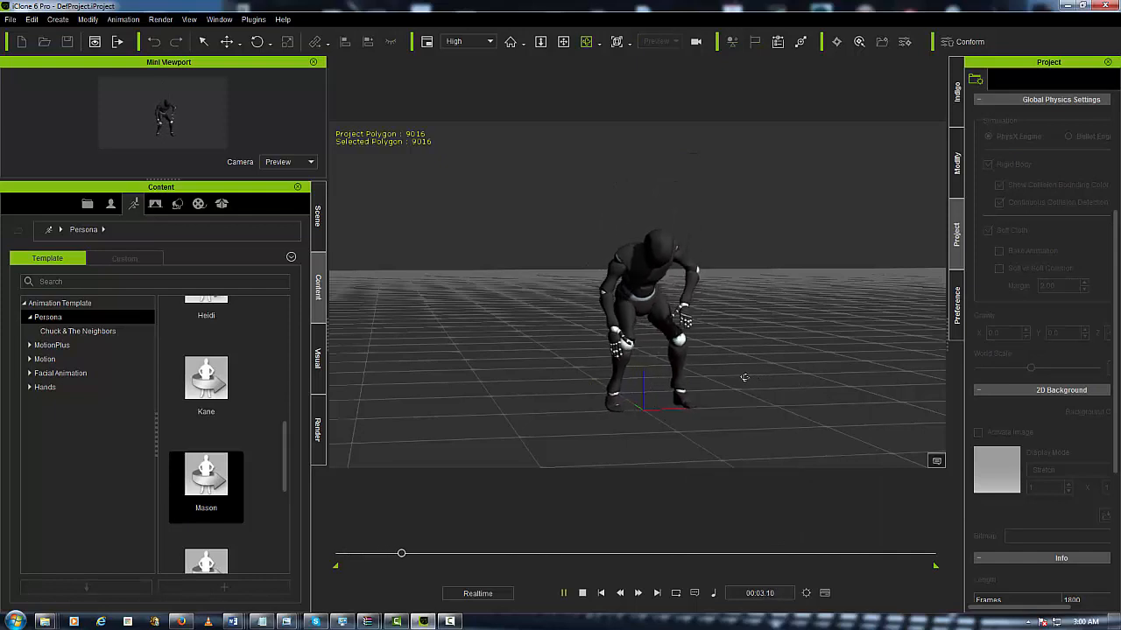
pyautogui.click(563, 592)
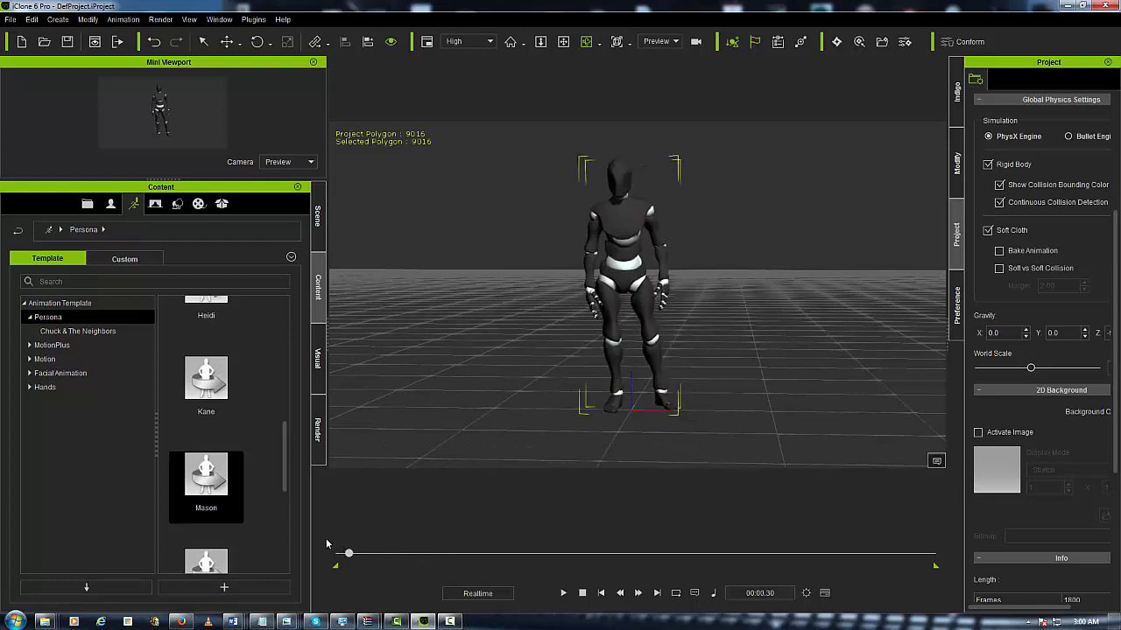
# Show the Timeline and delete the robot's RootNode motion keys
pyautogui.click(153, 41)
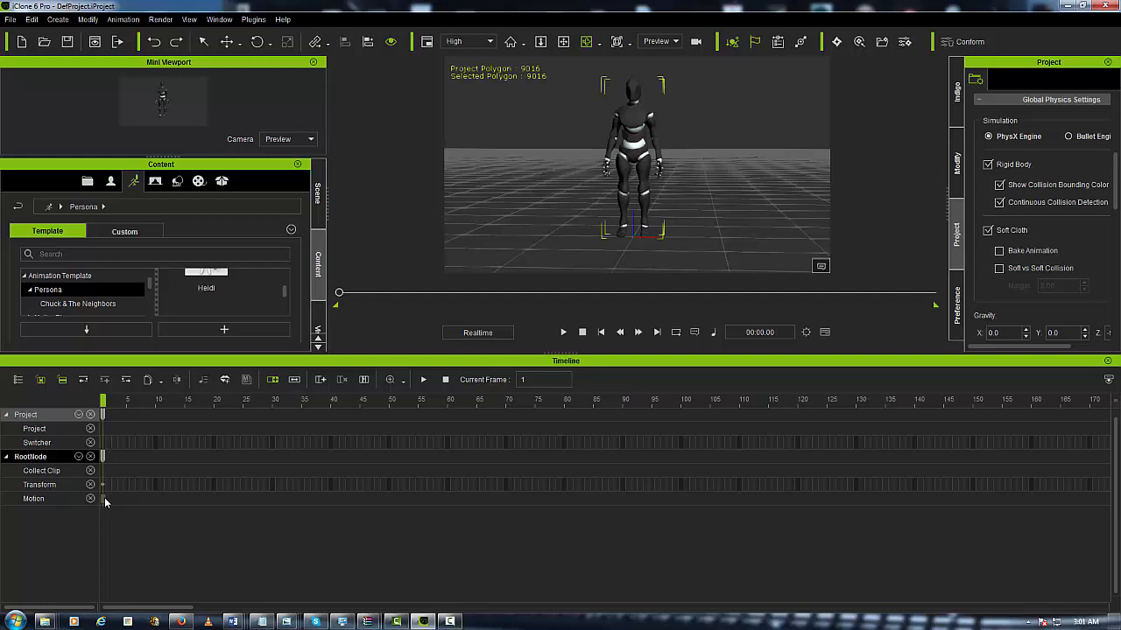
pyautogui.moveTo(106, 461)
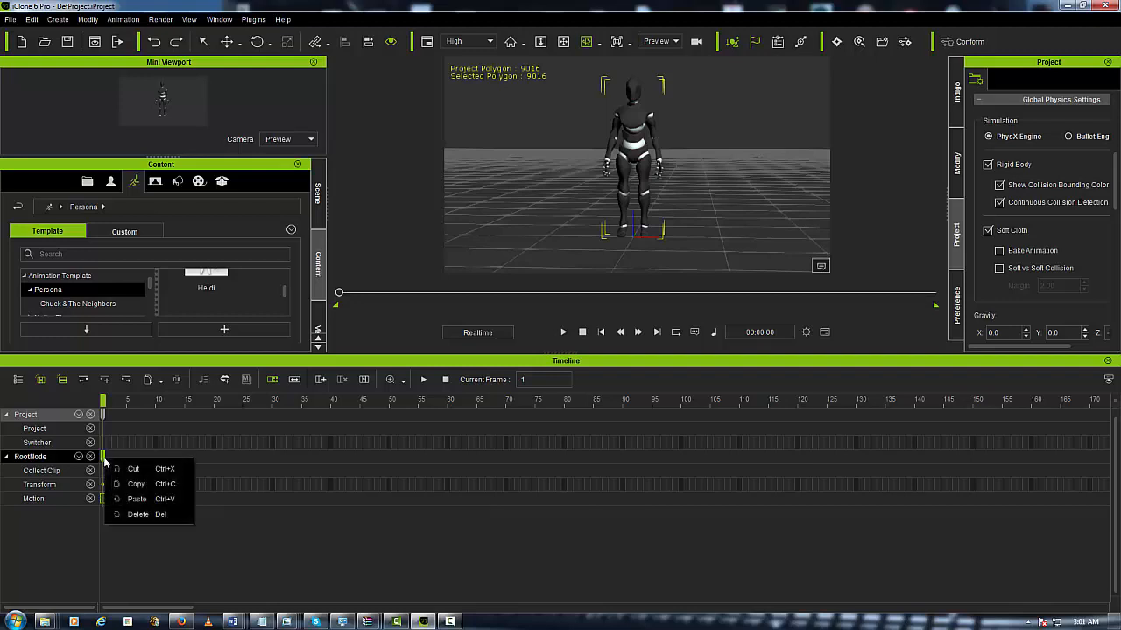
pyautogui.moveTo(138, 513)
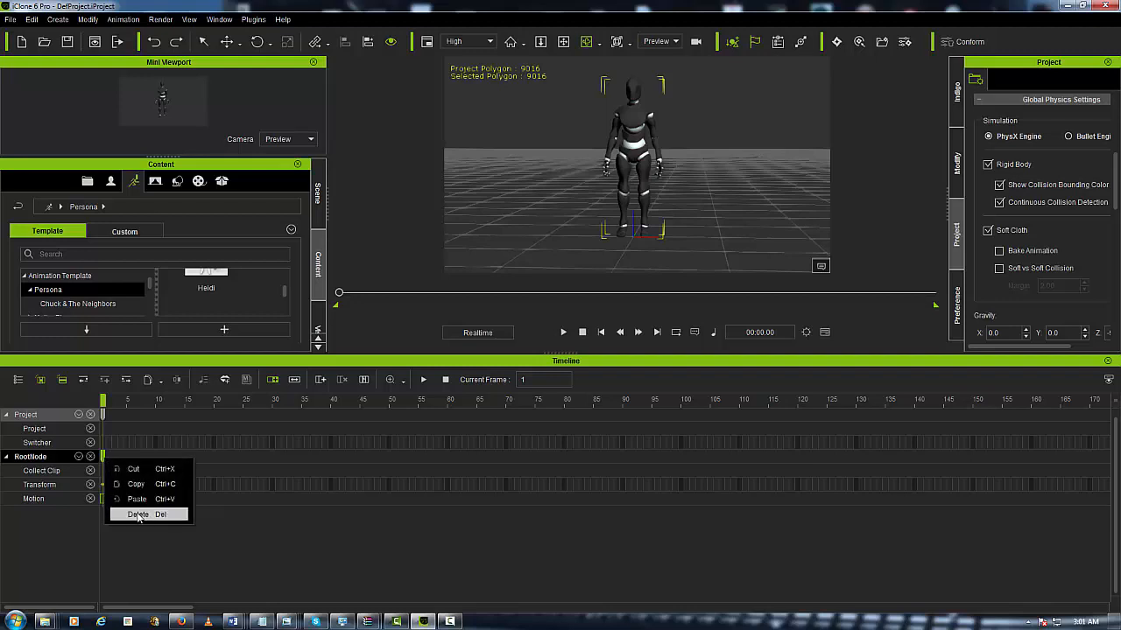
pyautogui.click(137, 514)
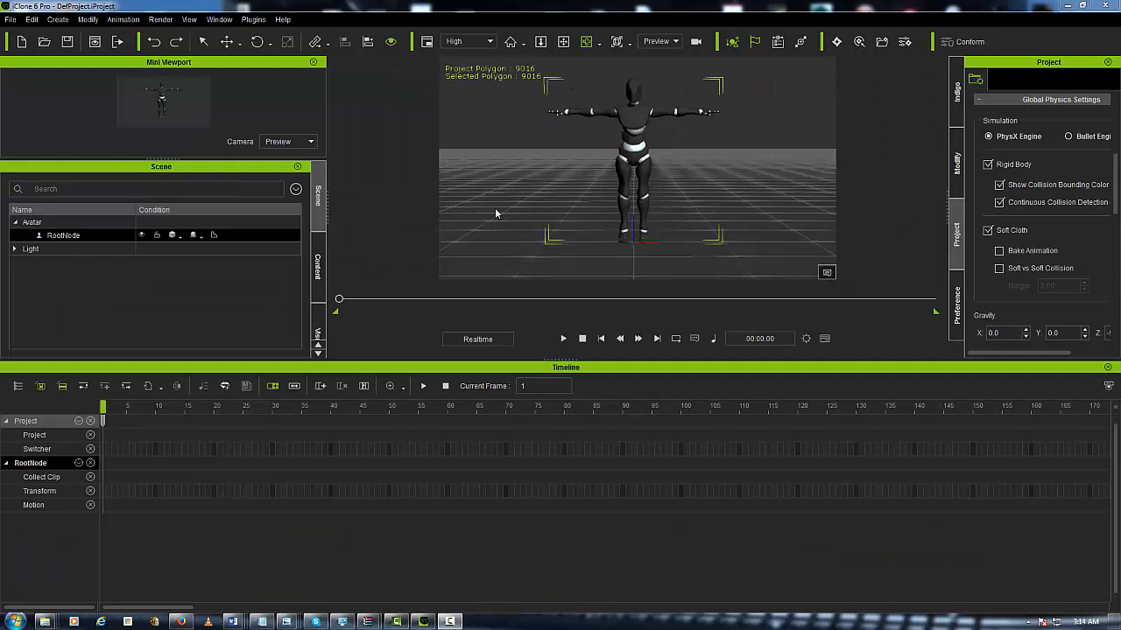
pyautogui.moveTo(200, 452)
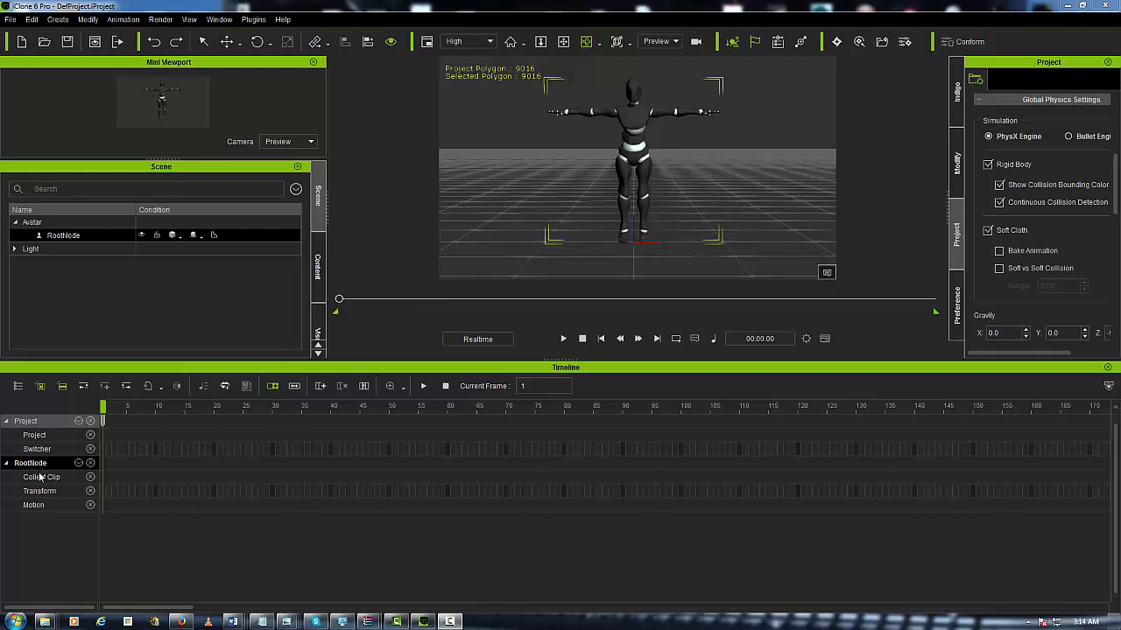
# Mark frames 1–30 on the Collect Clip track and choose Add Motion to Library
pyautogui.click(42, 477)
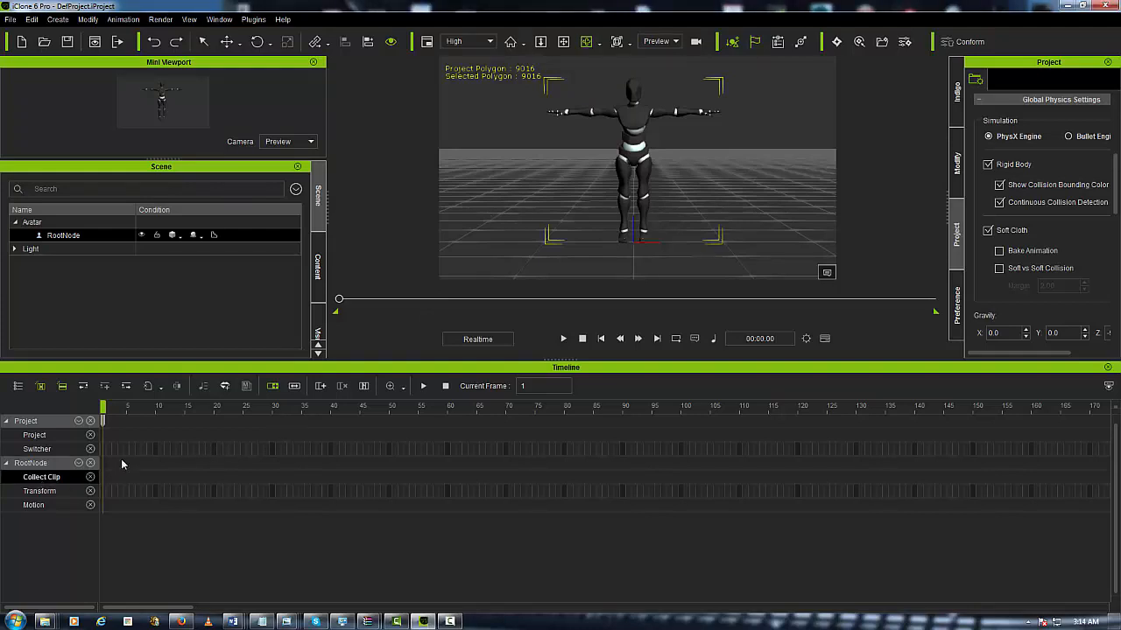
pyautogui.moveTo(127, 480)
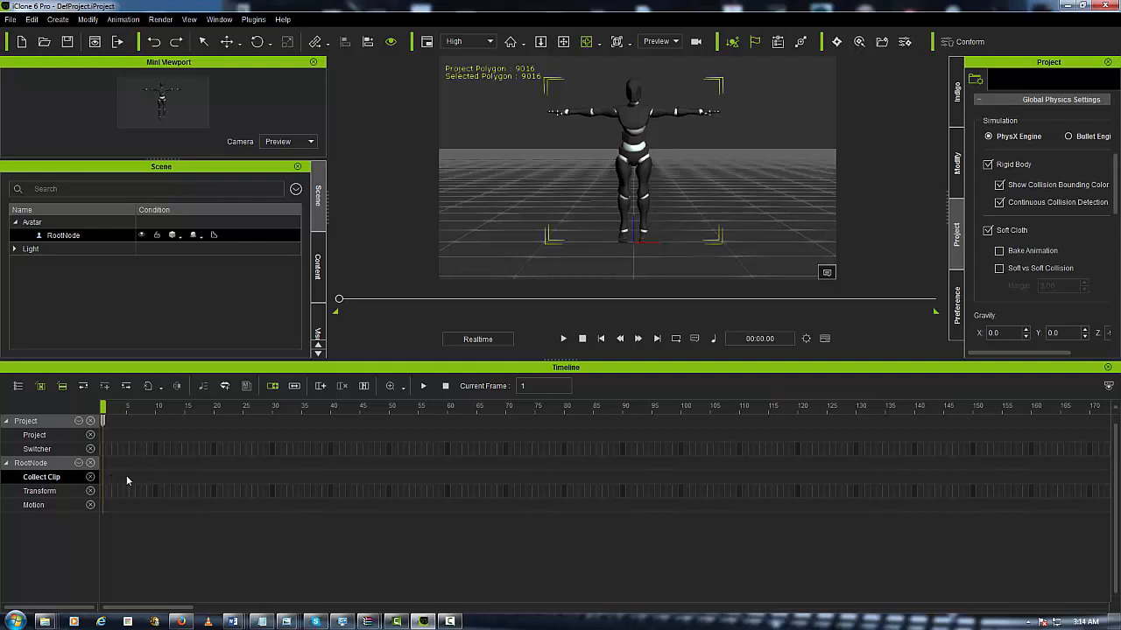
pyautogui.moveTo(274, 479)
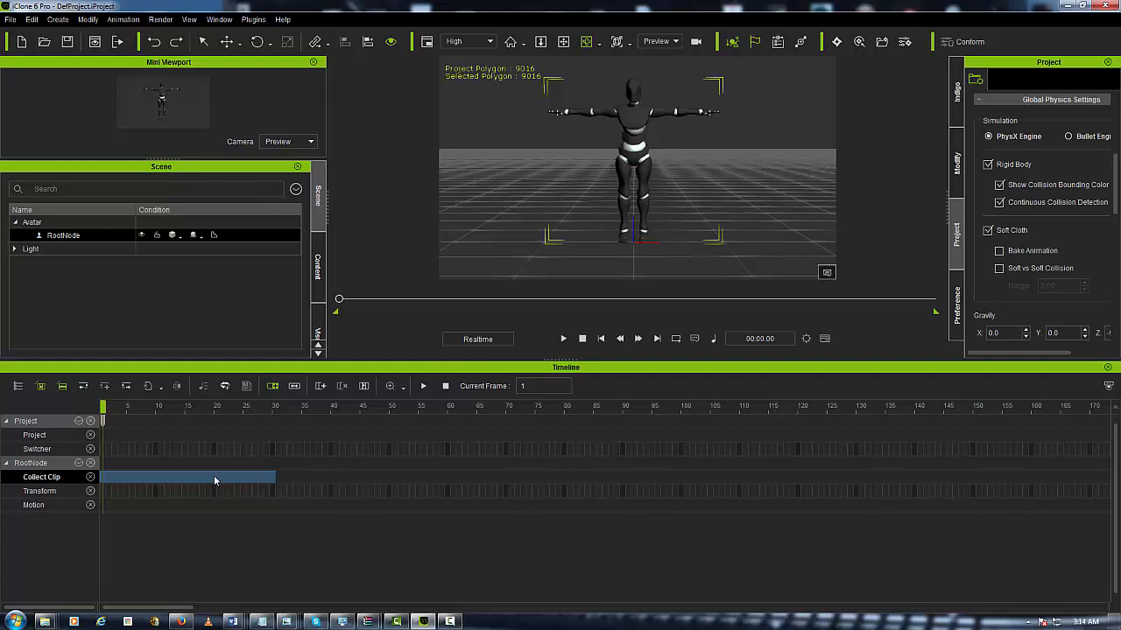
pyautogui.rightClick(216, 480)
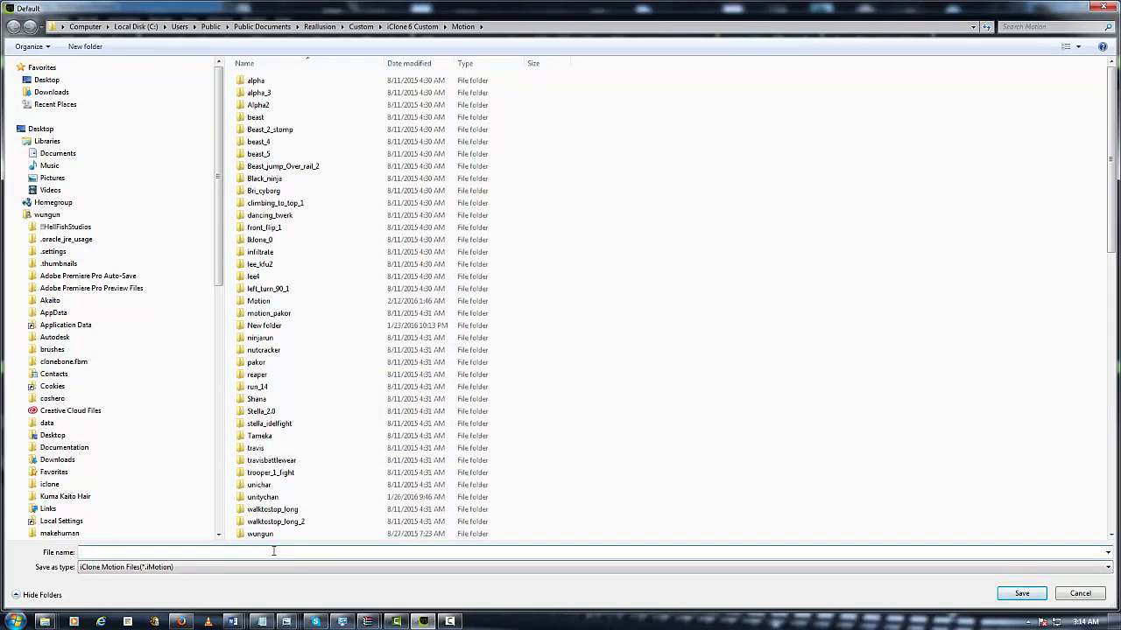
# Name the motion file alpha_tpose and save it
pyautogui.write('alpha_t')
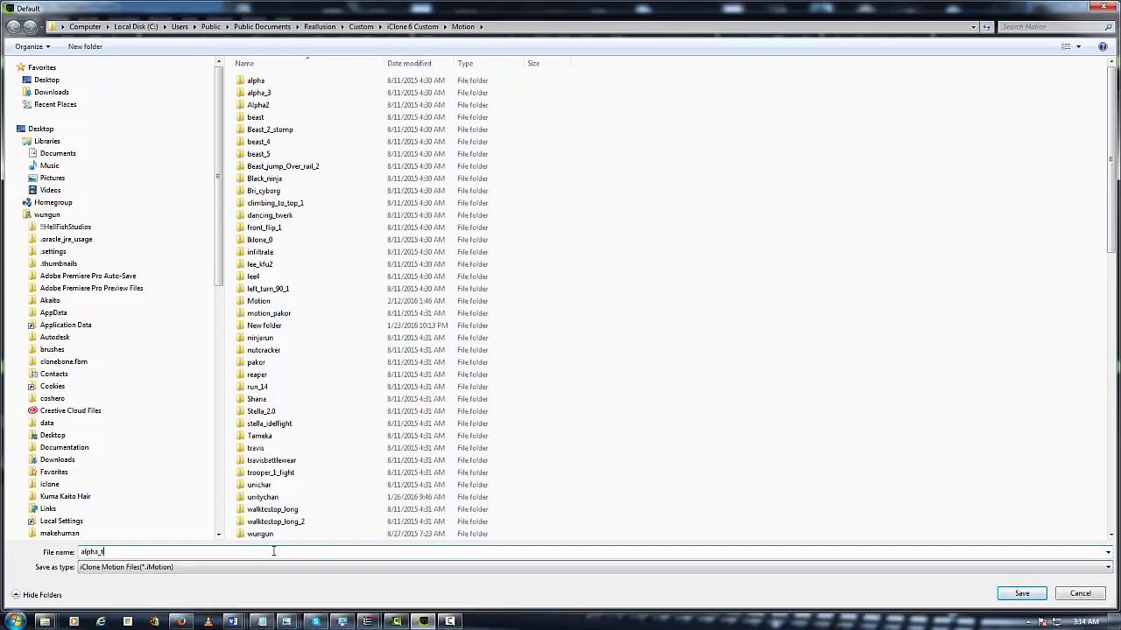
pyautogui.write('pose')
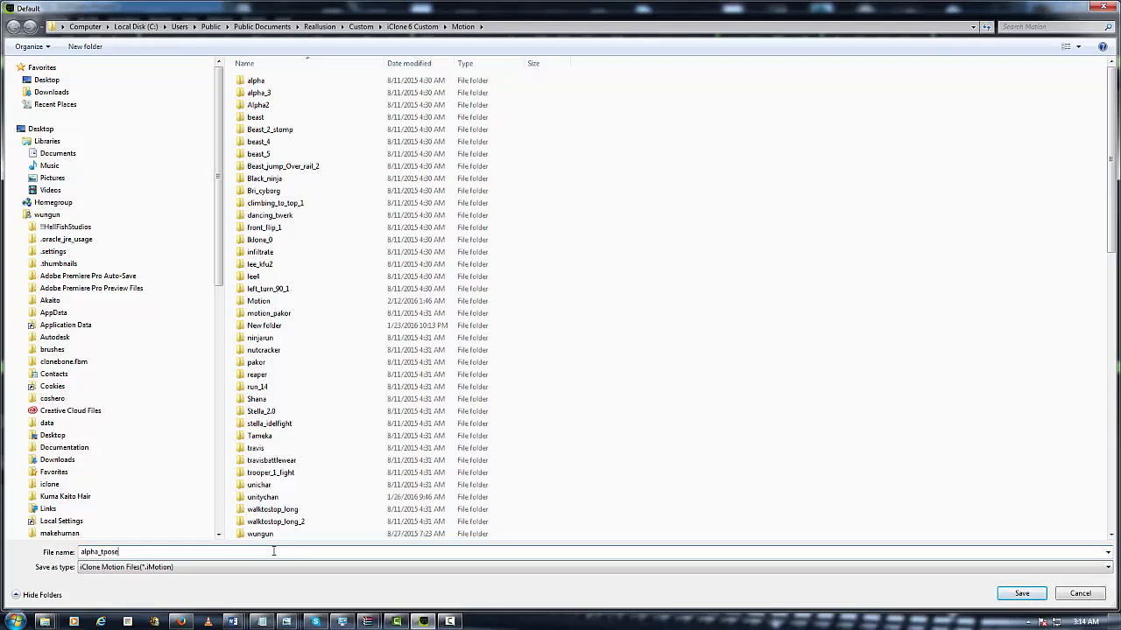
pyautogui.click(1020, 594)
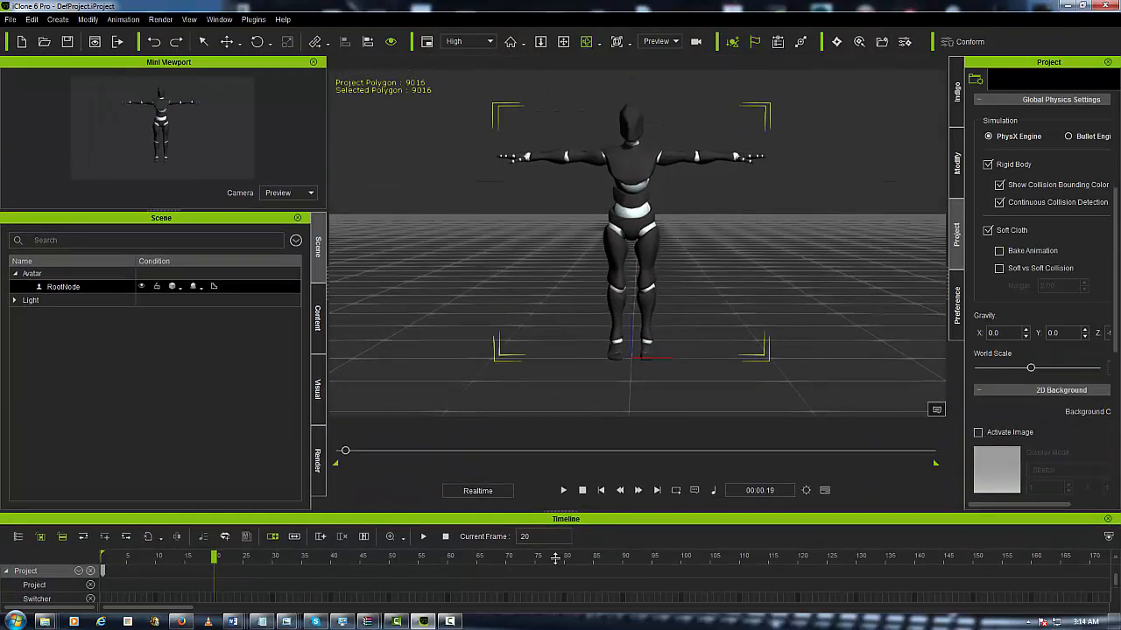
pyautogui.moveTo(669, 235)
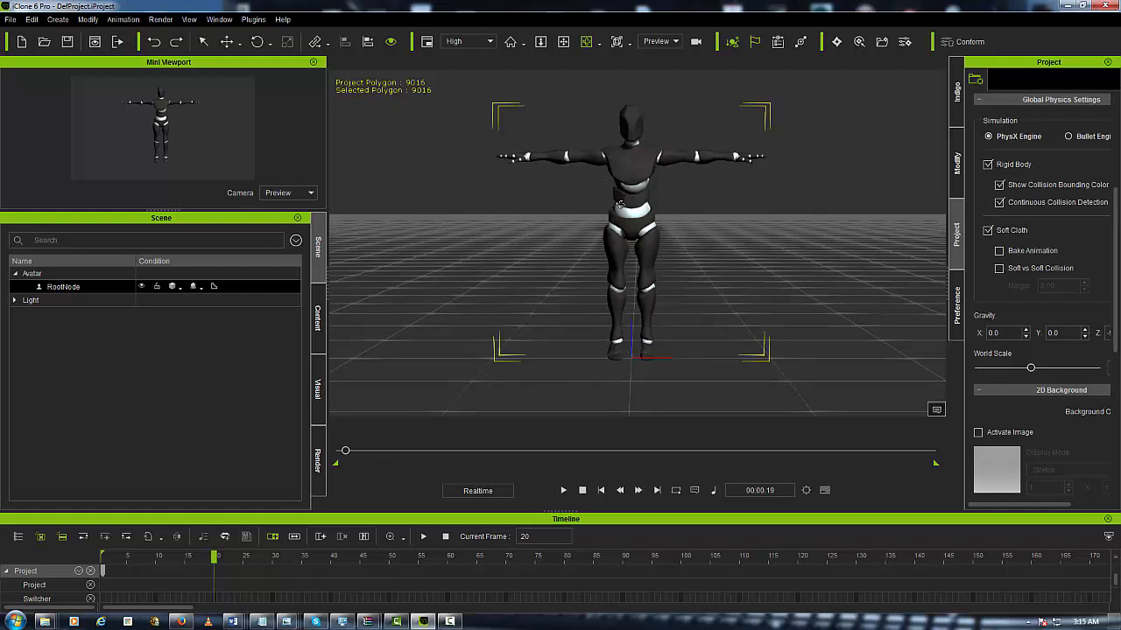
pyautogui.moveTo(582, 187)
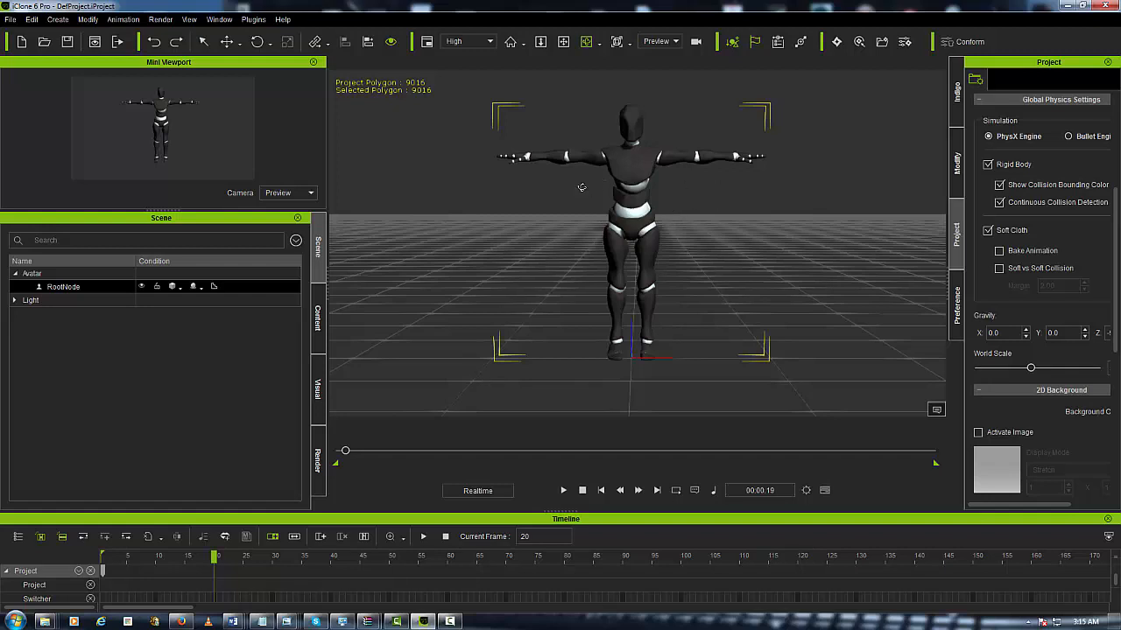
# Select the robot and choose Edit in 3DXchange from the Modify panel
pyautogui.click(955, 162)
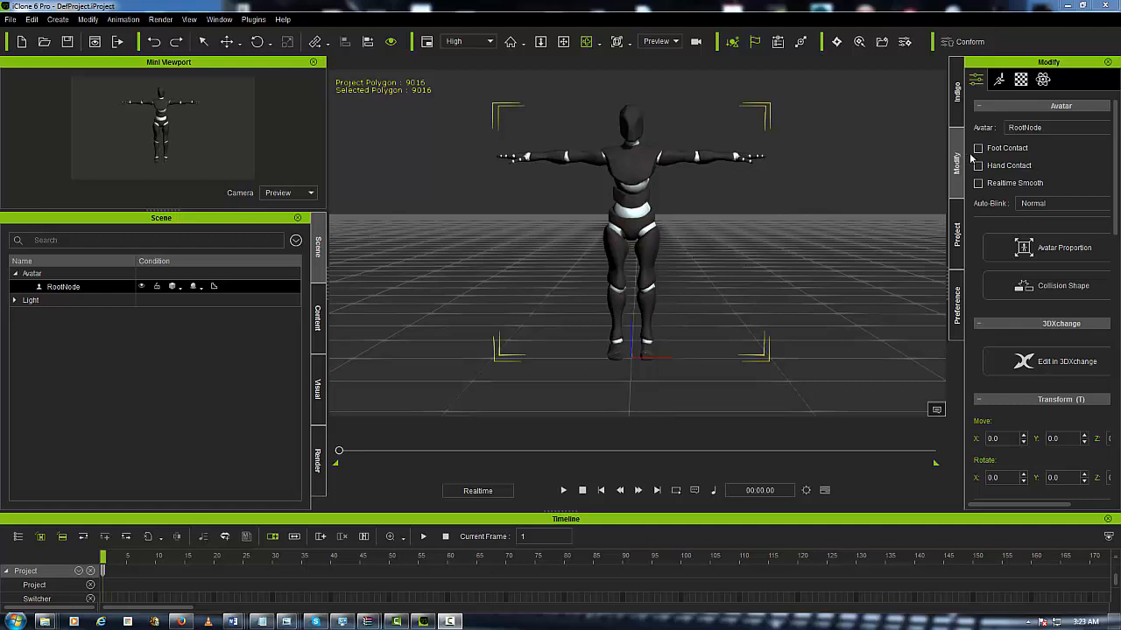
pyautogui.moveTo(1064, 361)
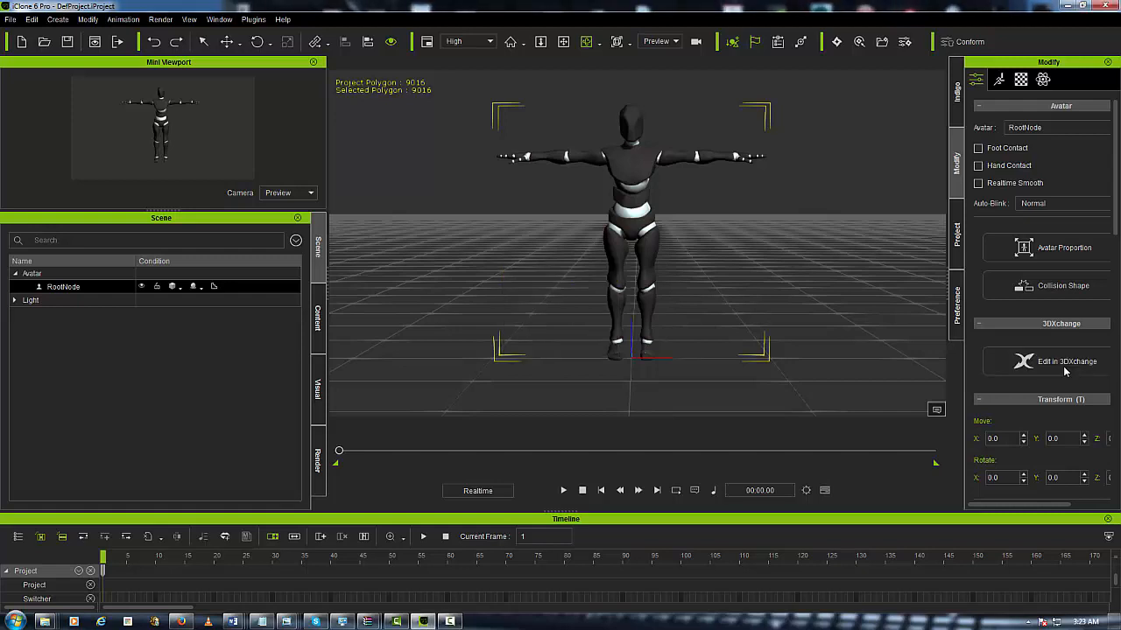
pyautogui.click(1065, 362)
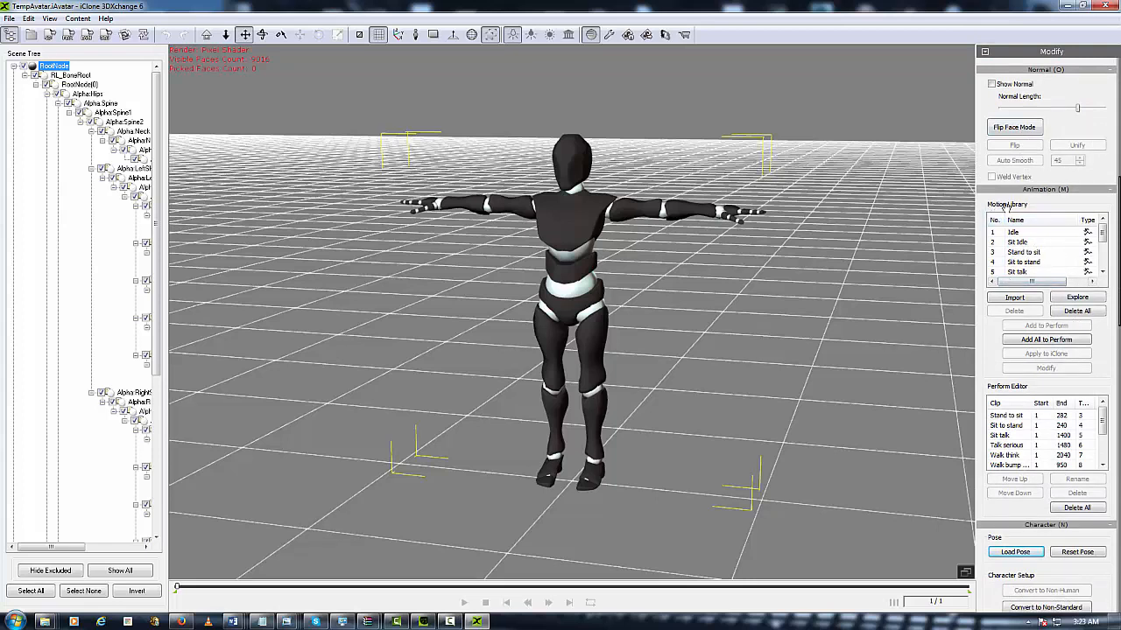
pyautogui.moveTo(1022, 400)
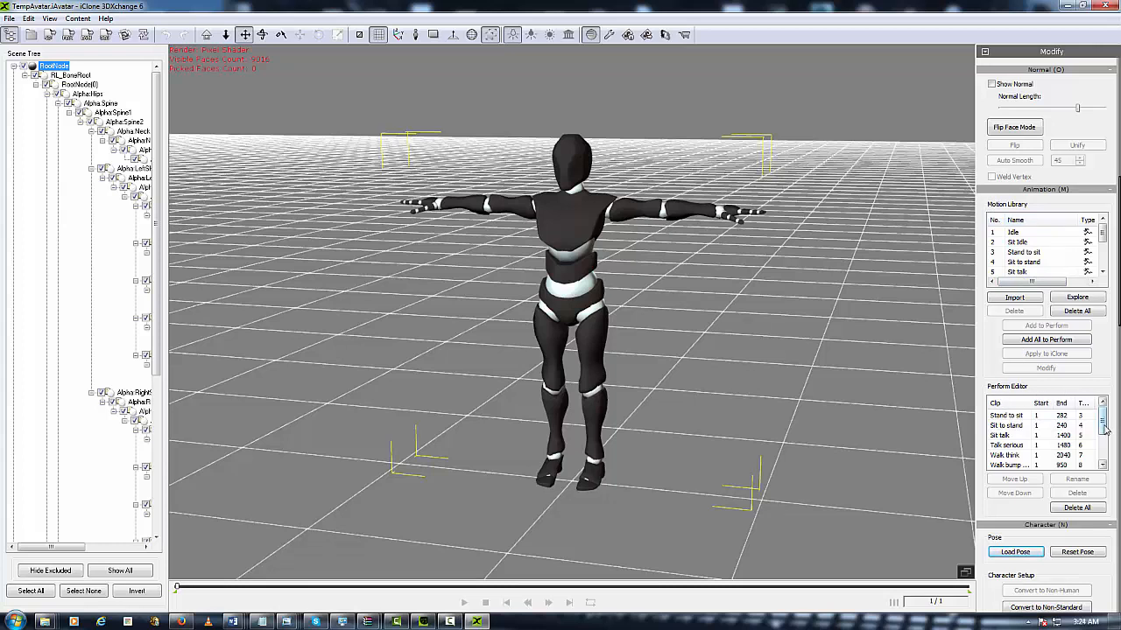
# Scroll the Motion Library and Perform Editor lists to review the Sit Idle preview
pyautogui.scroll(-3)
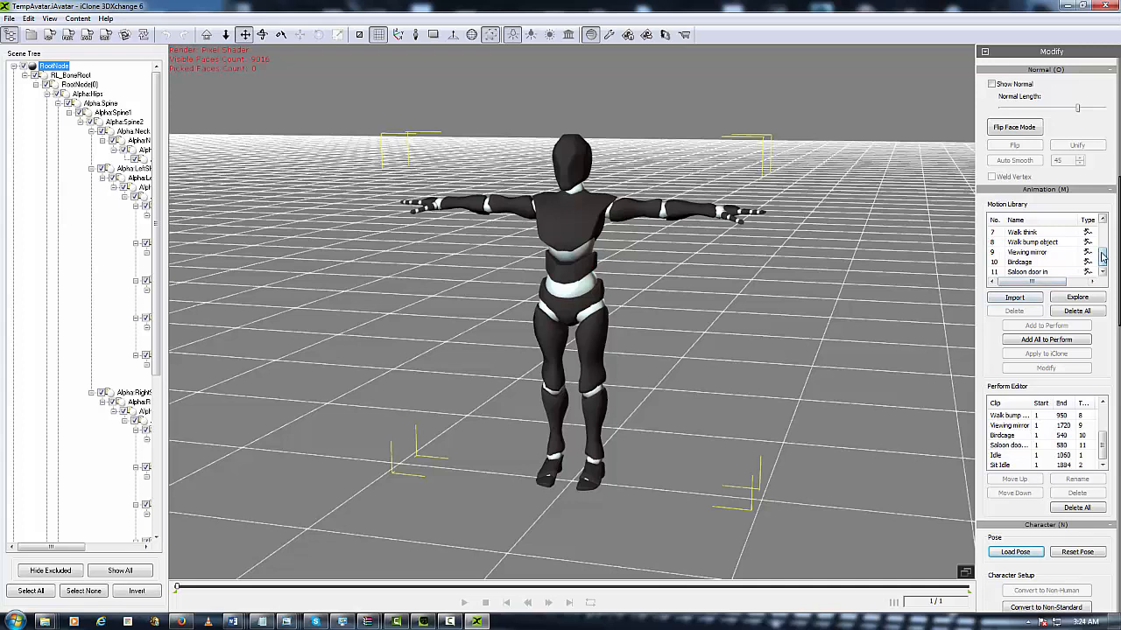
pyautogui.scroll(3)
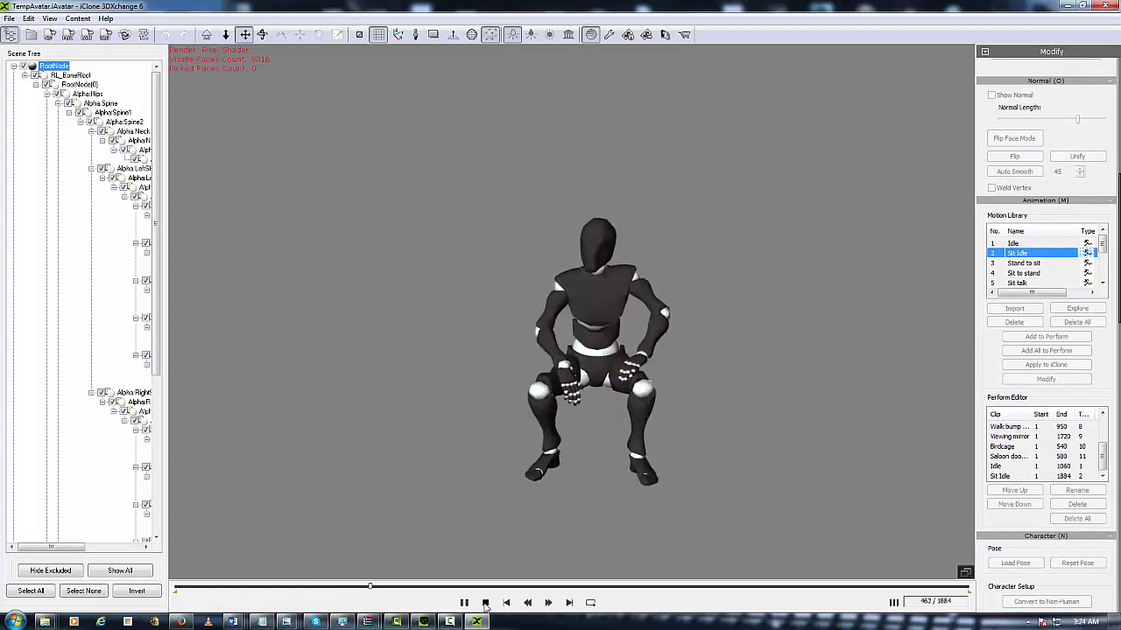
# Stop the Sit Idle preview and open the Import motion file browser
pyautogui.click(485, 602)
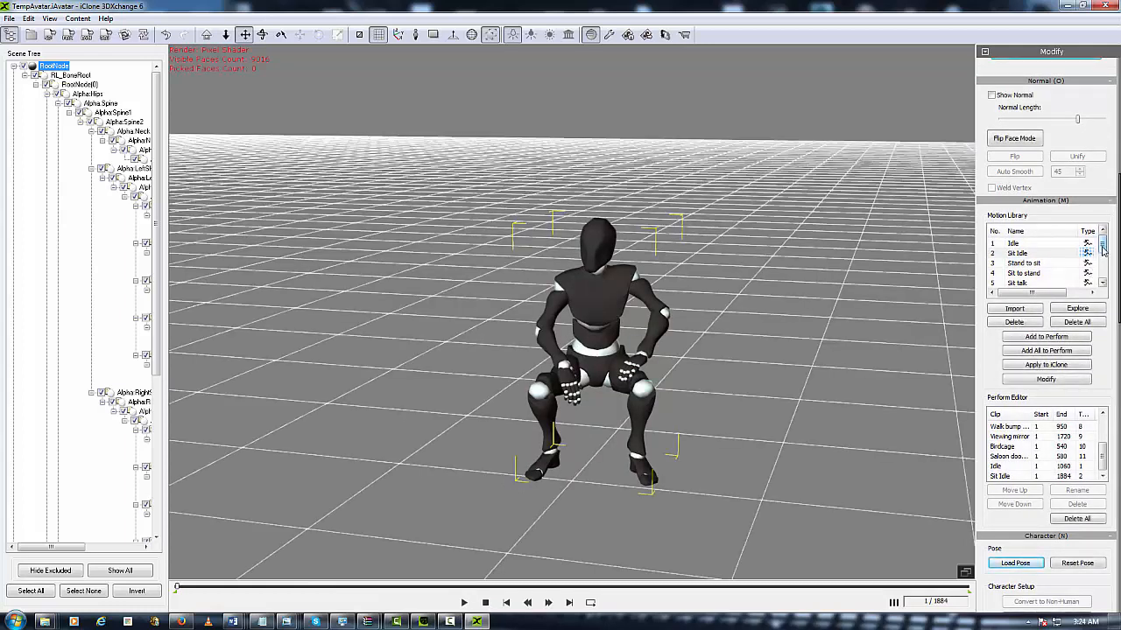
pyautogui.scroll(-3)
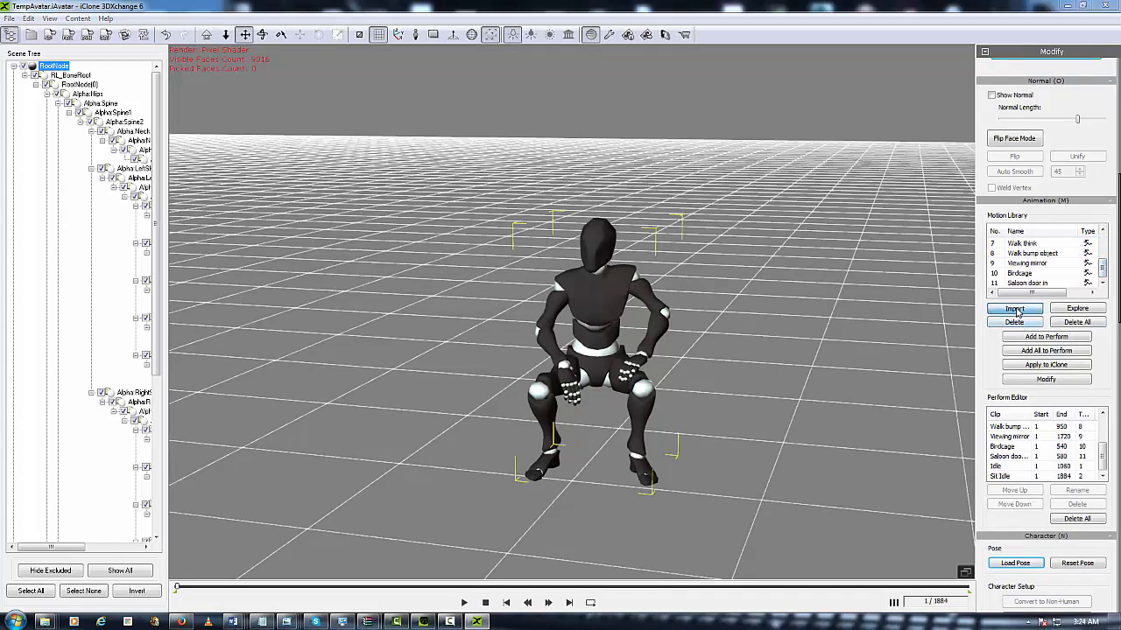
pyautogui.click(1013, 307)
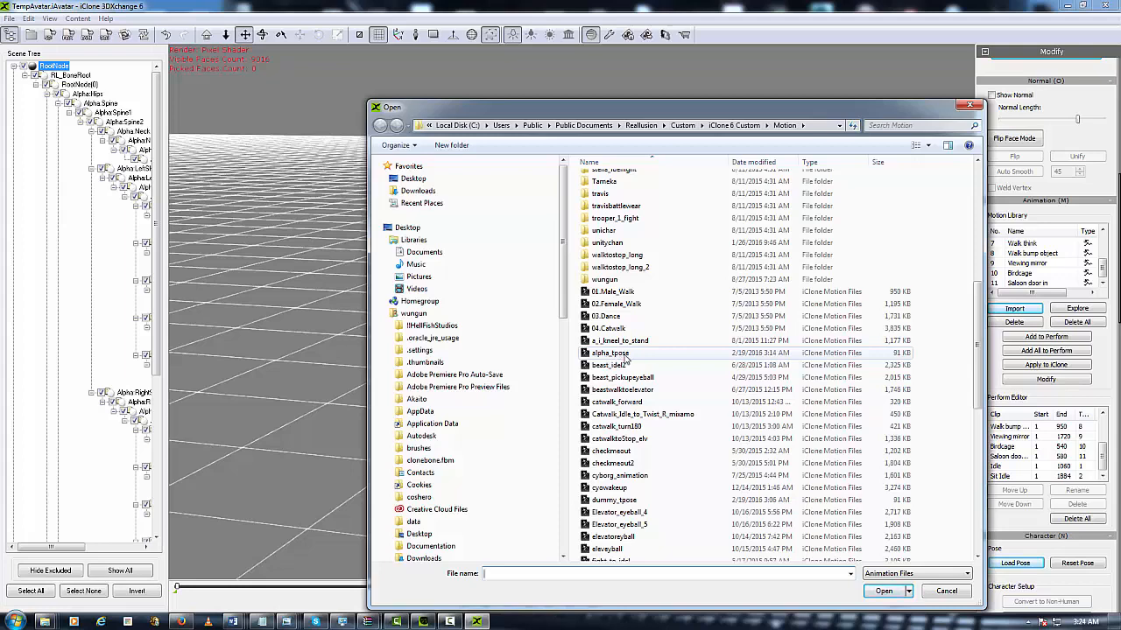
# Load alpha_tpose from the Open dialog into the motion library
pyautogui.click(609, 353)
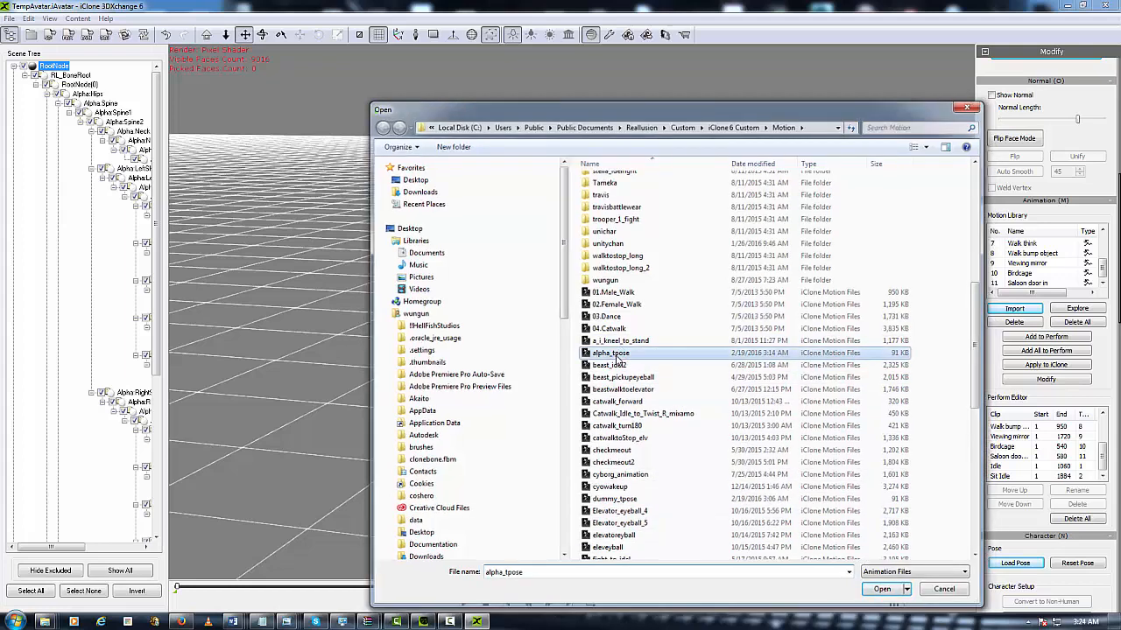
pyautogui.click(882, 589)
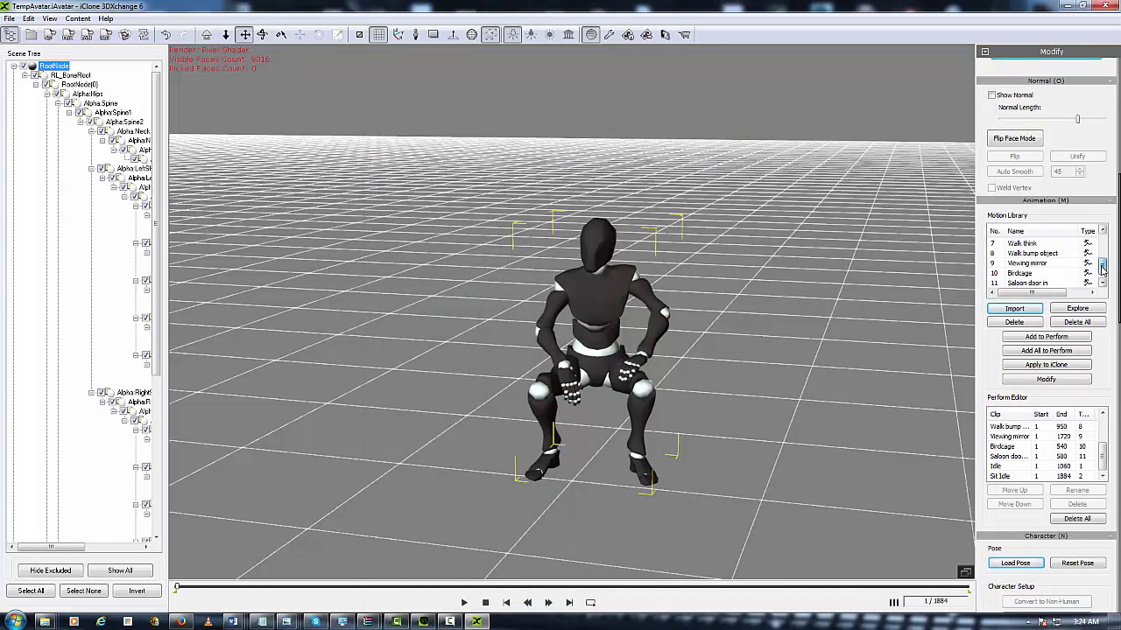
pyautogui.click(1102, 264)
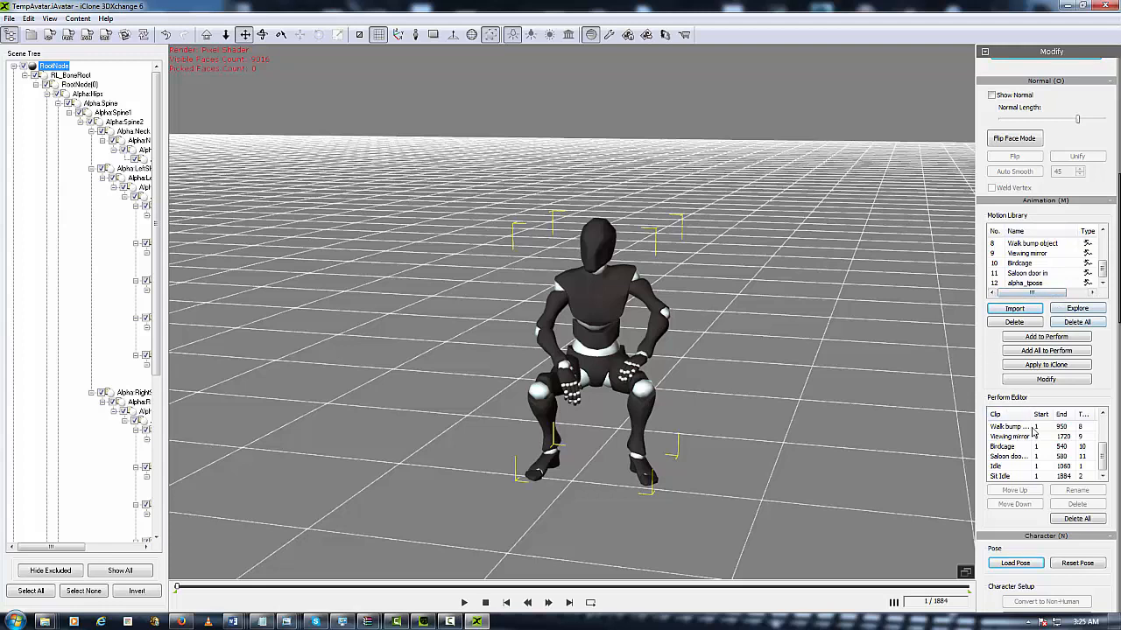
# Remove Sit Idle from the Perform Editor and add all library motions to perform
pyautogui.click(1077, 518)
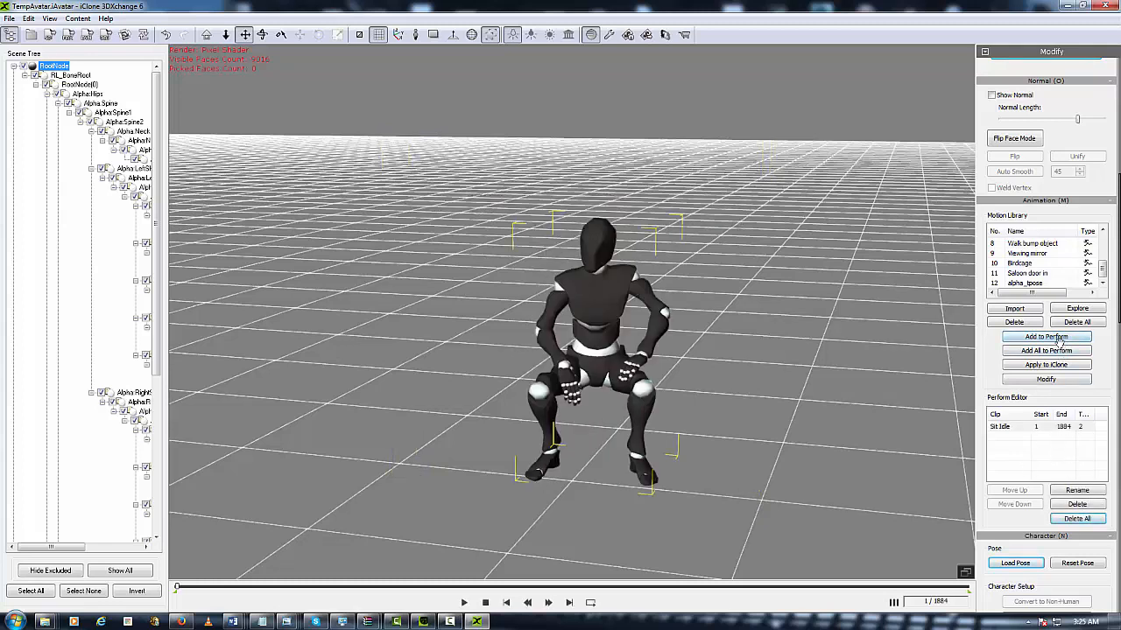
pyautogui.moveTo(1105, 259)
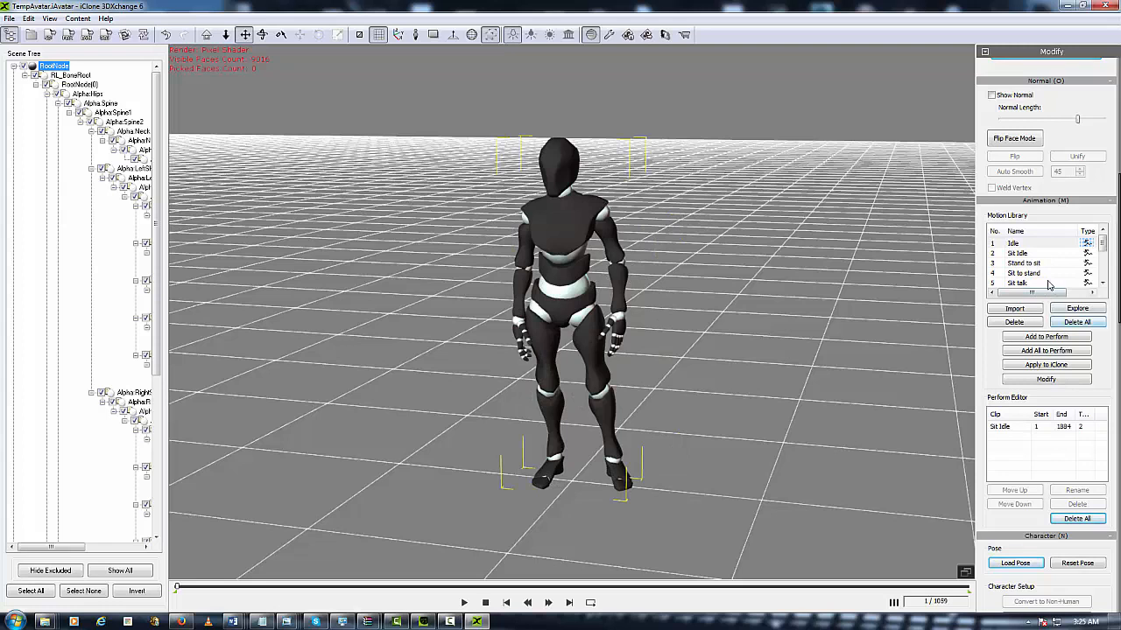
pyautogui.click(1007, 426)
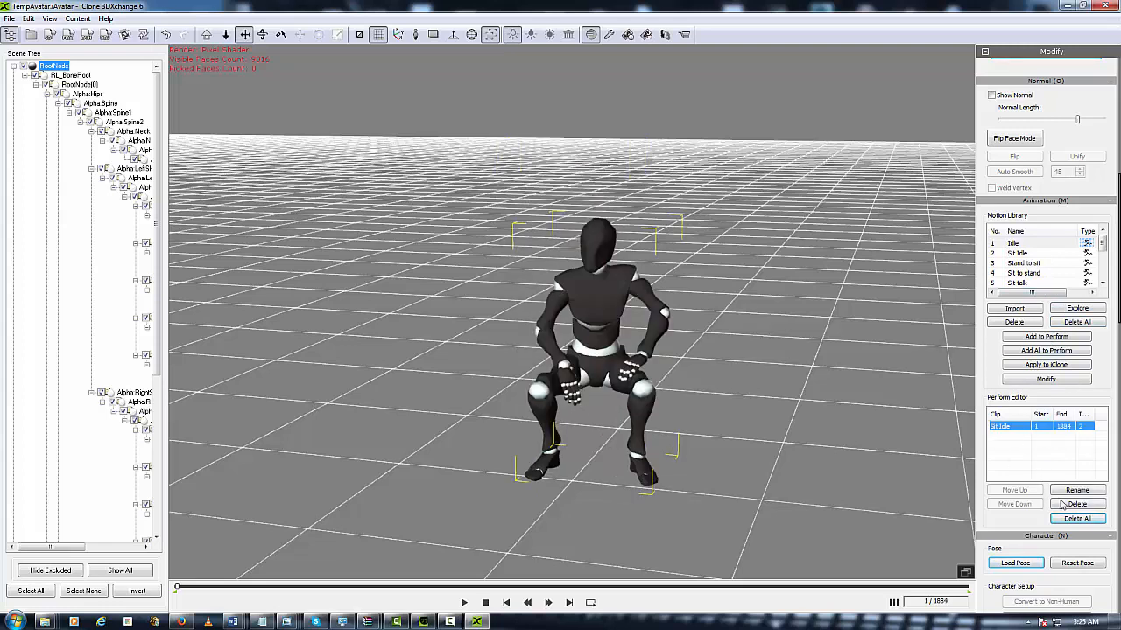
pyautogui.click(1077, 503)
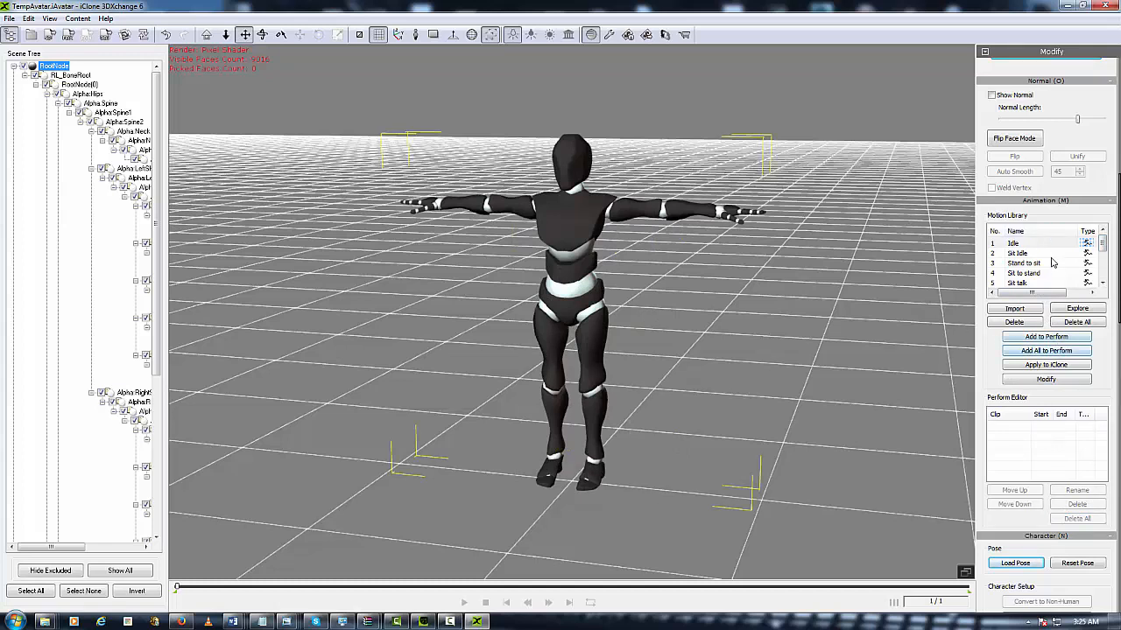
pyautogui.click(1045, 350)
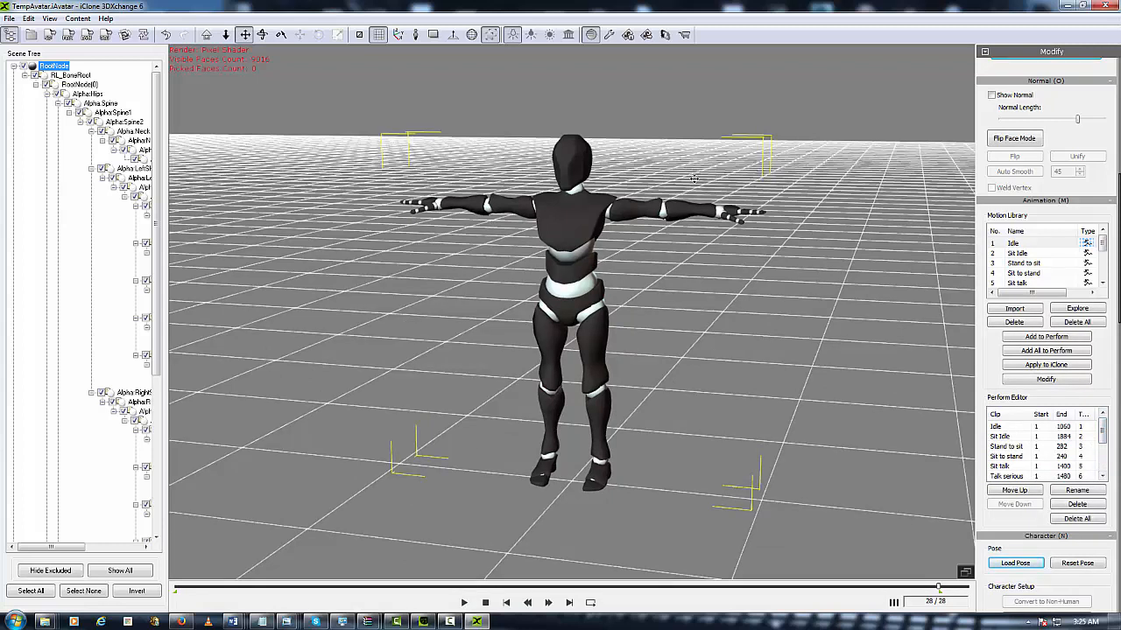
pyautogui.moveTo(391, 154)
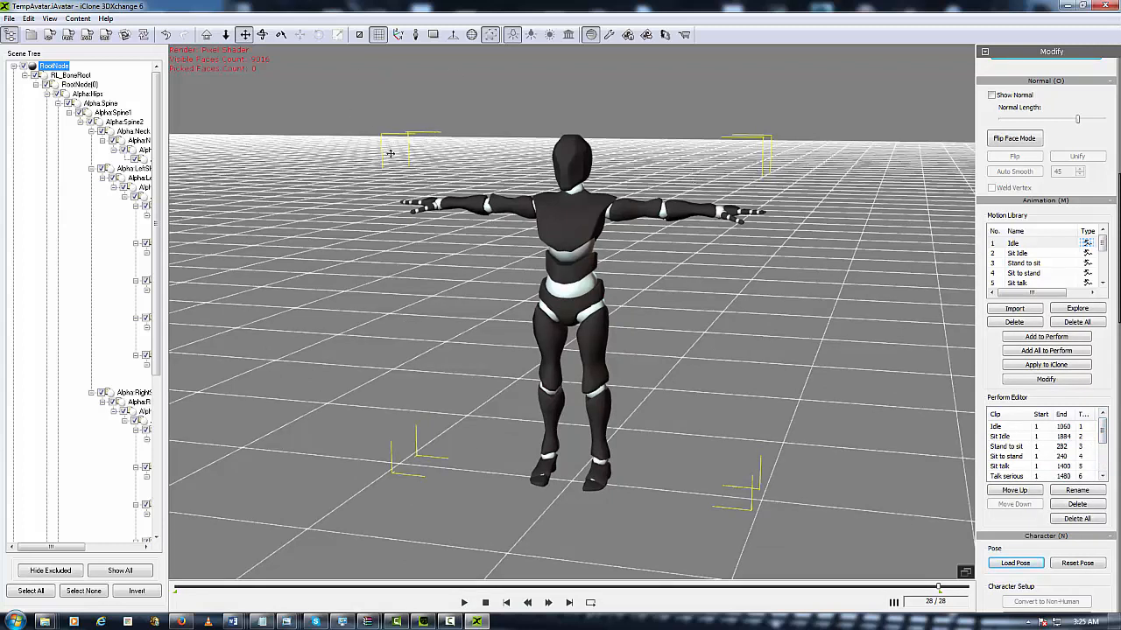
pyautogui.moveTo(455, 240)
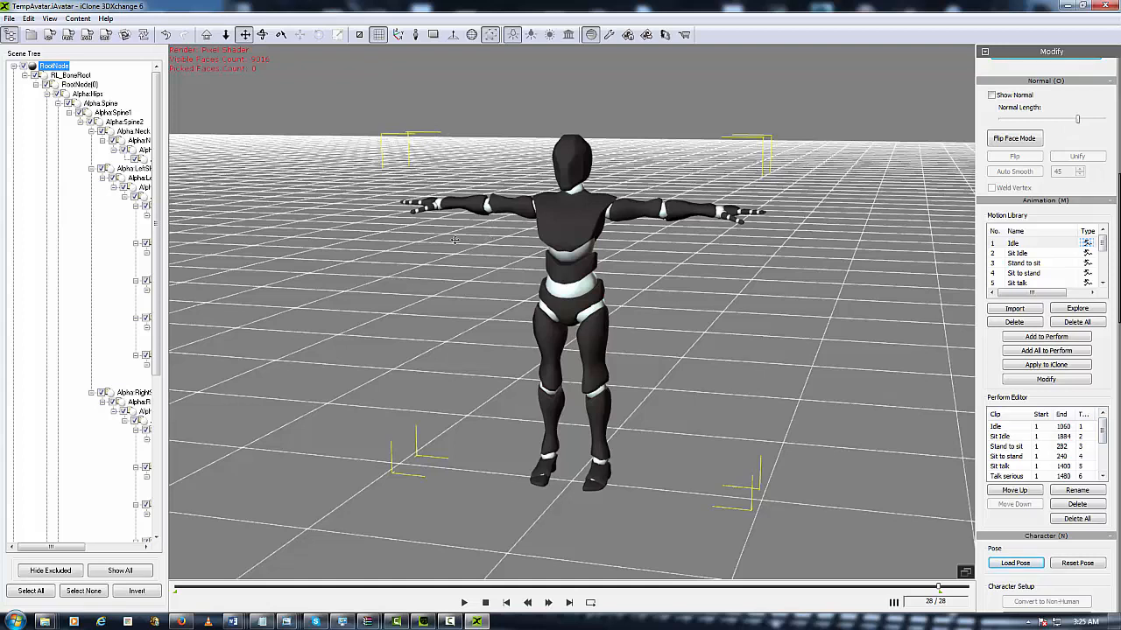
pyautogui.moveTo(442, 250)
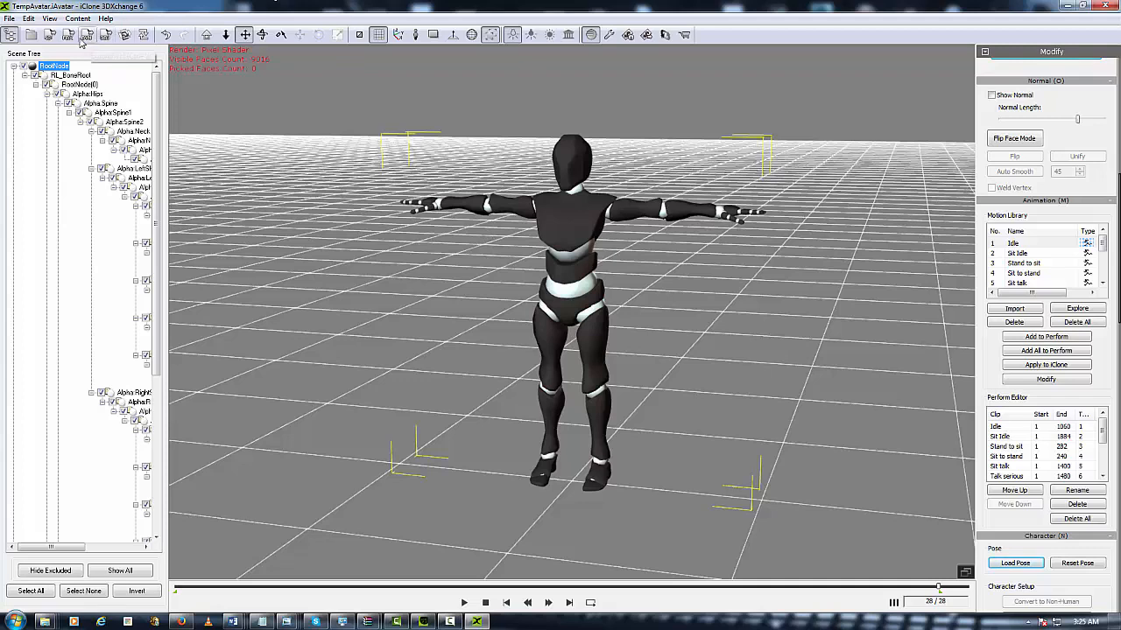
# Export the robot as FBX file 'Alpha_mason_1' with the MotionBuilder target preset
pyautogui.click(87, 34)
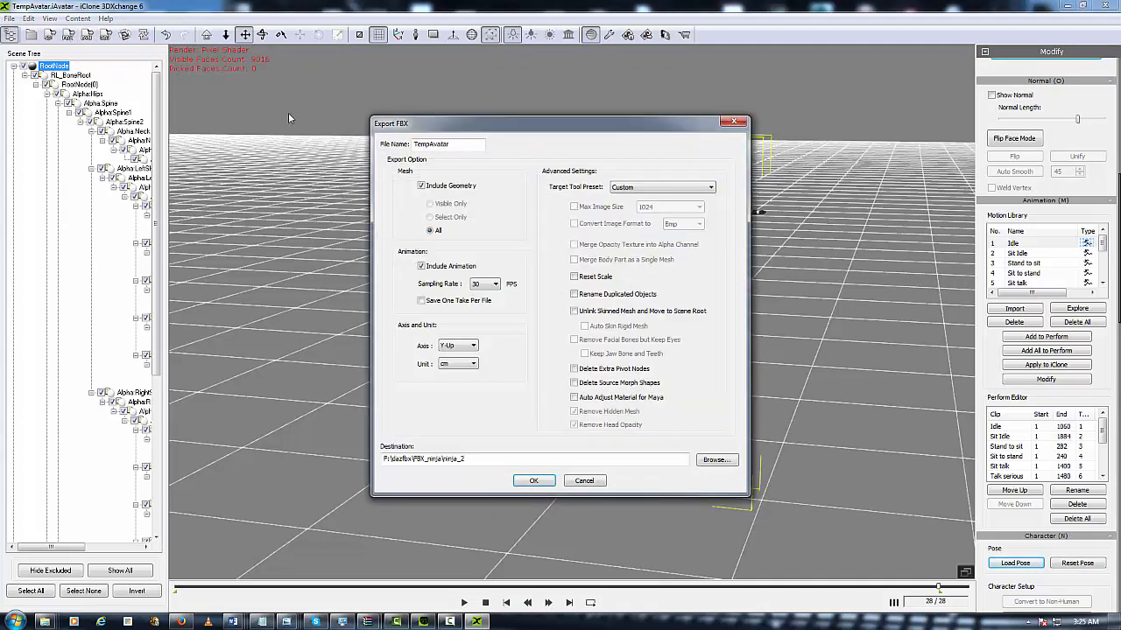
pyautogui.click(448, 144)
pyautogui.write('T')
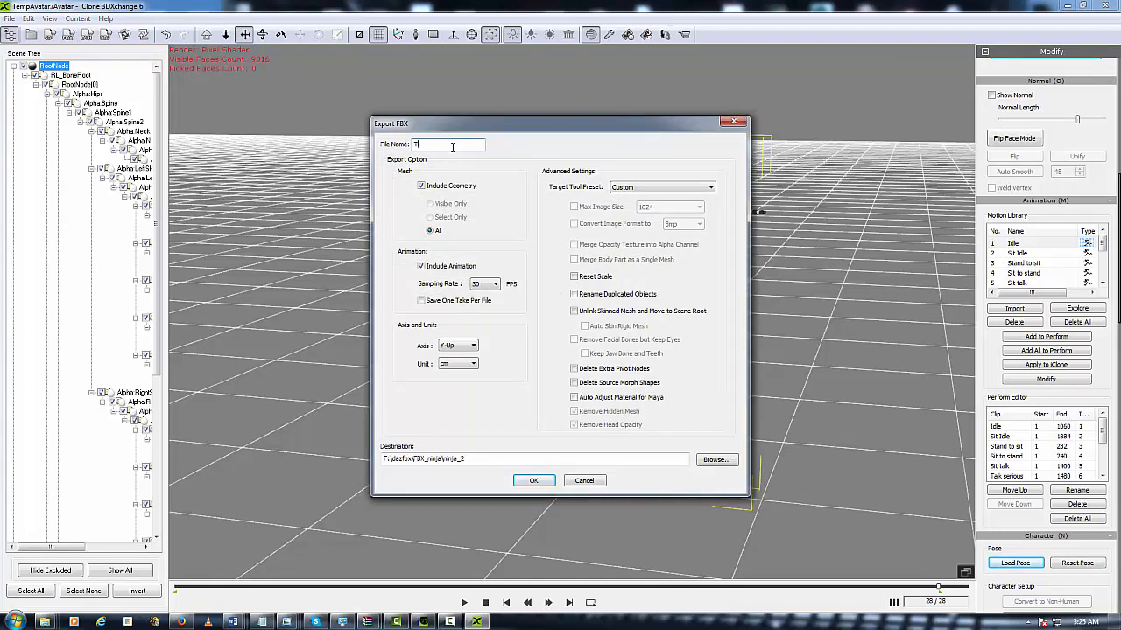
pyautogui.write('A')
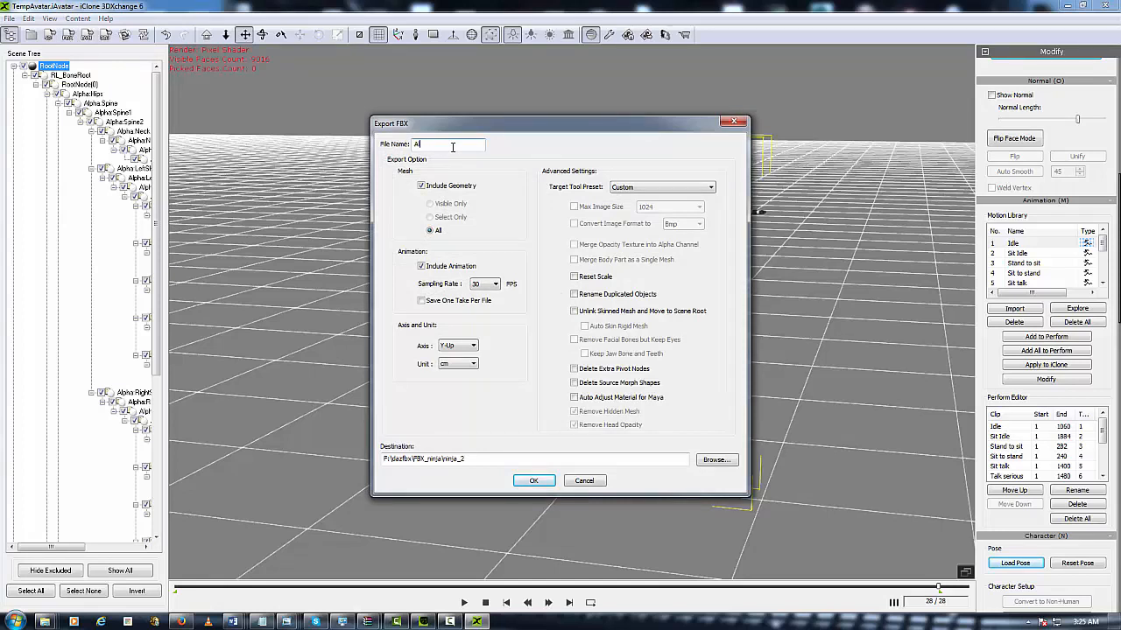
pyautogui.write('lpha_mason_1')
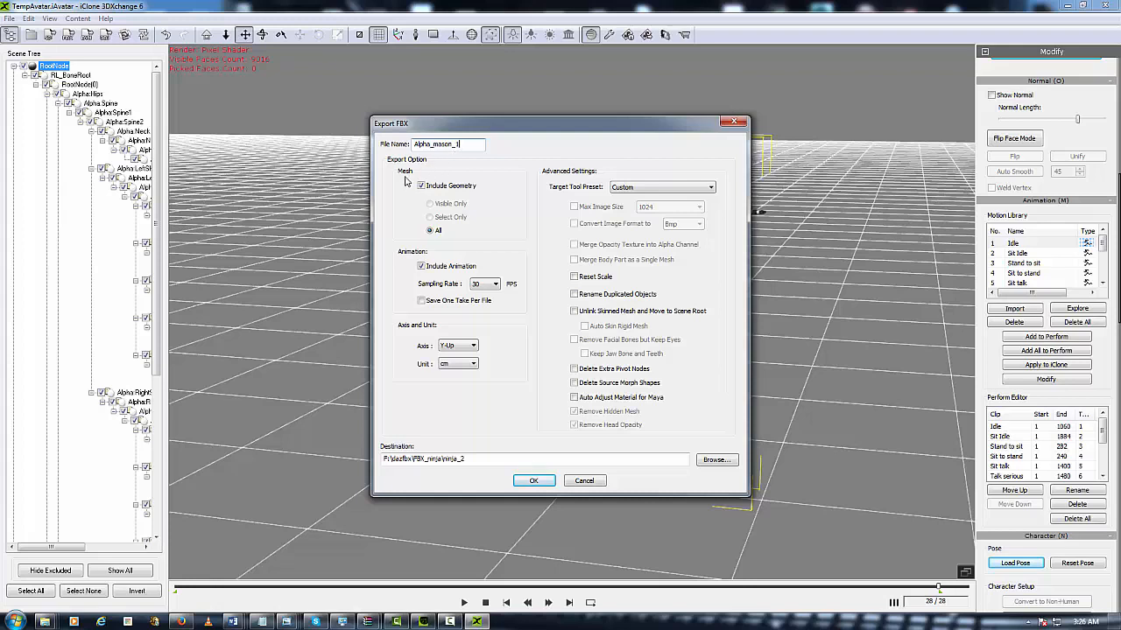
pyautogui.moveTo(468, 191)
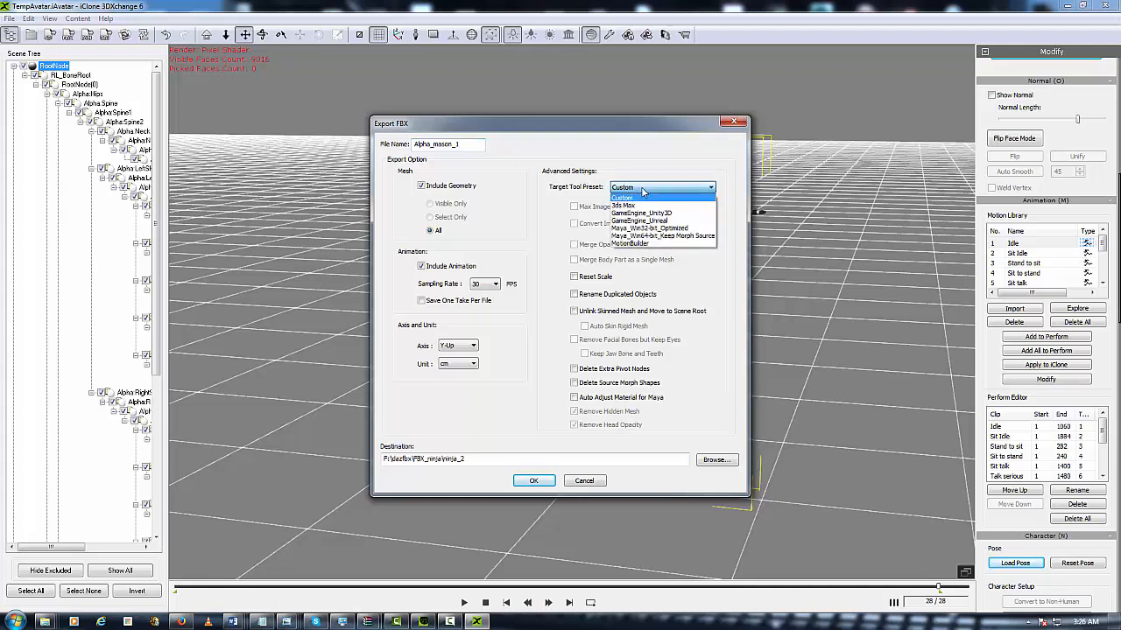
pyautogui.moveTo(644, 244)
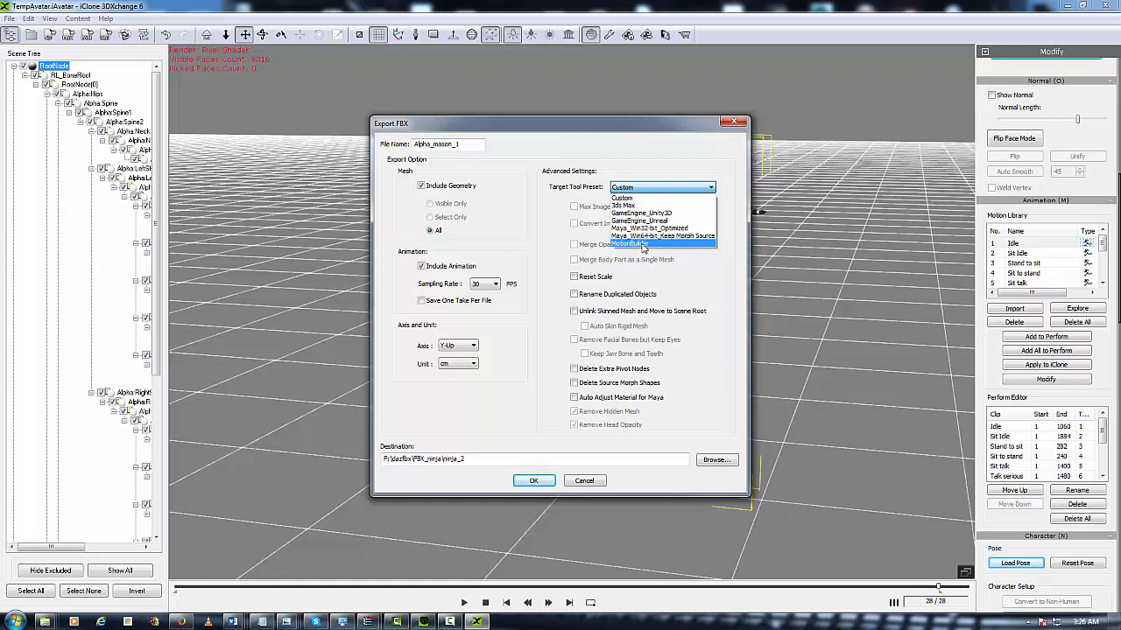
pyautogui.click(662, 248)
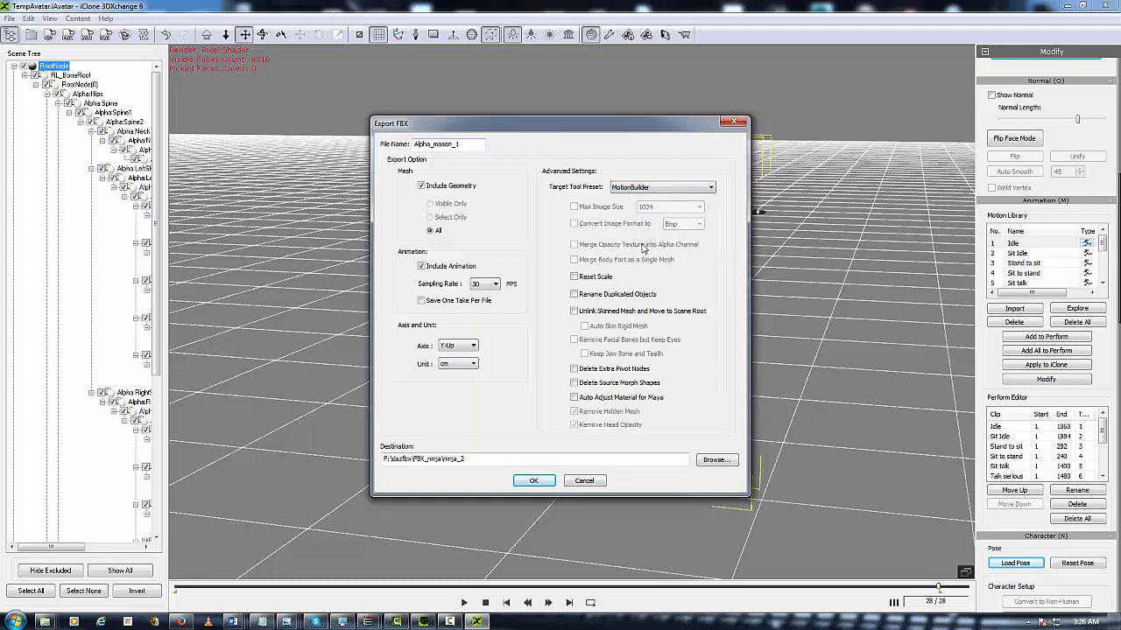
pyautogui.moveTo(612, 267)
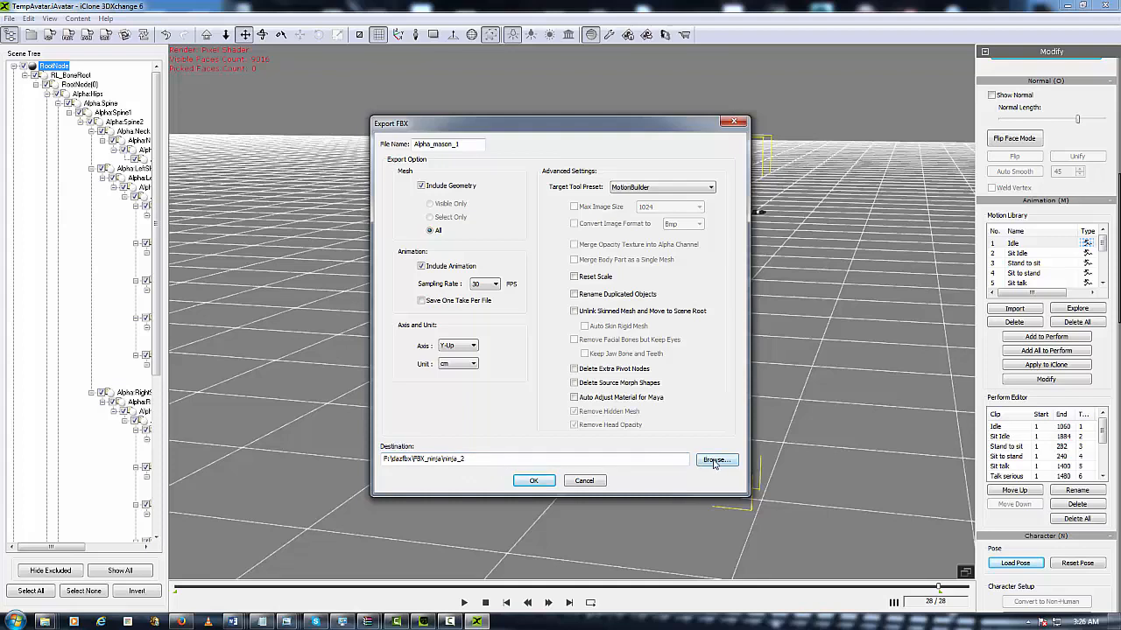
pyautogui.click(716, 460)
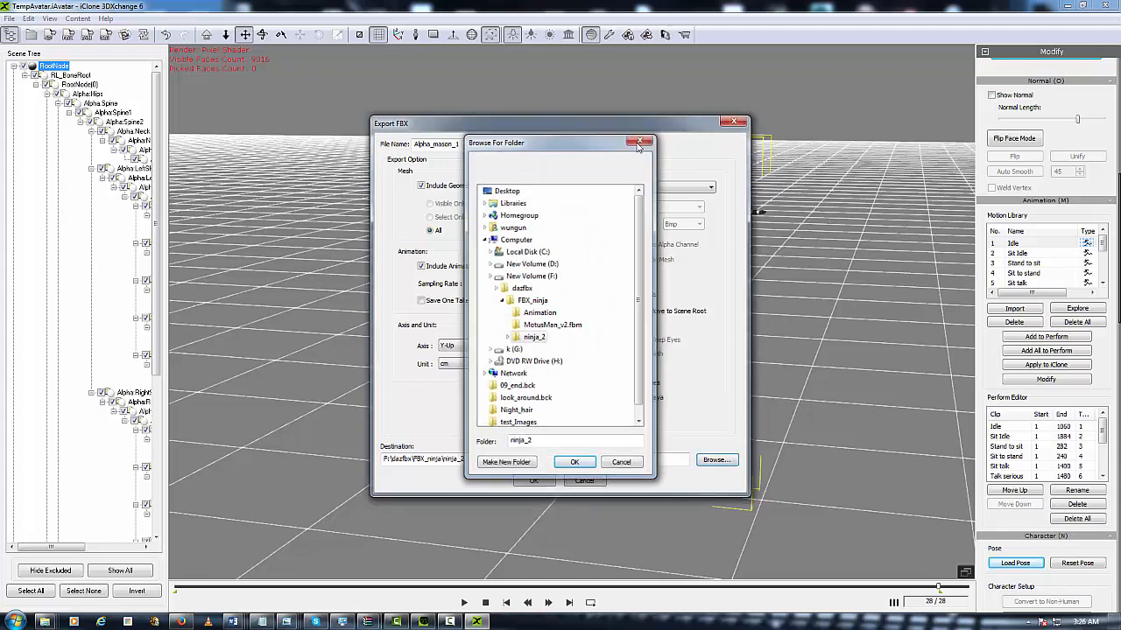
pyautogui.click(574, 461)
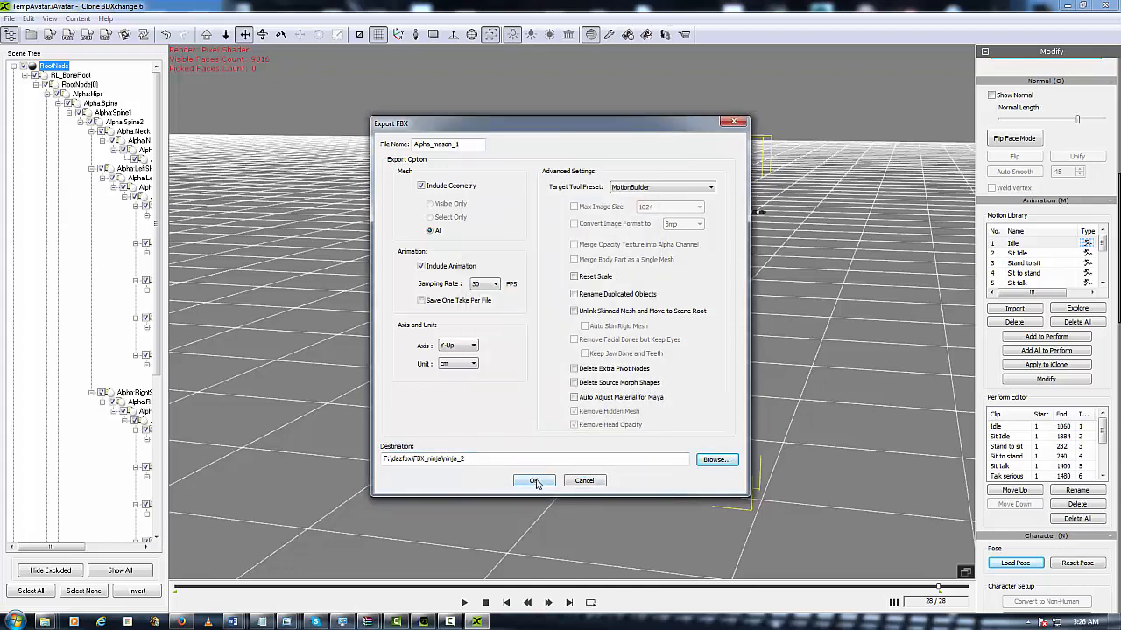
pyautogui.click(534, 480)
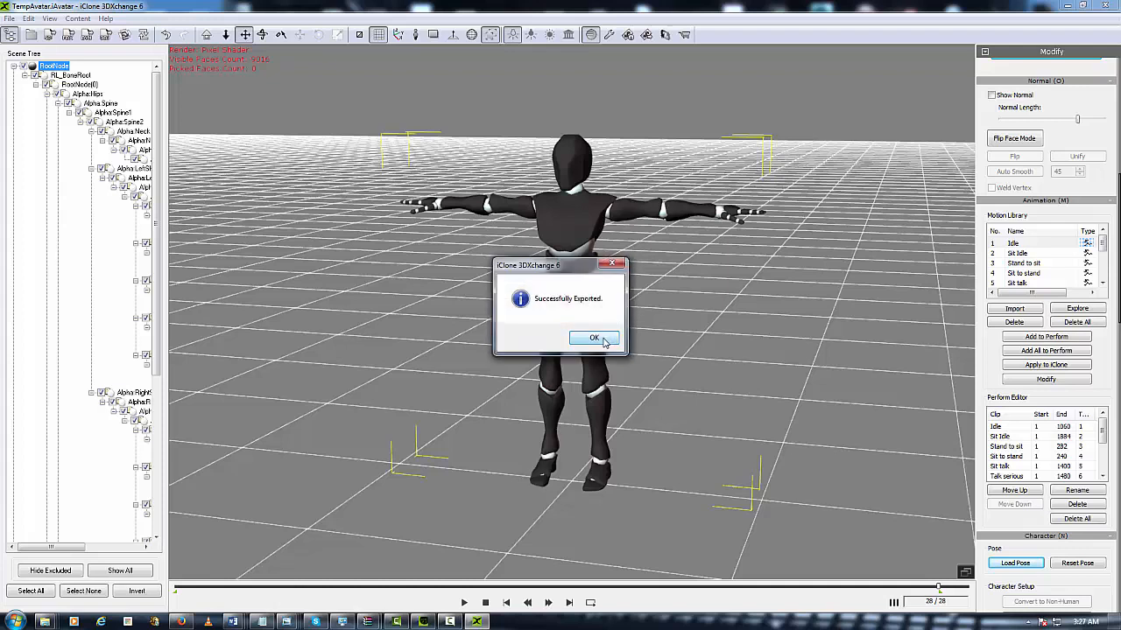
# Dismiss the export message and open Alpha_mason_1.fbx in MotionBuilder, importing all takes
pyautogui.click(594, 337)
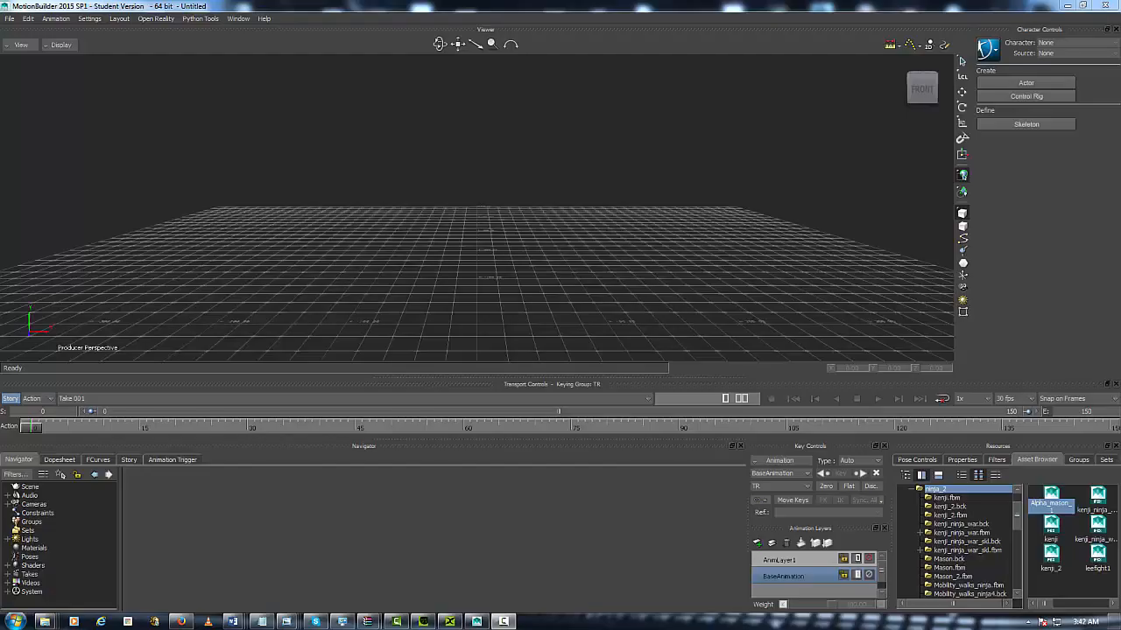
pyautogui.moveTo(452, 193)
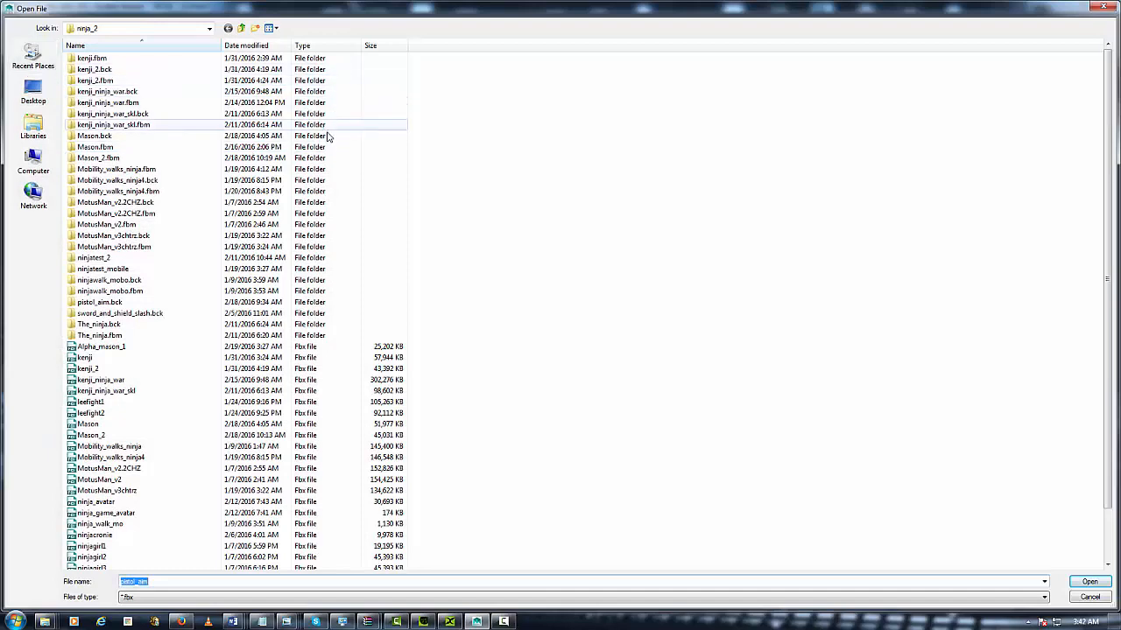
pyautogui.click(85, 357)
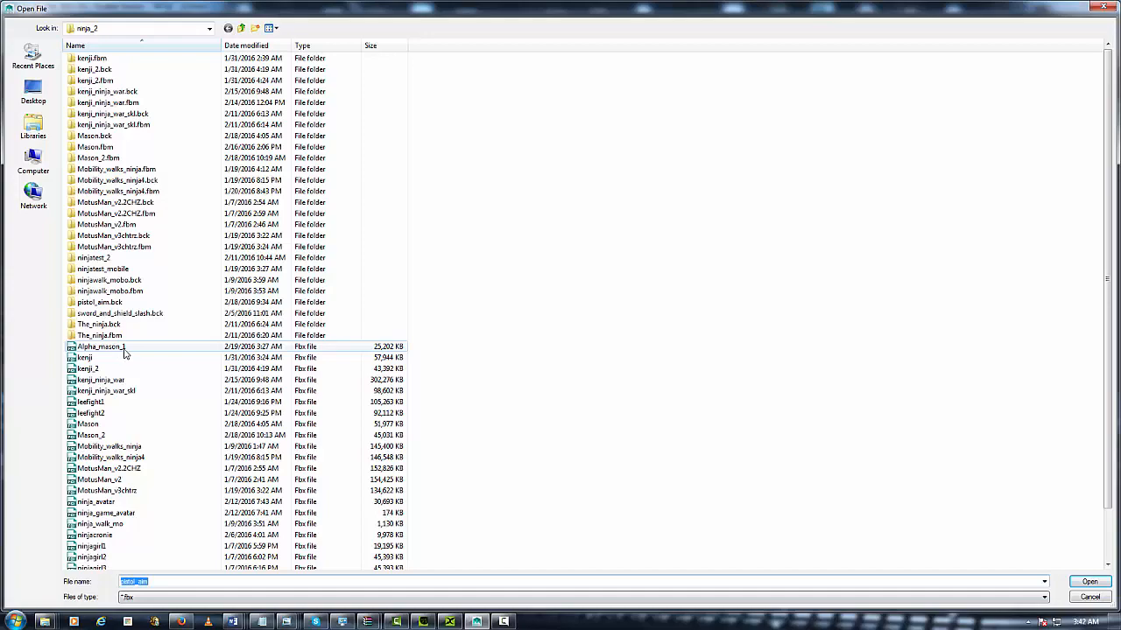
pyautogui.click(1089, 581)
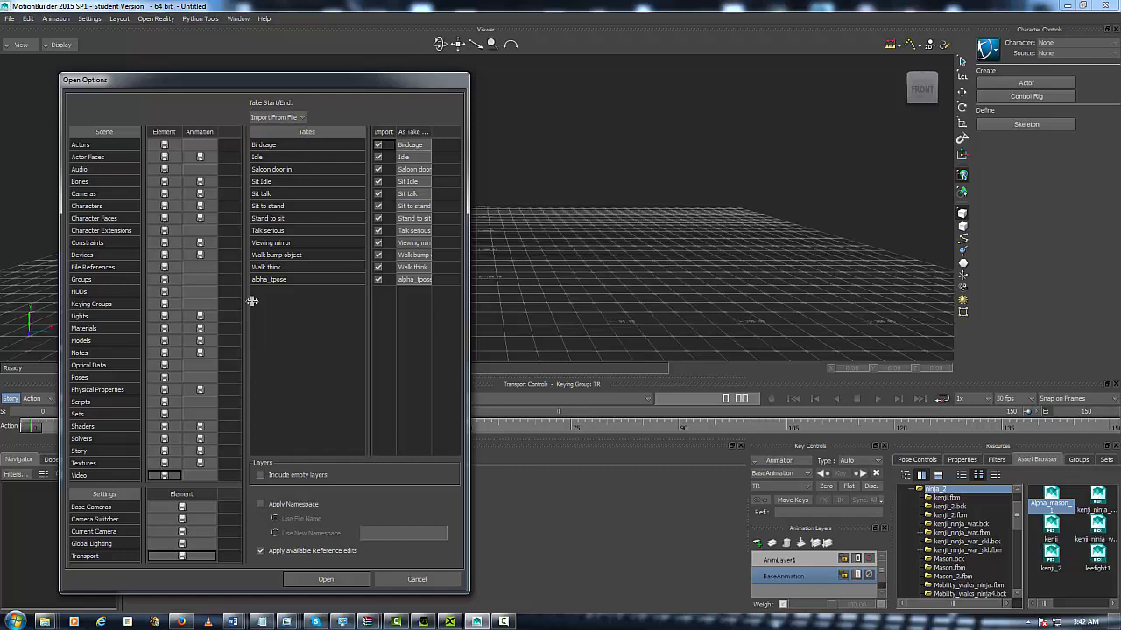
pyautogui.moveTo(319, 573)
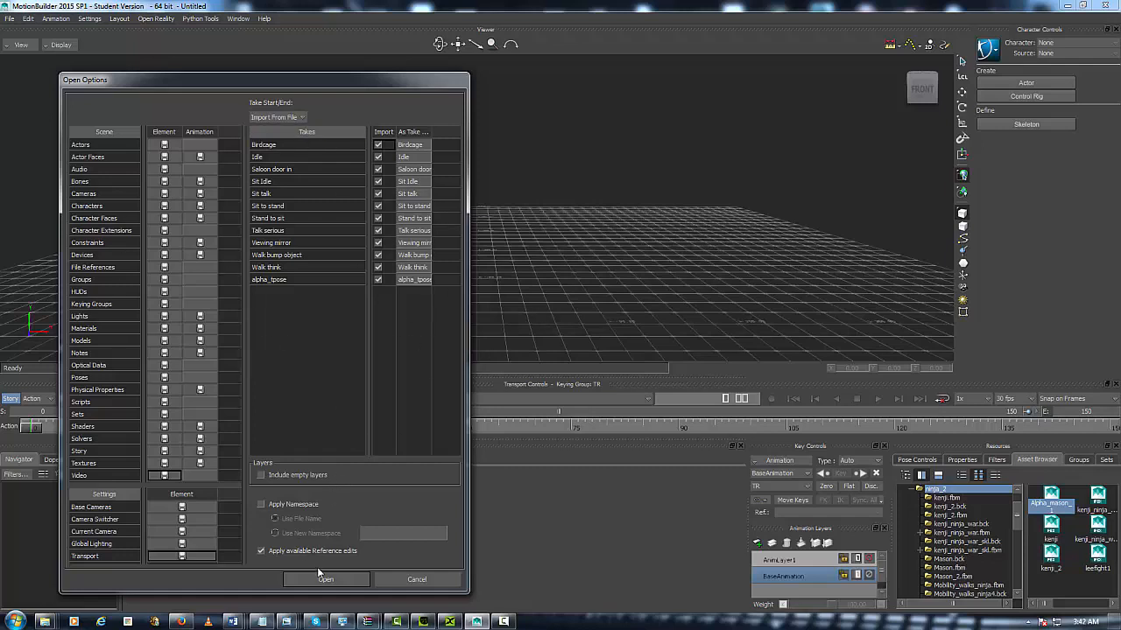
pyautogui.click(325, 579)
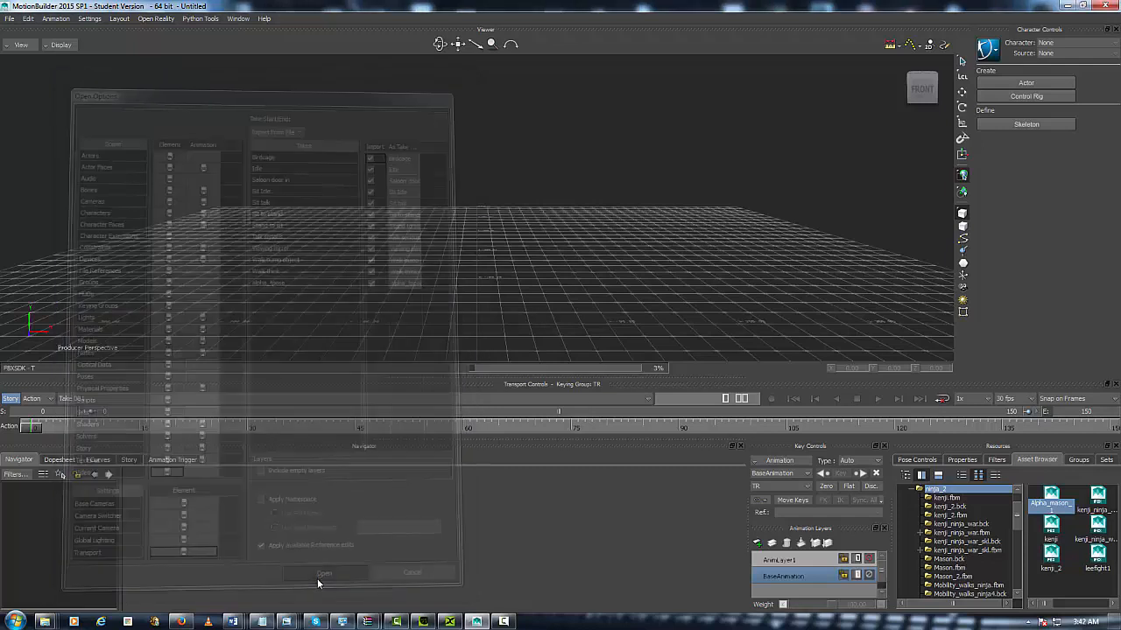
# Preview the loaded takes such as alpha_tpose, then make Walk think the current take
pyautogui.click(324, 573)
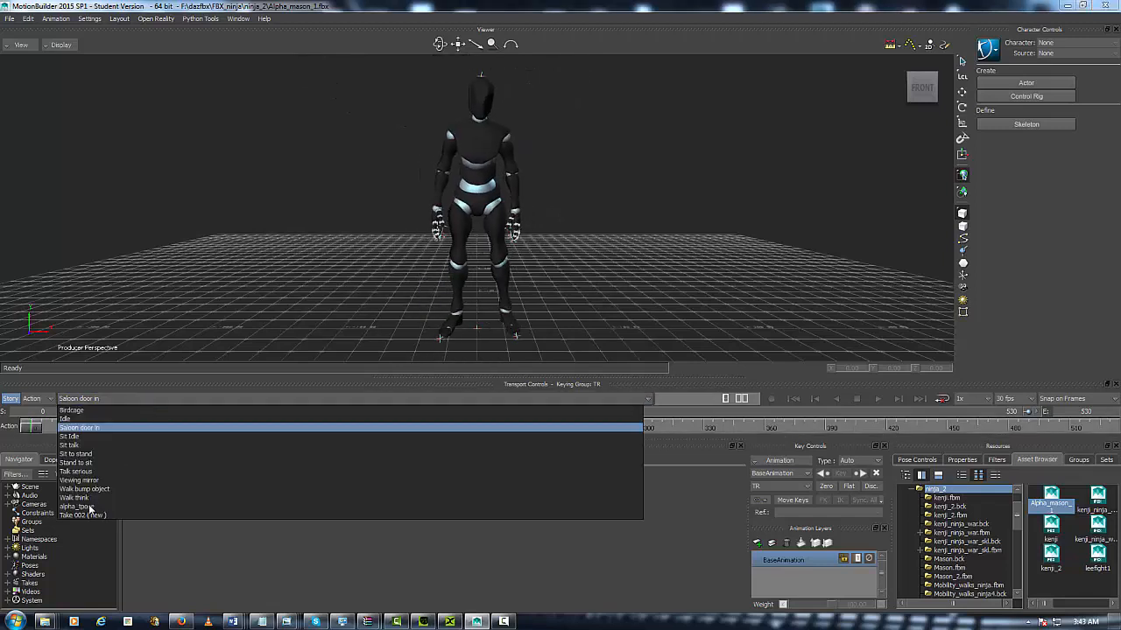
pyautogui.click(74, 506)
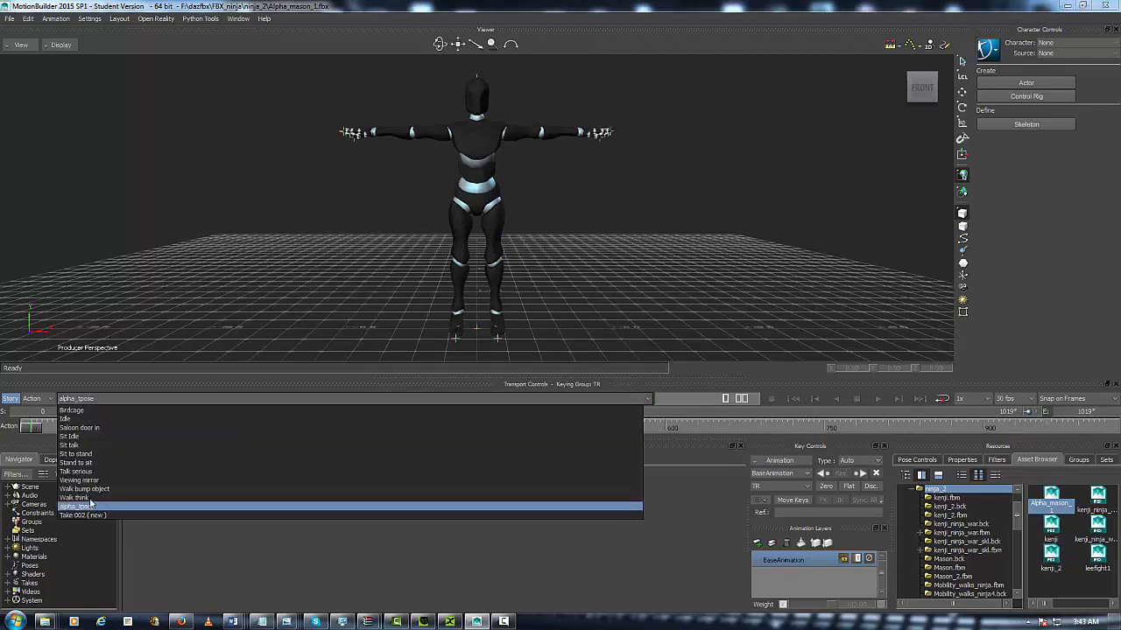
pyautogui.click(75, 497)
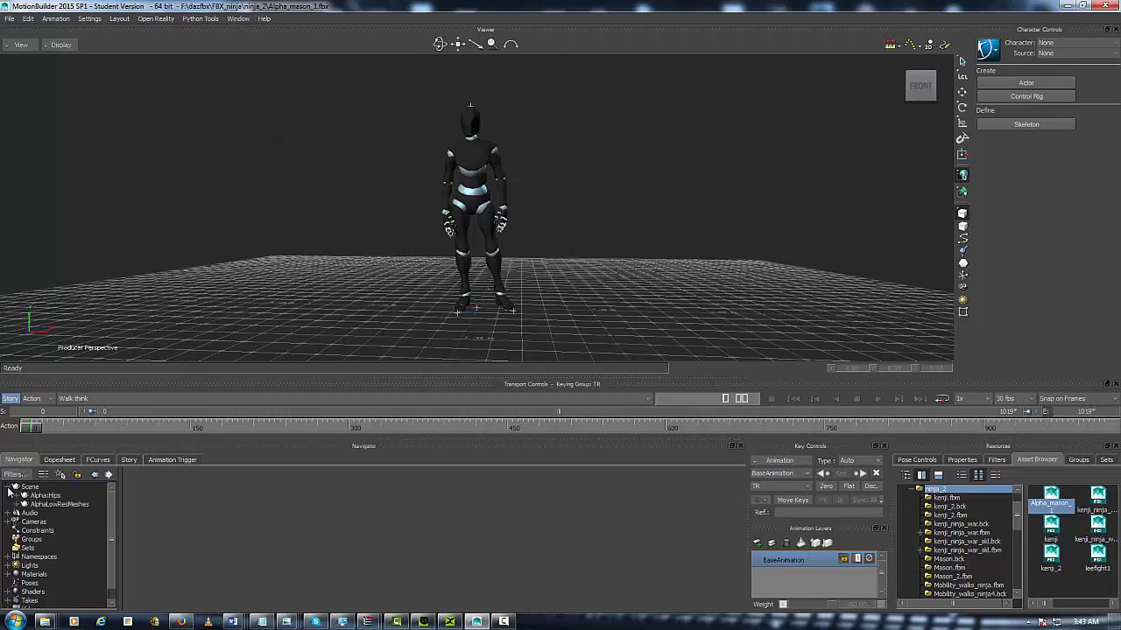
# Select the AlphaHips root bone and enable X-Ray to reveal the T-posed skeleton
pyautogui.click(45, 495)
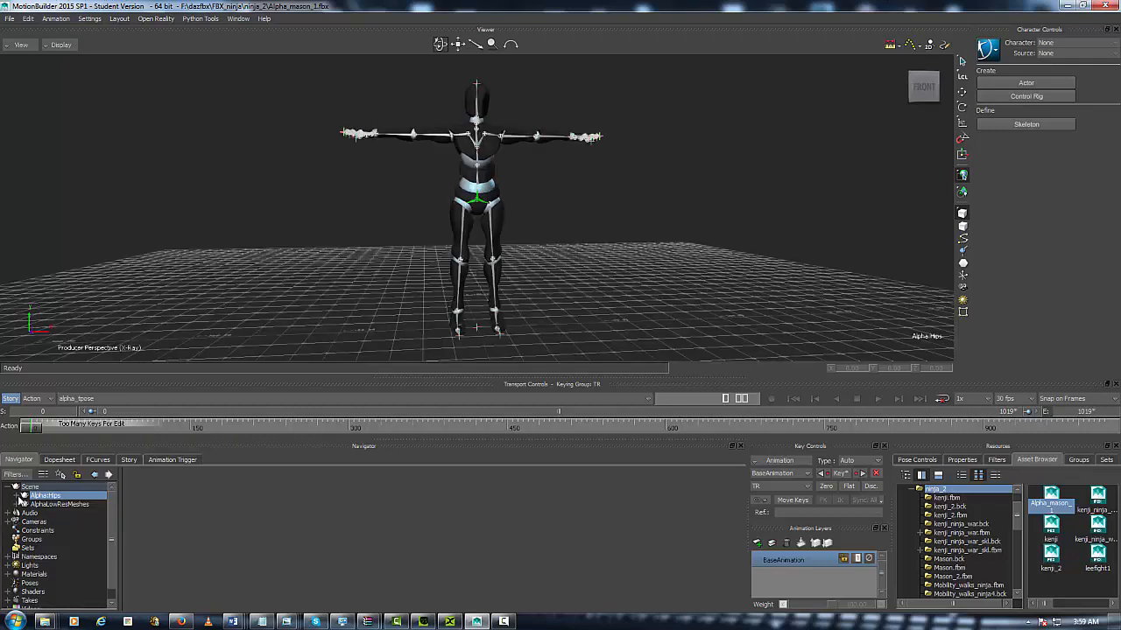
pyautogui.click(22, 495)
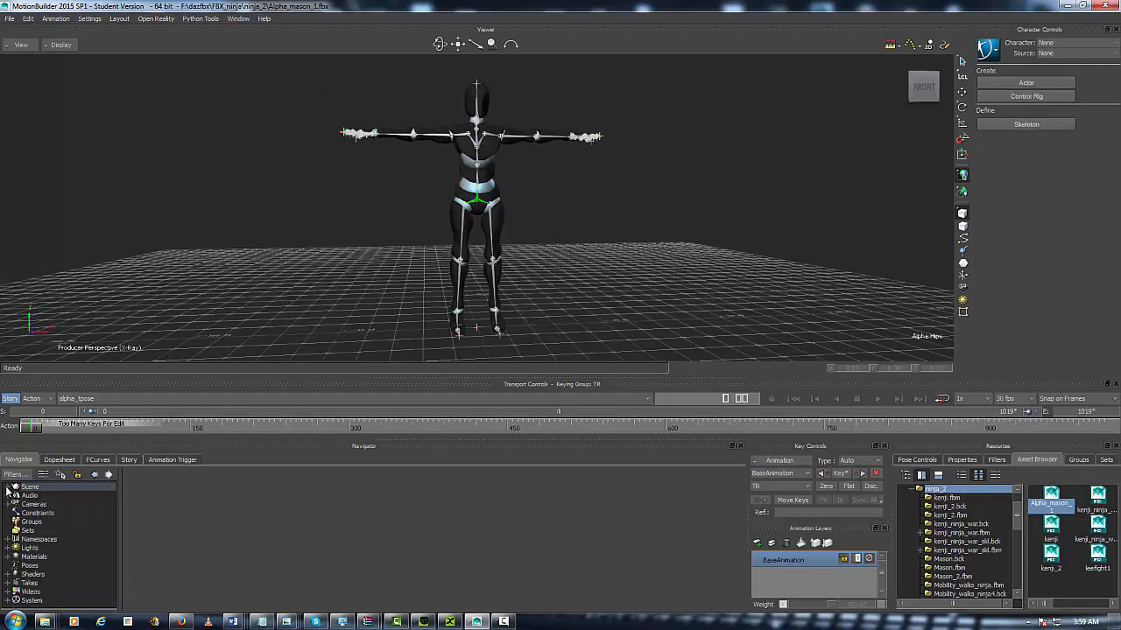
pyautogui.moveTo(379, 272)
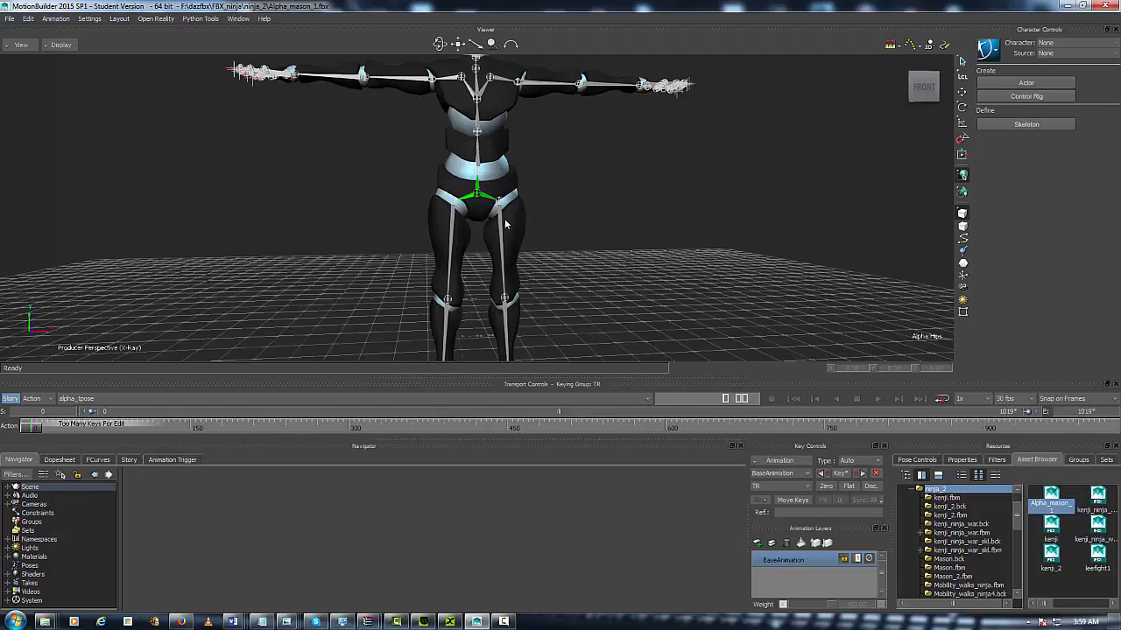
pyautogui.rightClick(504, 224)
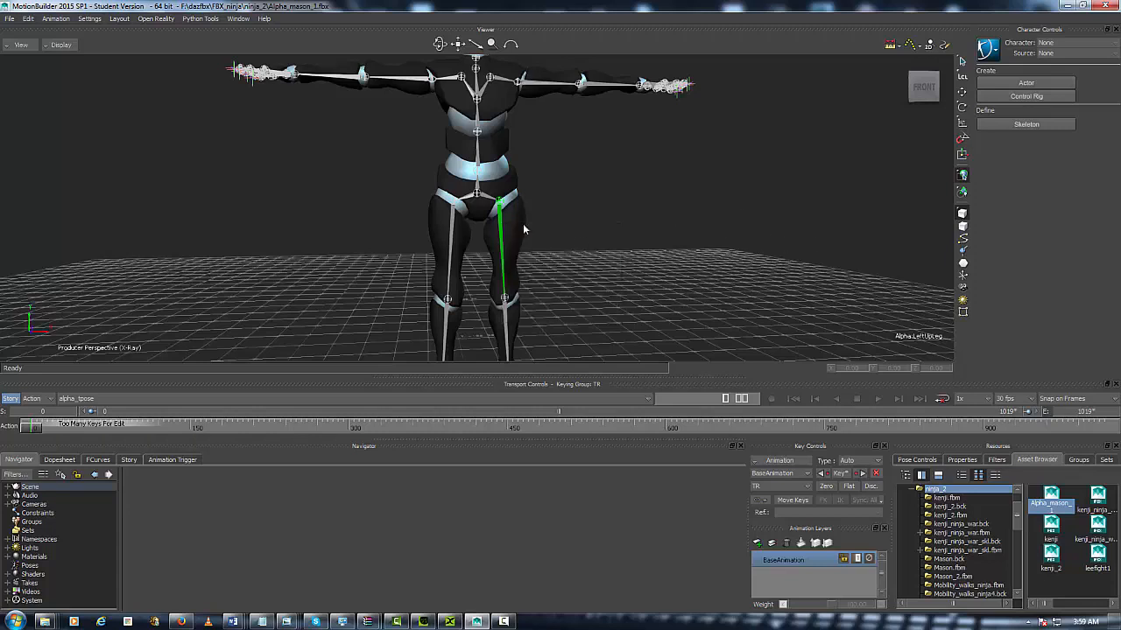
pyautogui.moveTo(1002, 138)
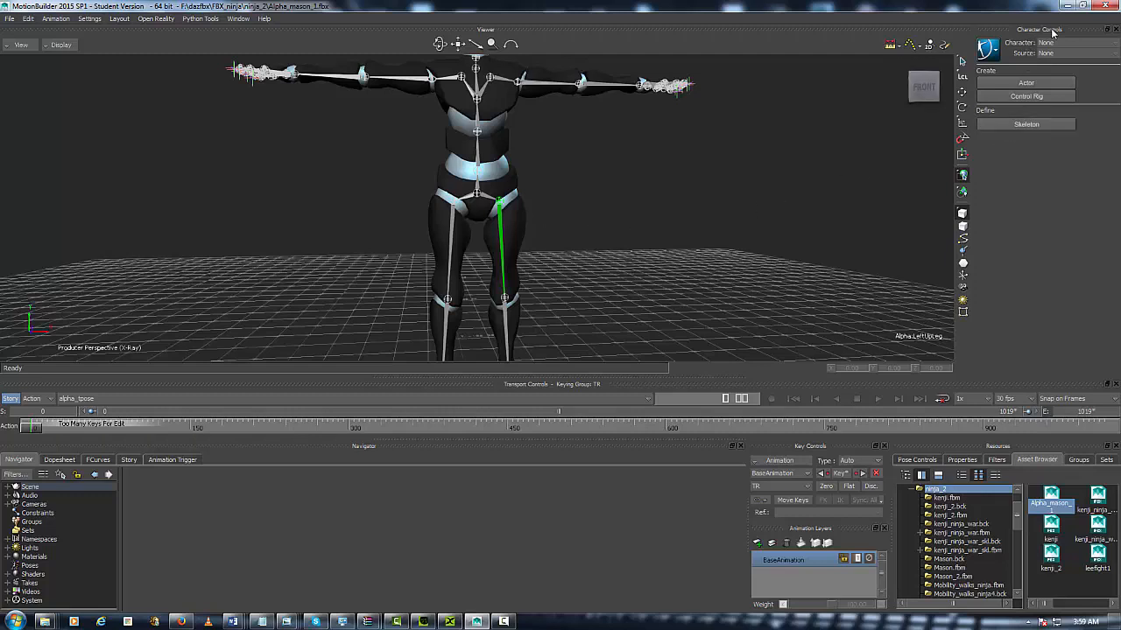
# Choose Control Rig in Character Controls and answer Define to the skeleton prompt
pyautogui.click(1025, 96)
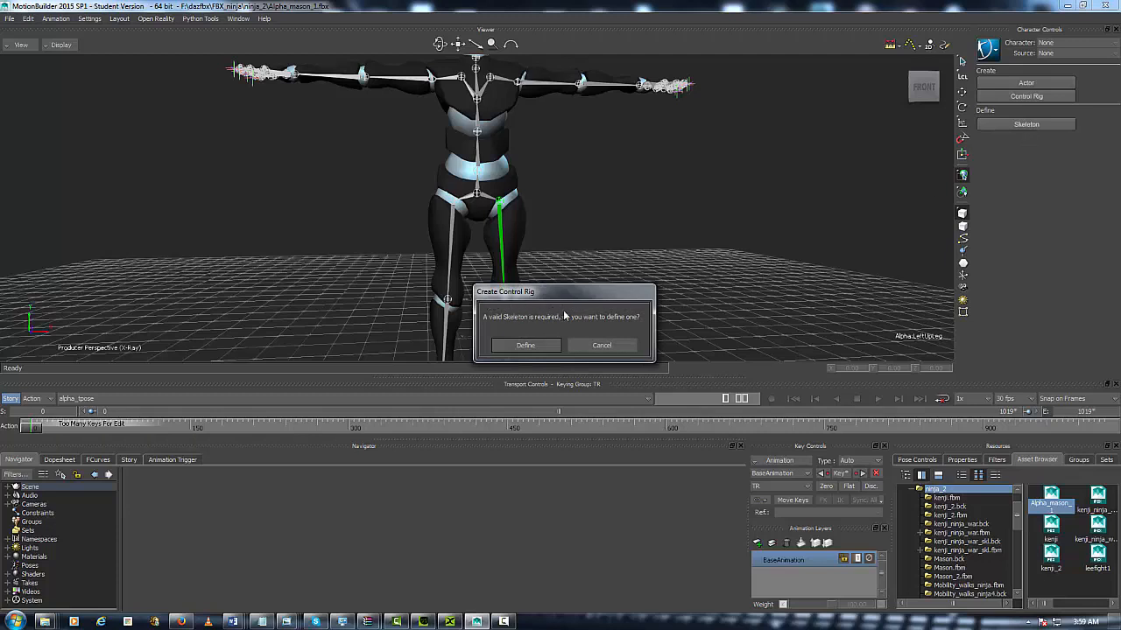
pyautogui.moveTo(582, 312)
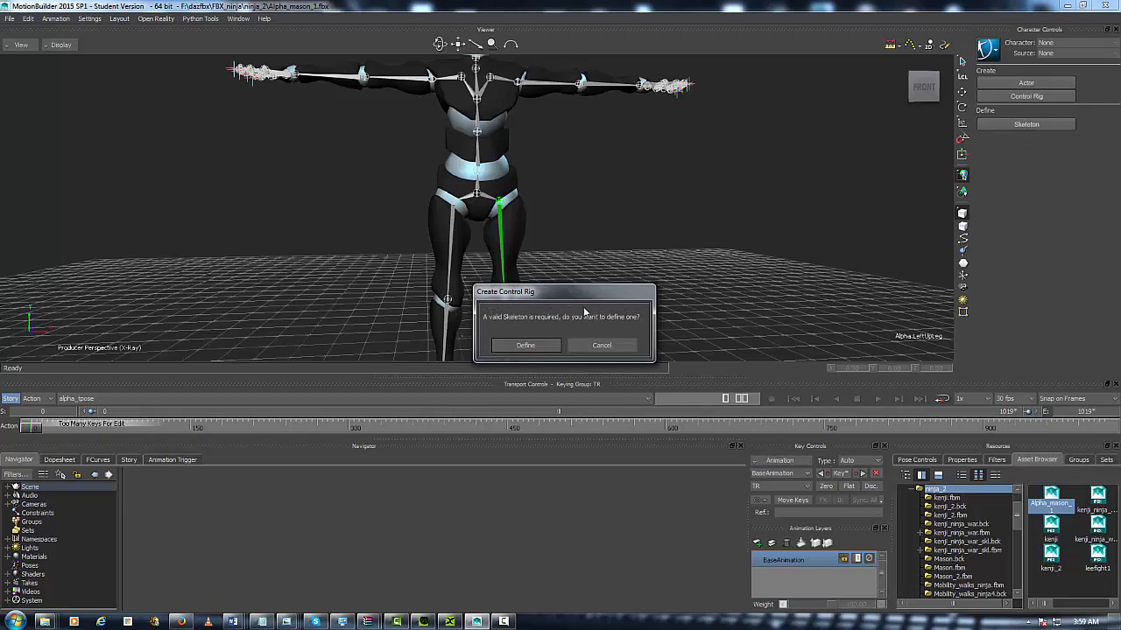
pyautogui.moveTo(541, 299)
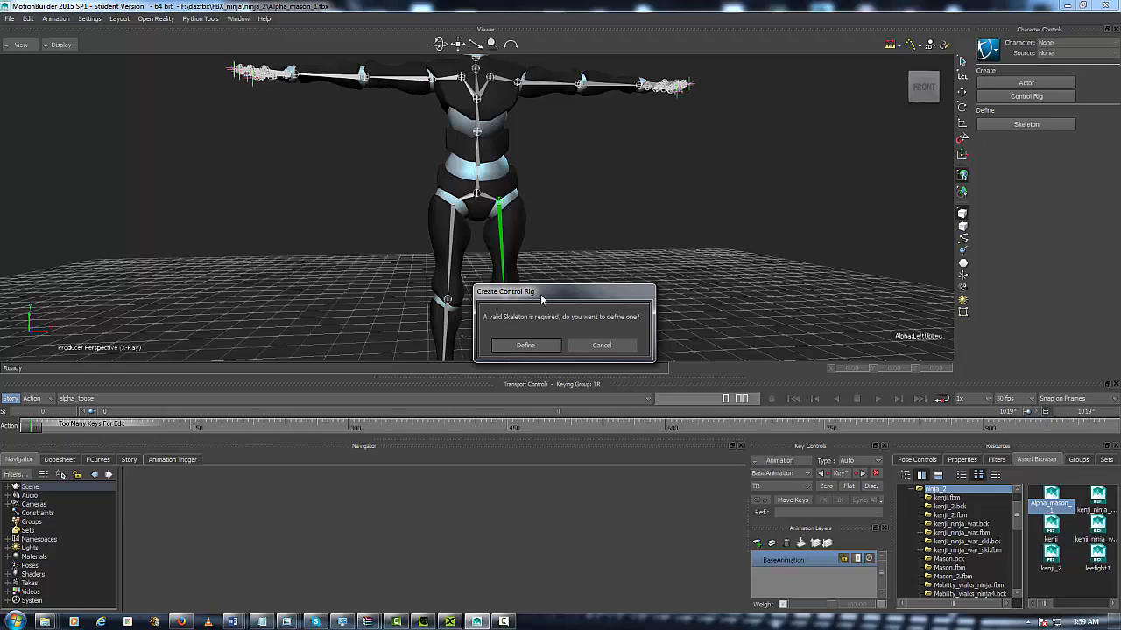
pyautogui.moveTo(498, 329)
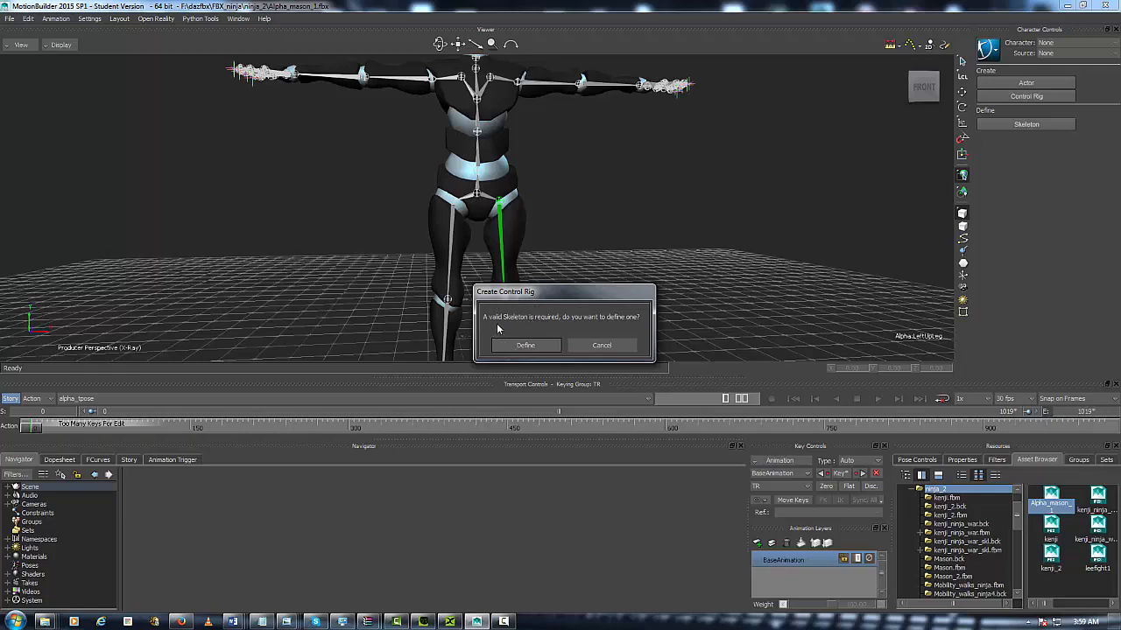
pyautogui.moveTo(610, 325)
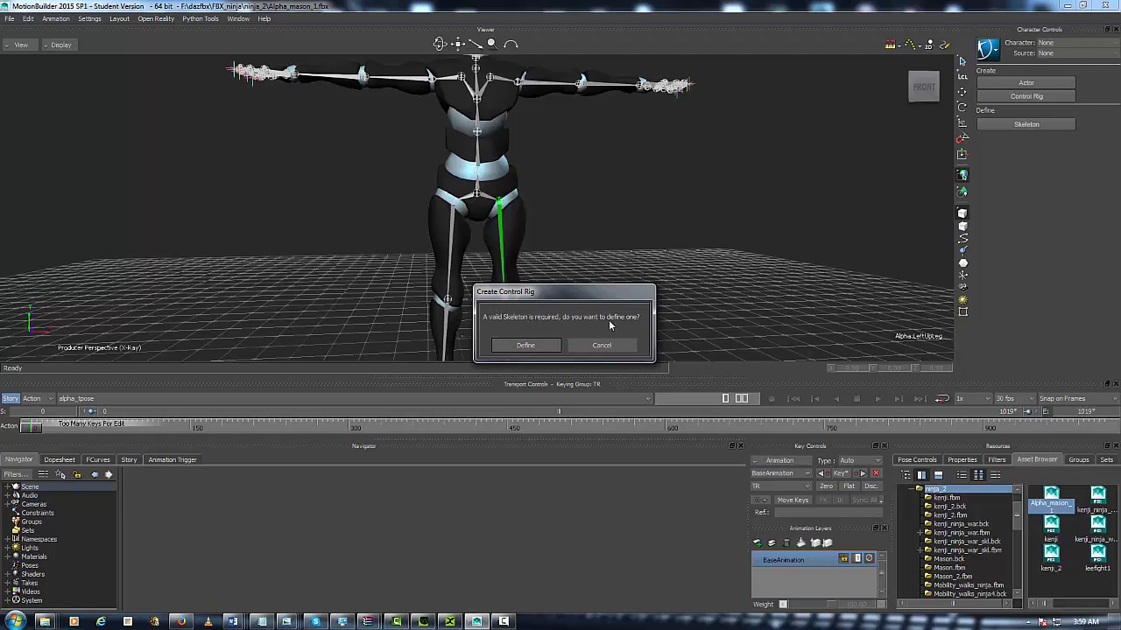
pyautogui.moveTo(488, 352)
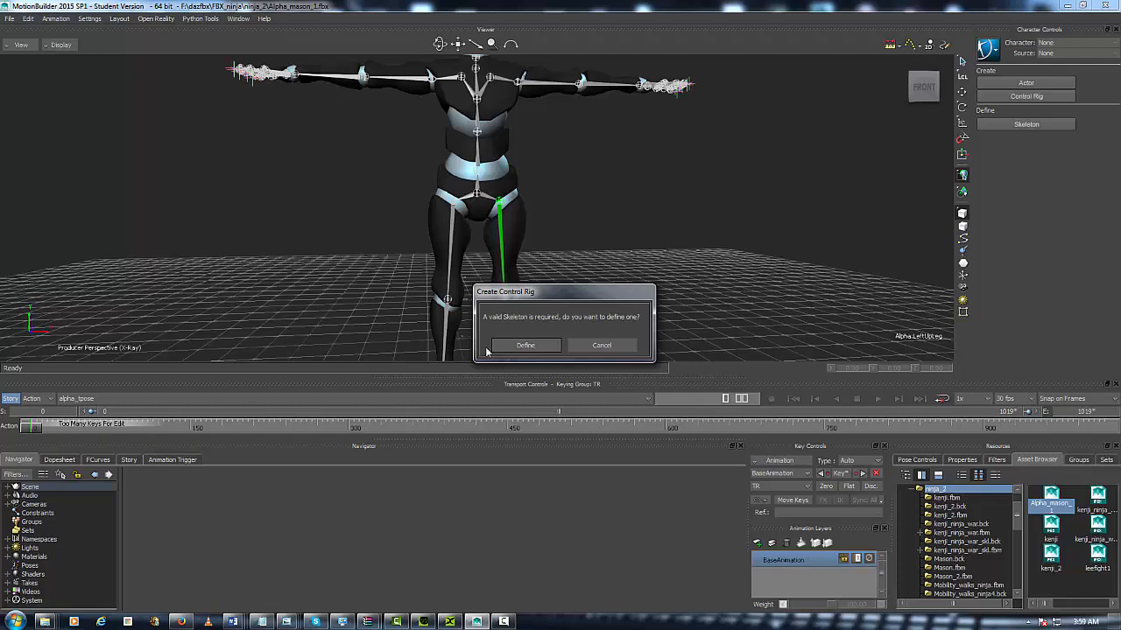
pyautogui.click(525, 344)
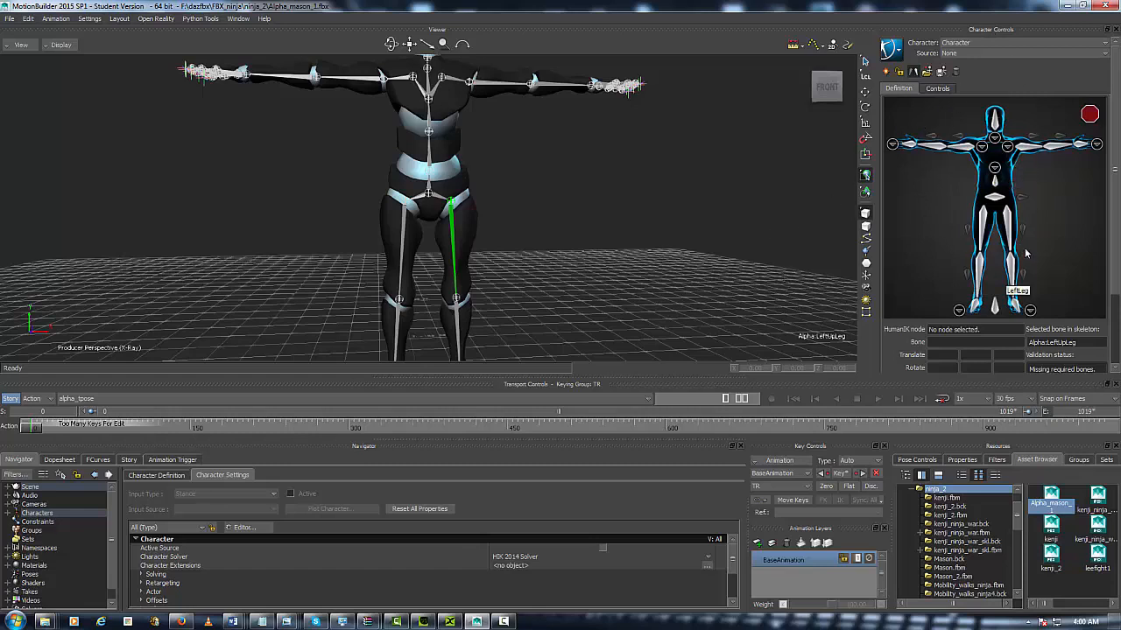
pyautogui.moveTo(998, 231)
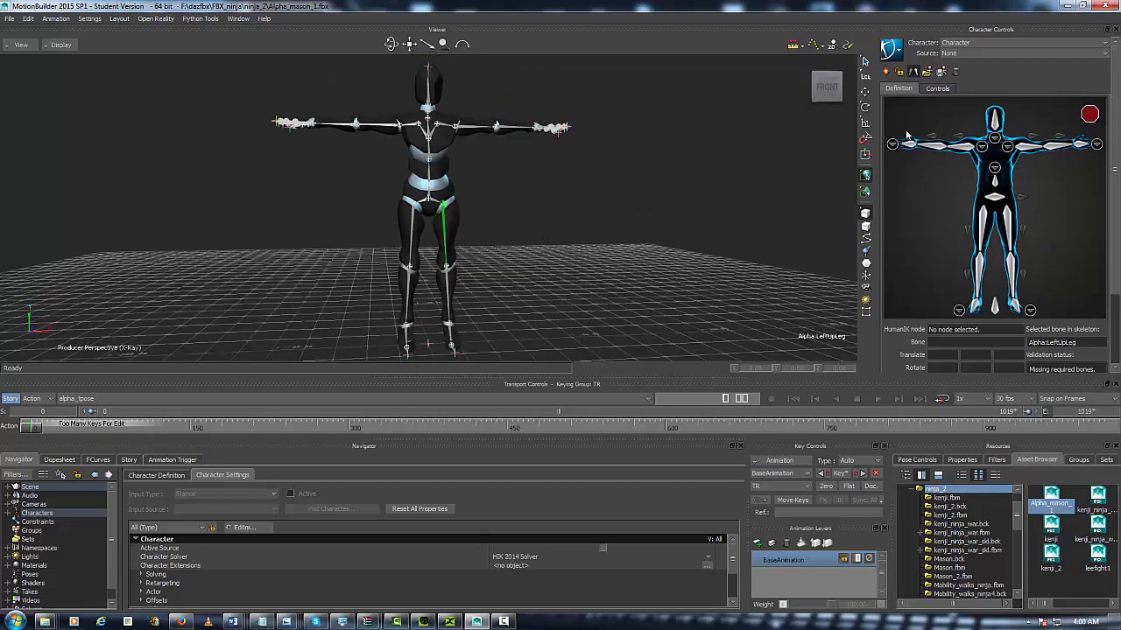
pyautogui.moveTo(1044, 145)
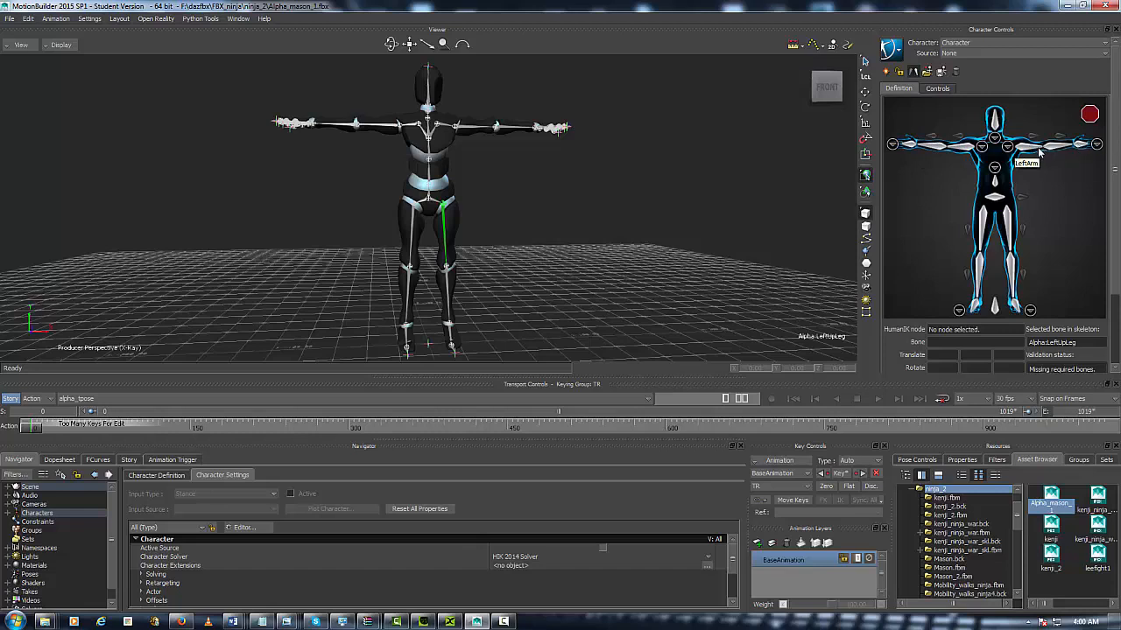
pyautogui.moveTo(1011, 150)
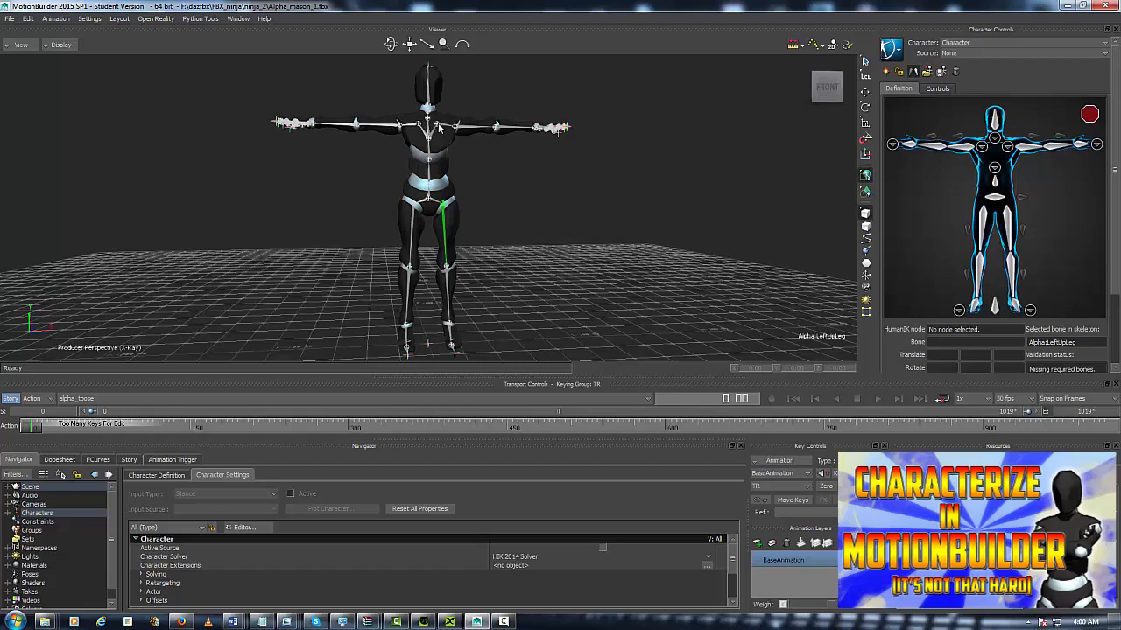
pyautogui.moveTo(371, 144)
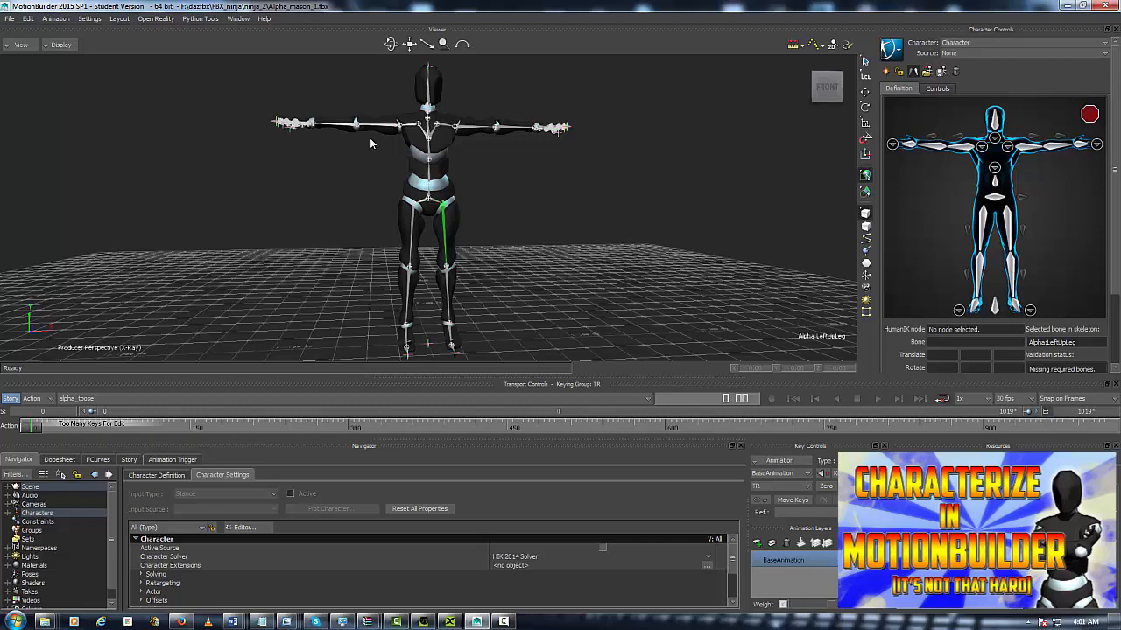
pyautogui.moveTo(989, 35)
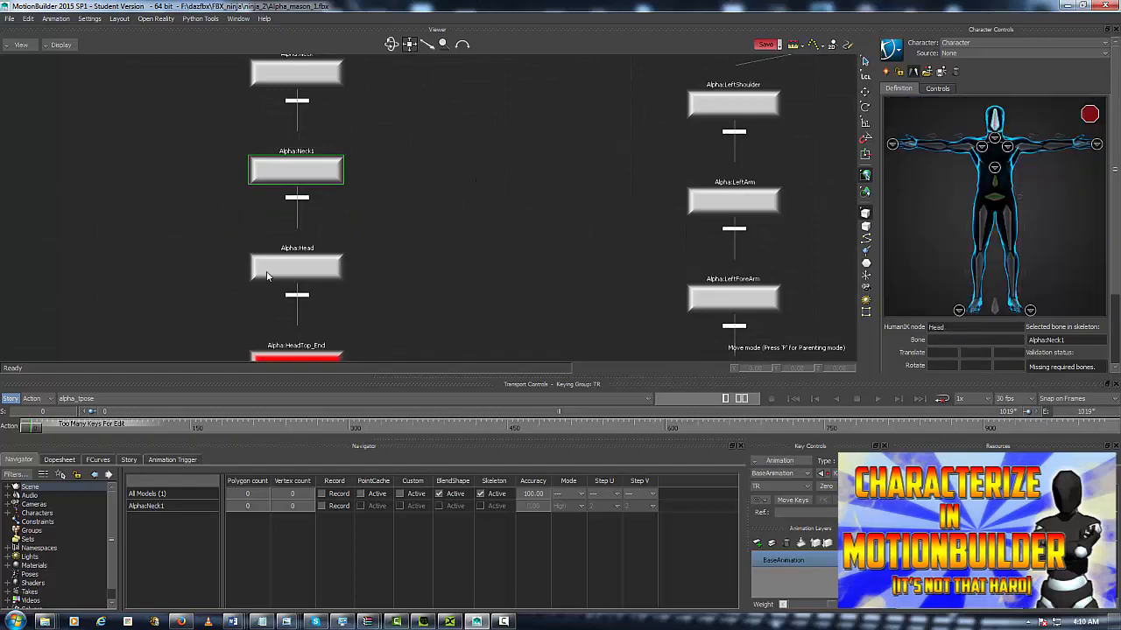
# Map Head, shoulder, left-hand finger and left upper leg bones, then return to full-body view
pyautogui.click(296, 266)
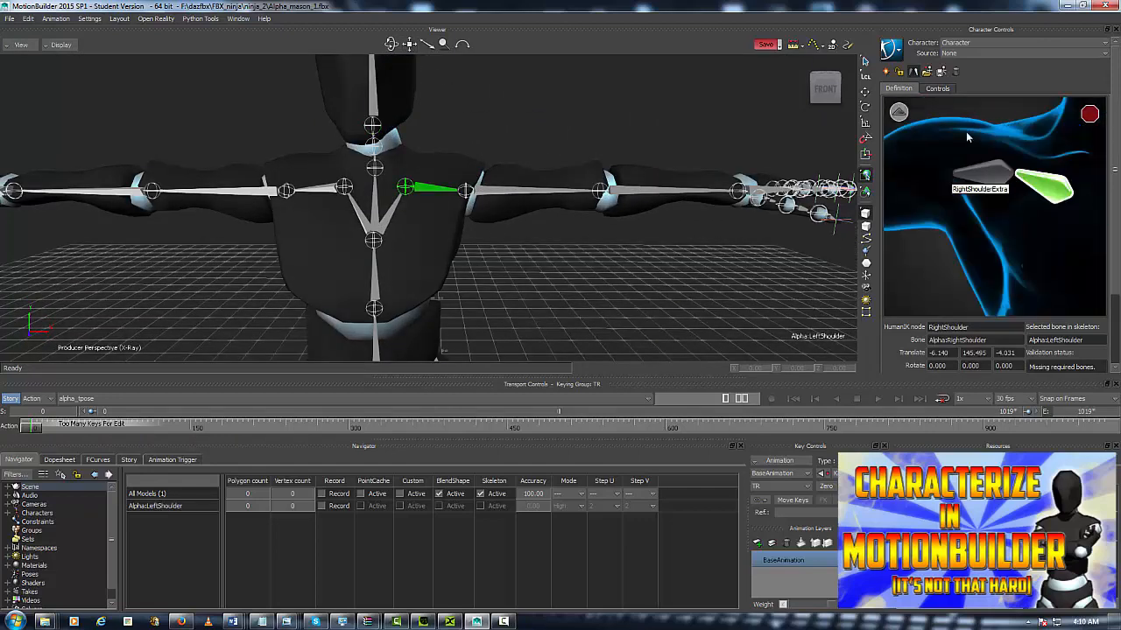
pyautogui.click(735, 190)
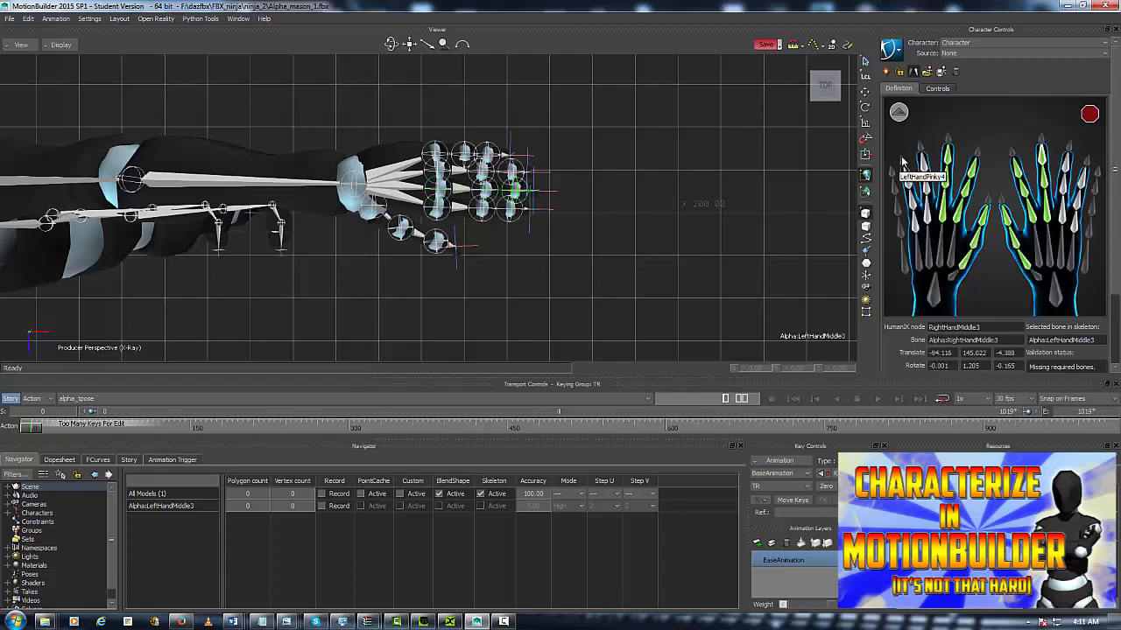
pyautogui.click(455, 171)
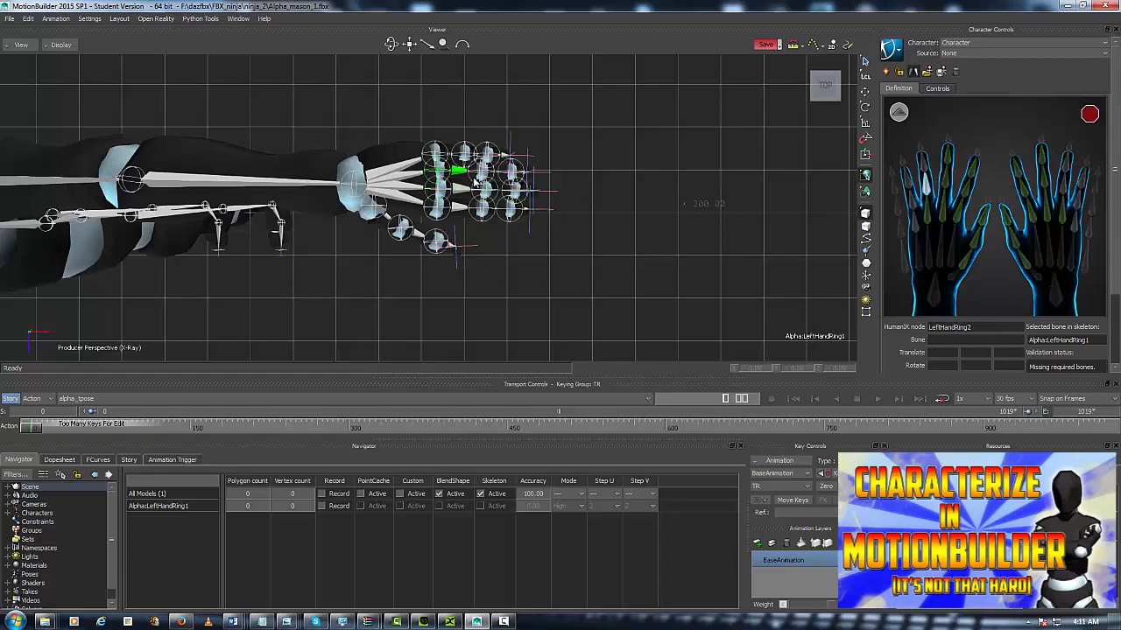
pyautogui.click(510, 171)
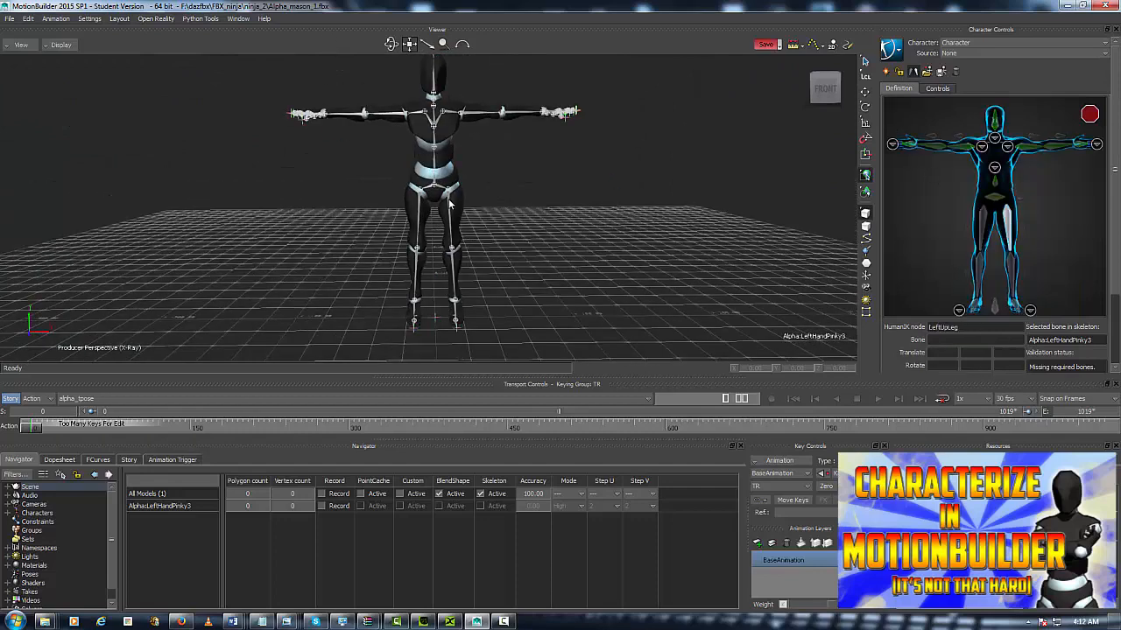
pyautogui.click(449, 253)
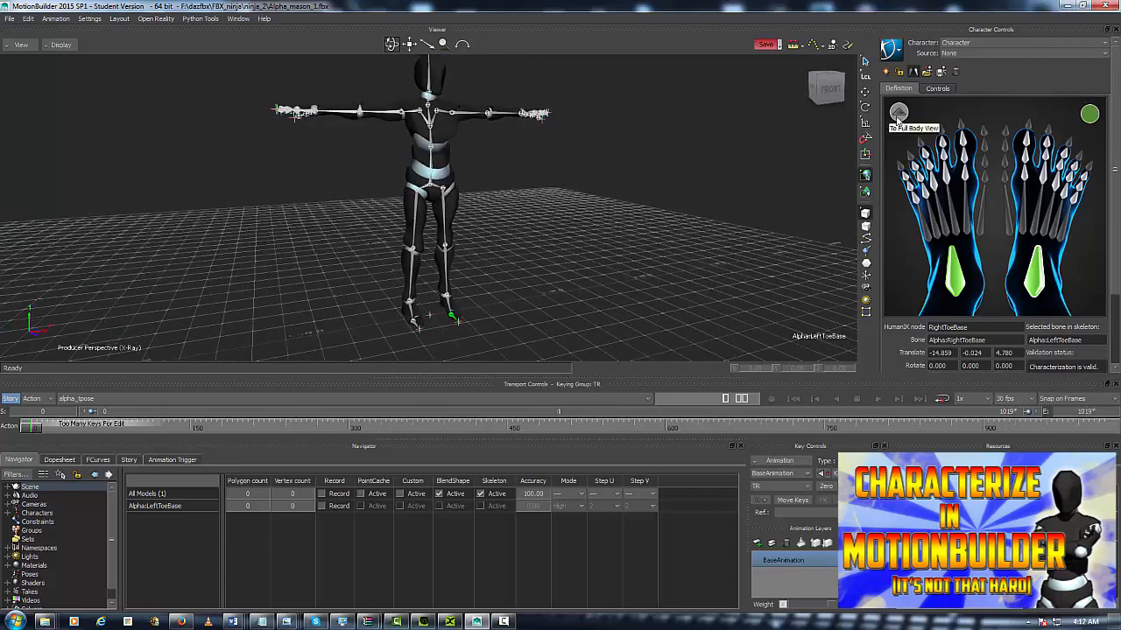
pyautogui.click(898, 112)
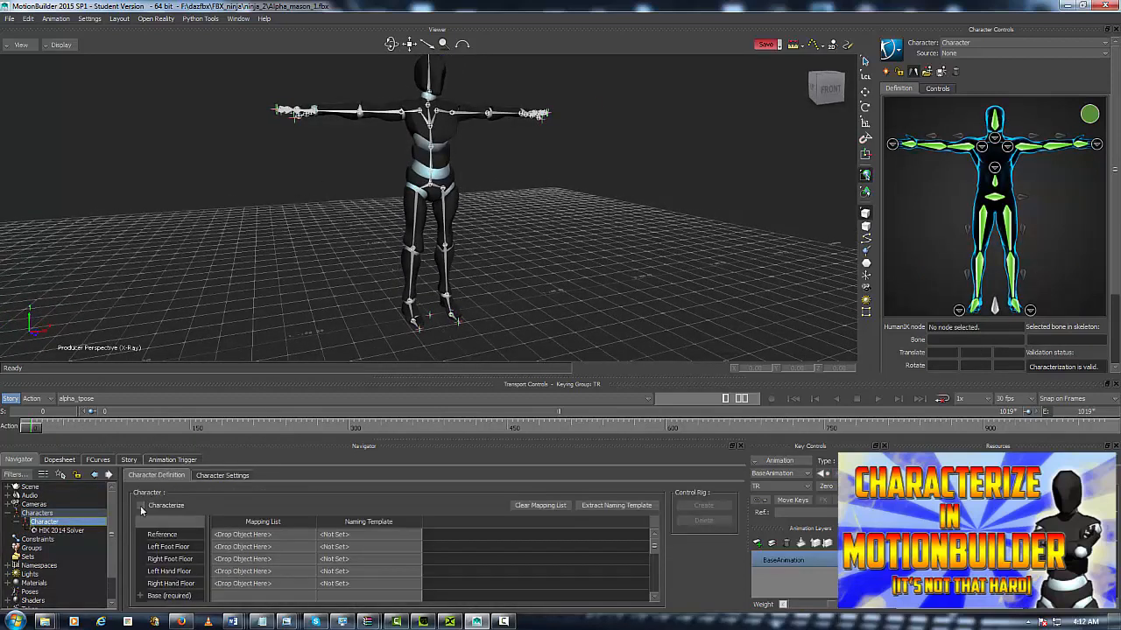
# Tick Characterize in the Character Definition tab and confirm the robot as a biped
pyautogui.click(142, 505)
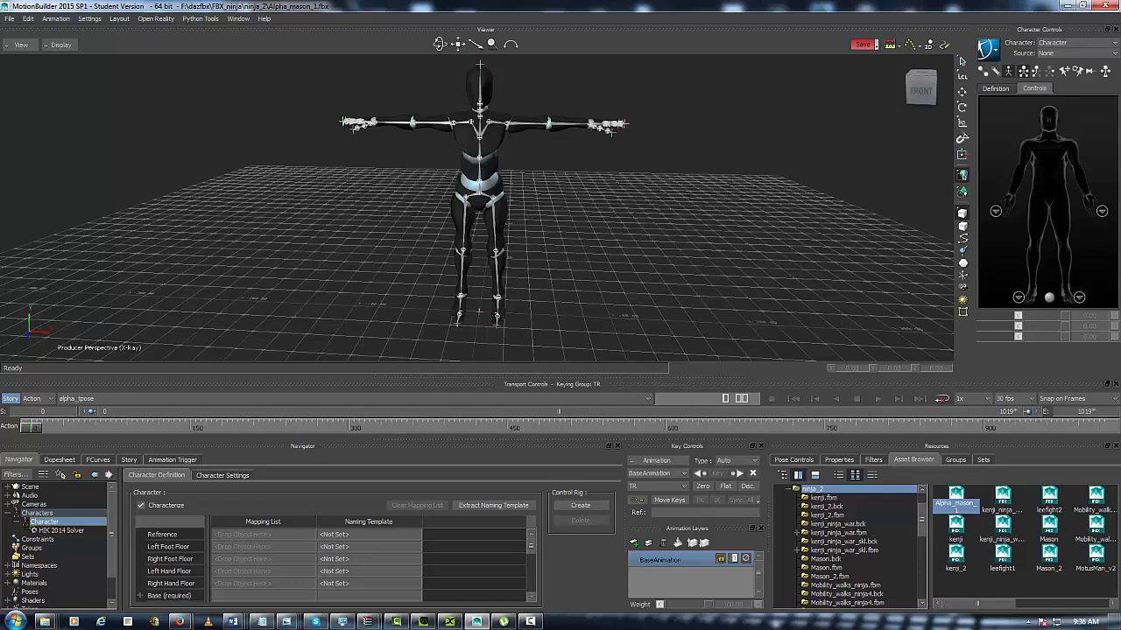
pyautogui.moveTo(562, 192)
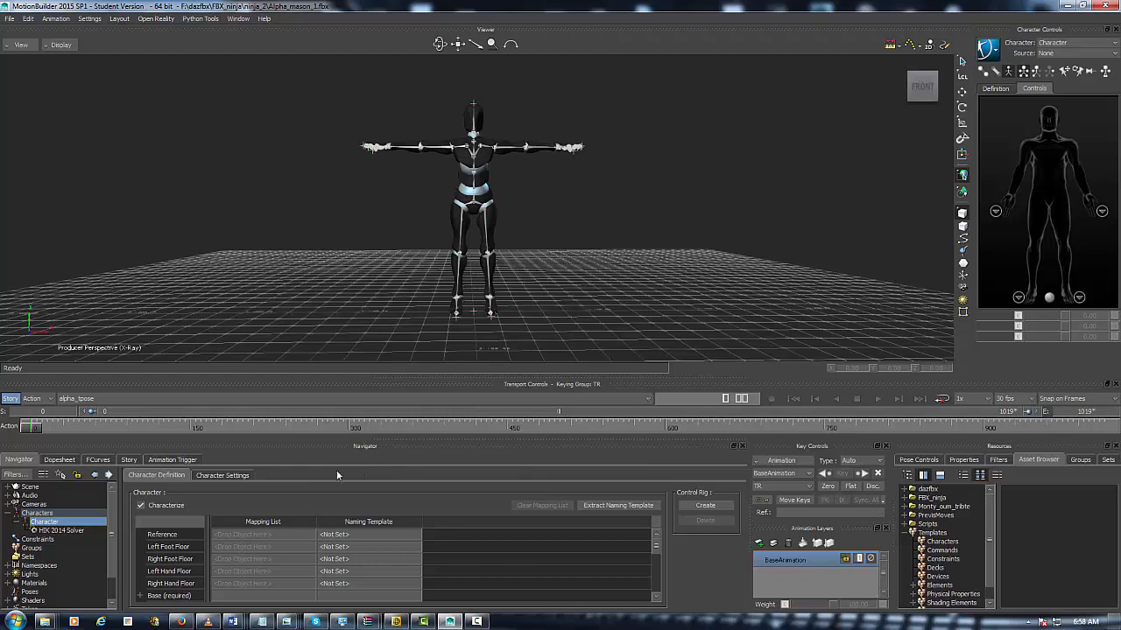
# In the Story editor, insert a new Character Track and pick Character from its dropdown
pyautogui.click(97, 460)
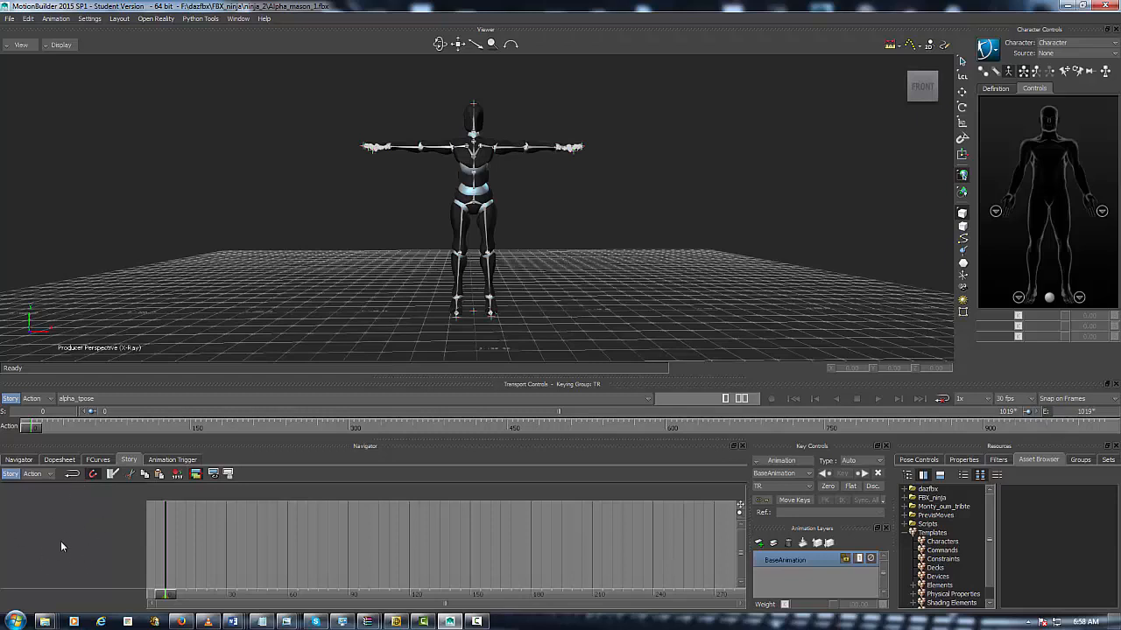
pyautogui.moveTo(63, 545)
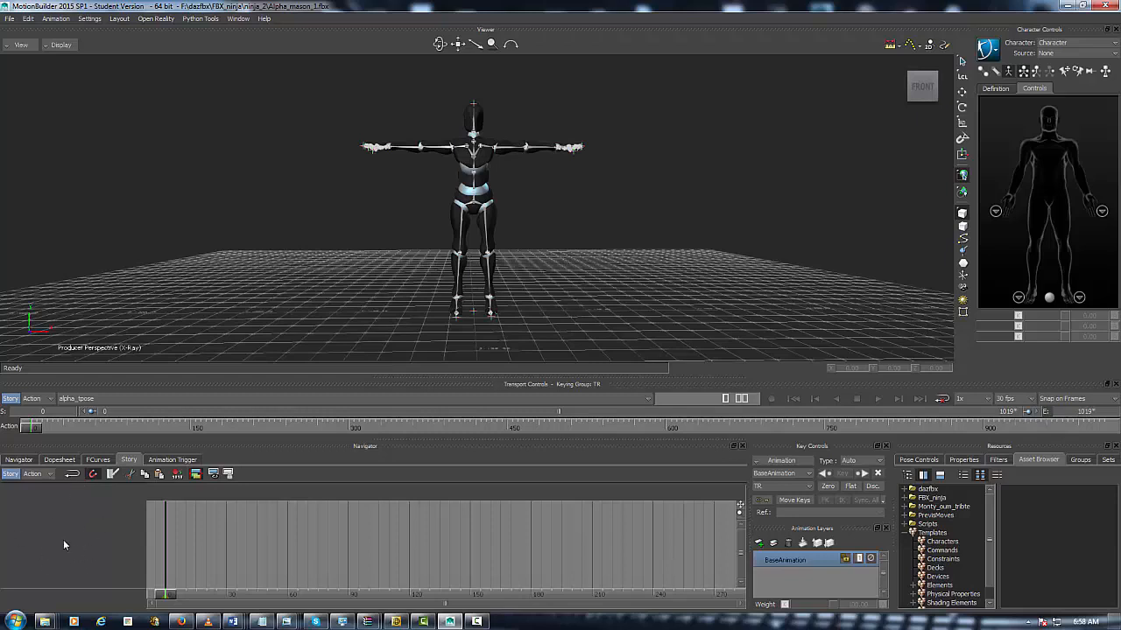
pyautogui.rightClick(66, 542)
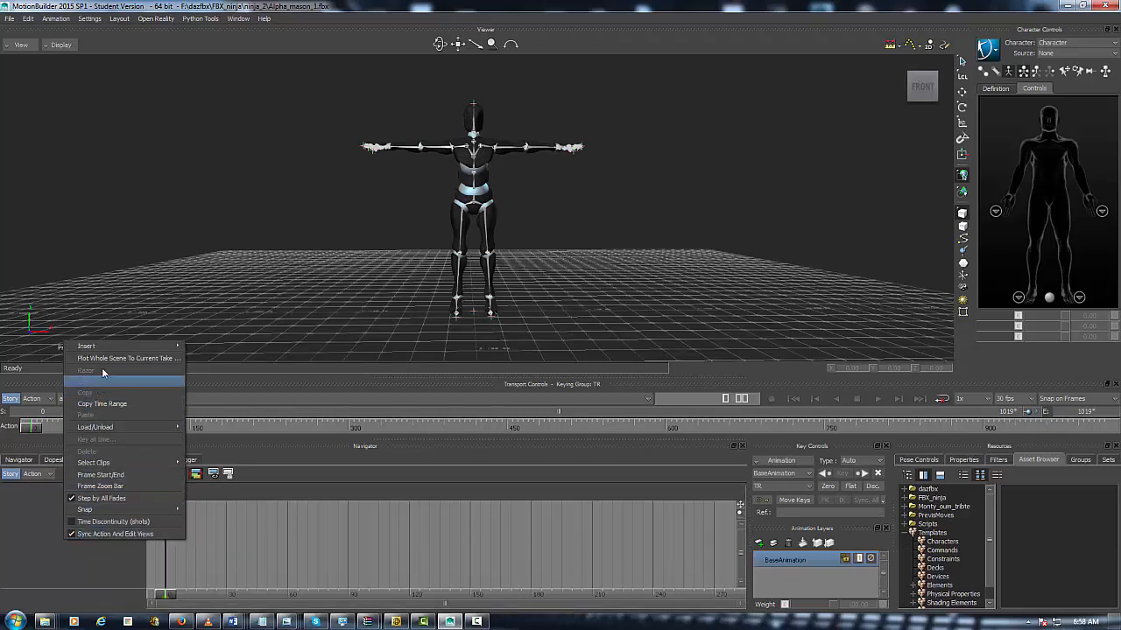
pyautogui.moveTo(86, 346)
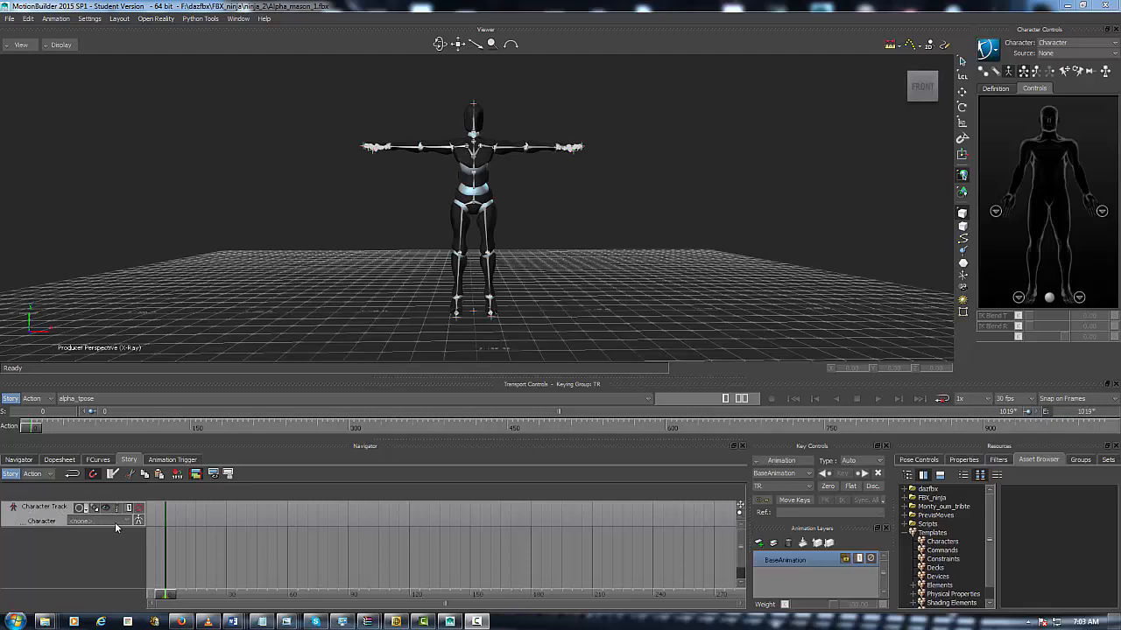
pyautogui.moveTo(127, 523)
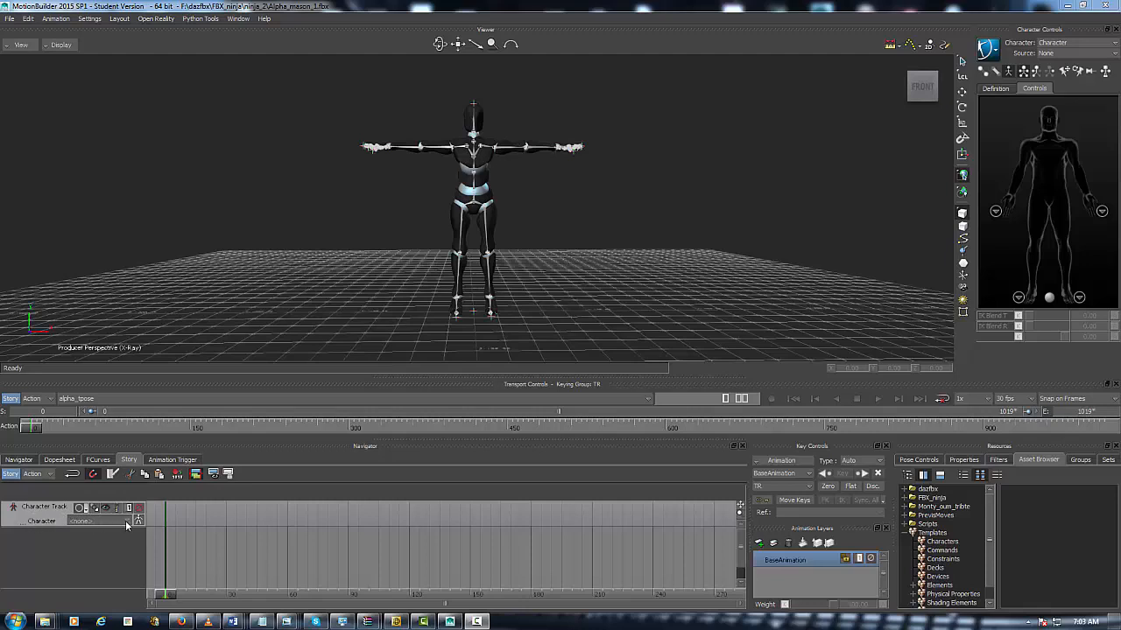
pyautogui.click(98, 521)
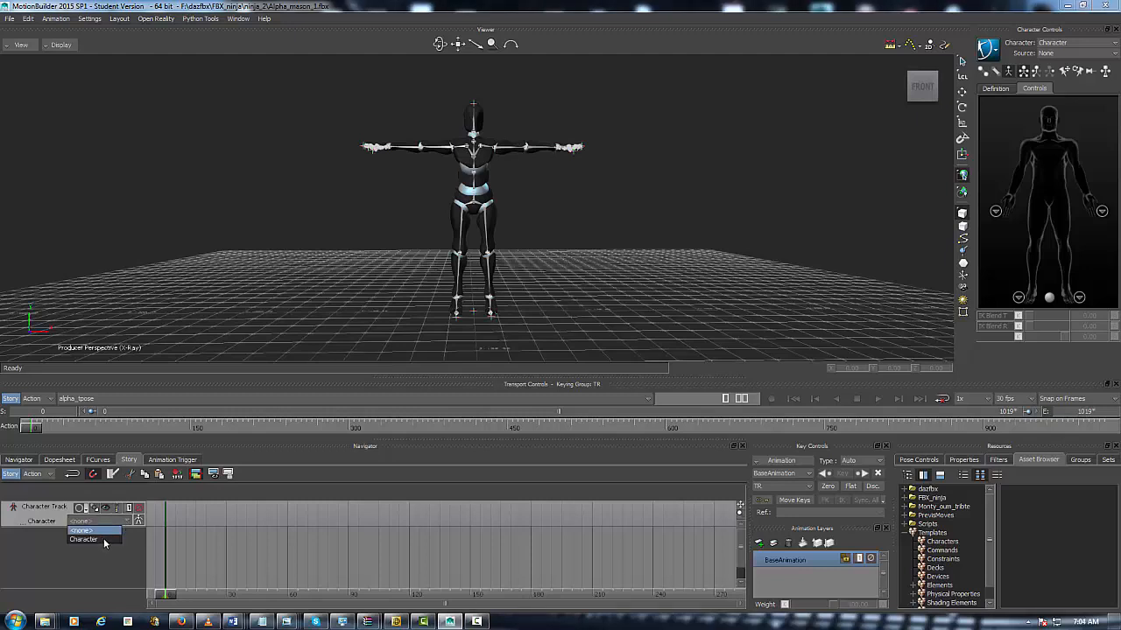
pyautogui.click(83, 538)
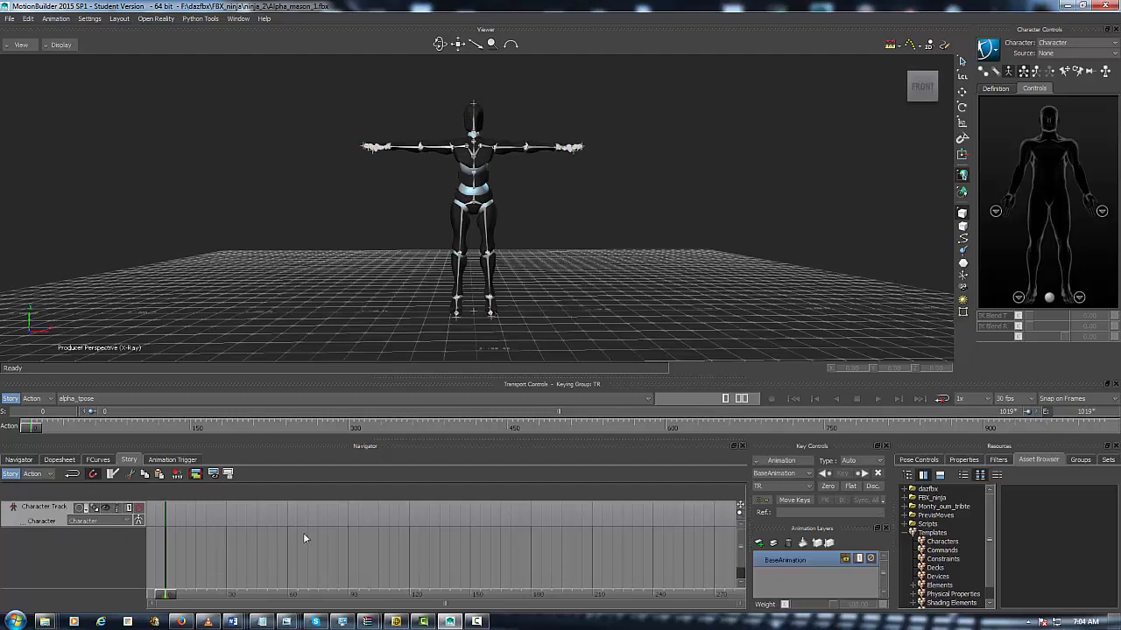
pyautogui.moveTo(431, 586)
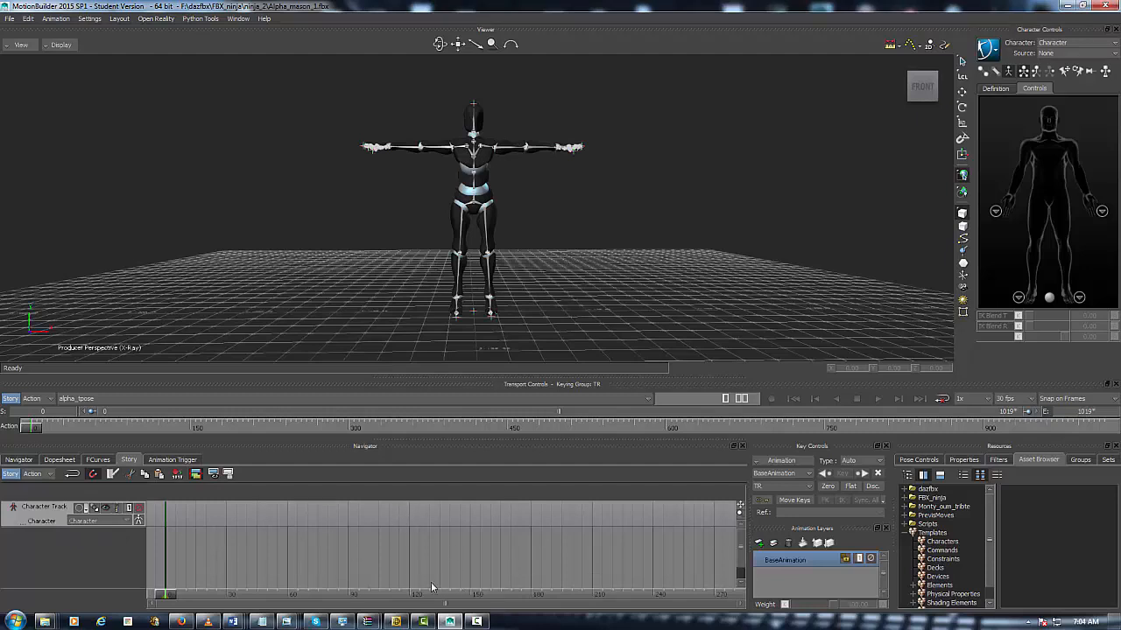
pyautogui.moveTo(393, 577)
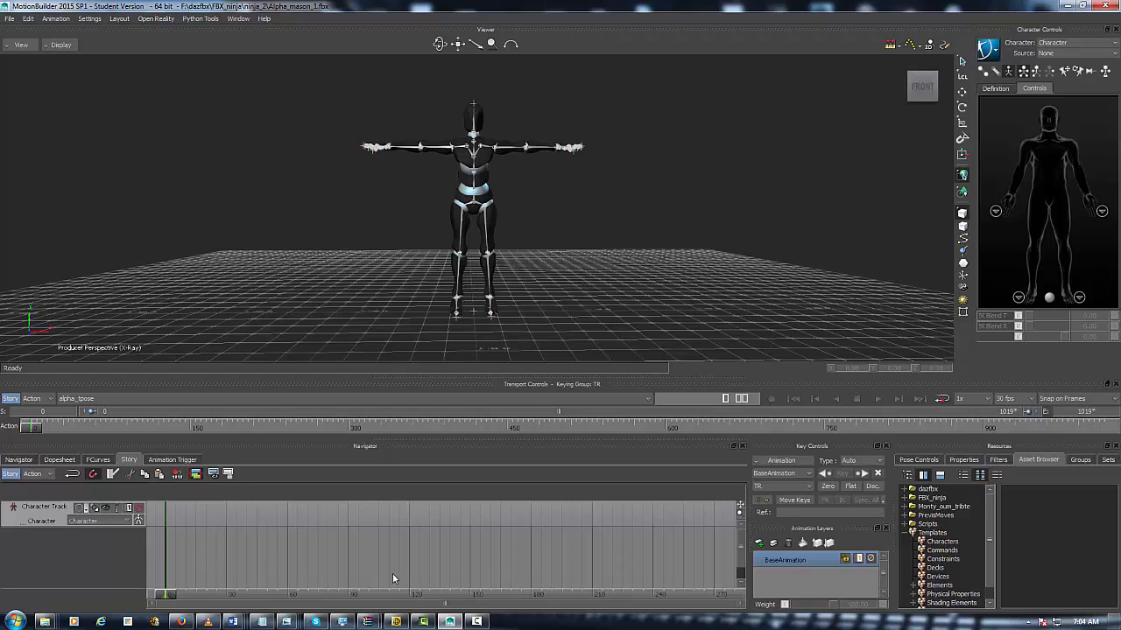
pyautogui.moveTo(168, 545)
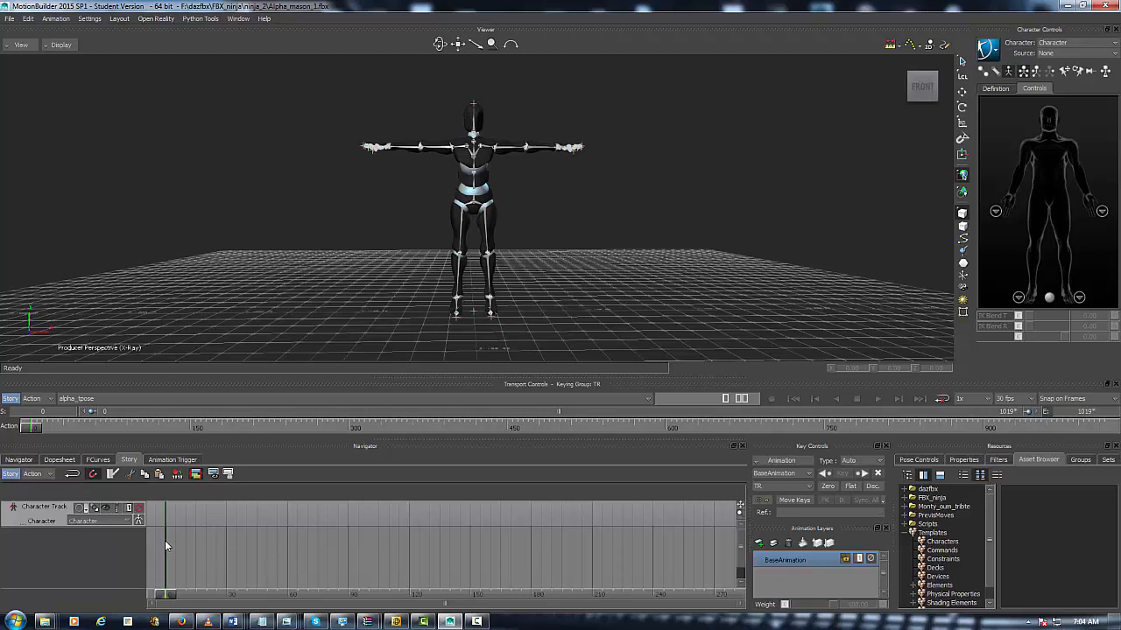
pyautogui.moveTo(260, 460)
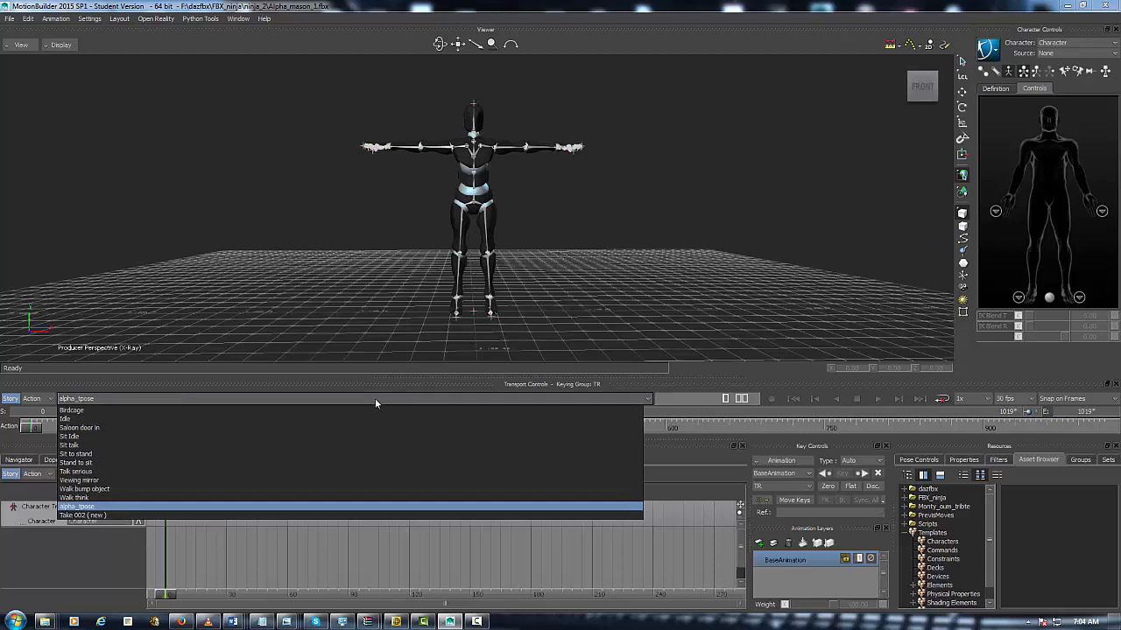
pyautogui.moveTo(108, 460)
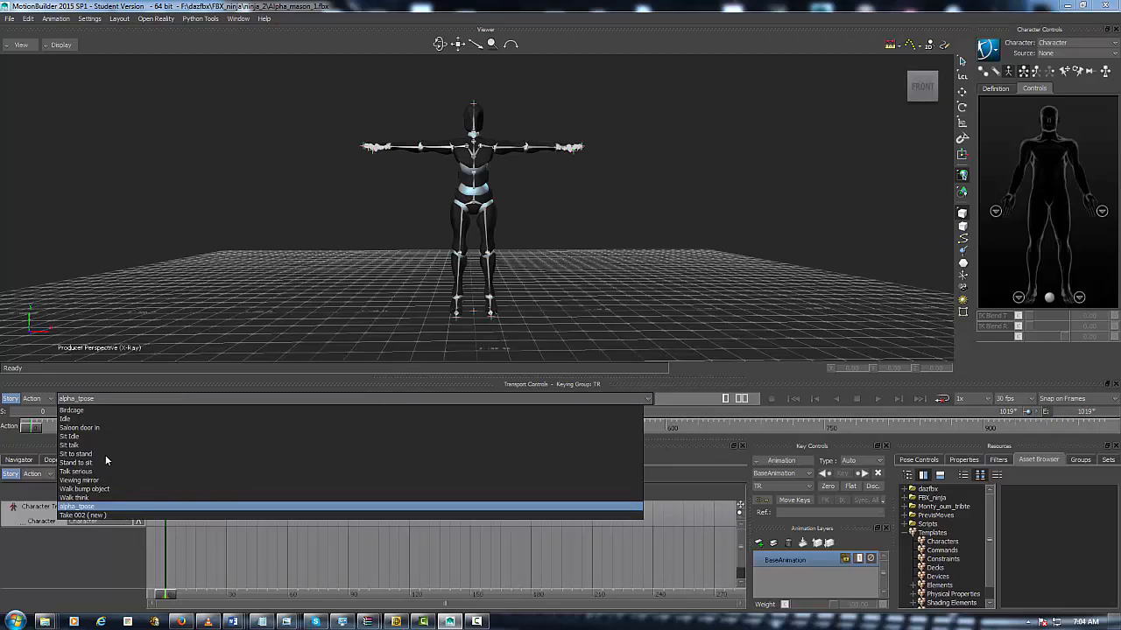
pyautogui.moveTo(83, 475)
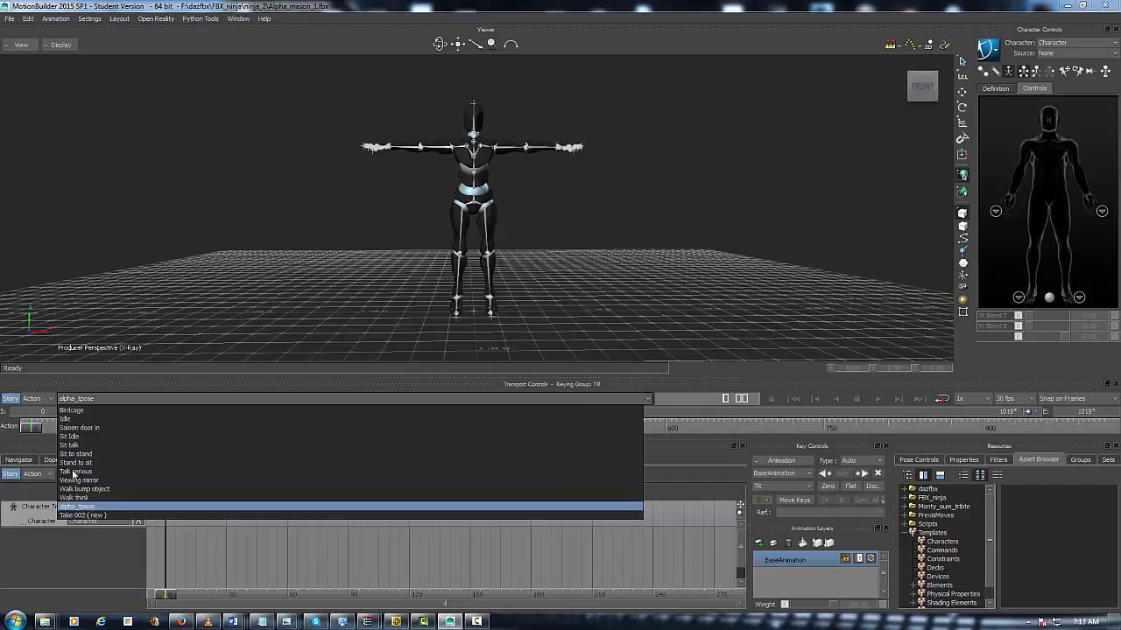
# Select Talk serious from the Transport Controls take list
pyautogui.click(75, 471)
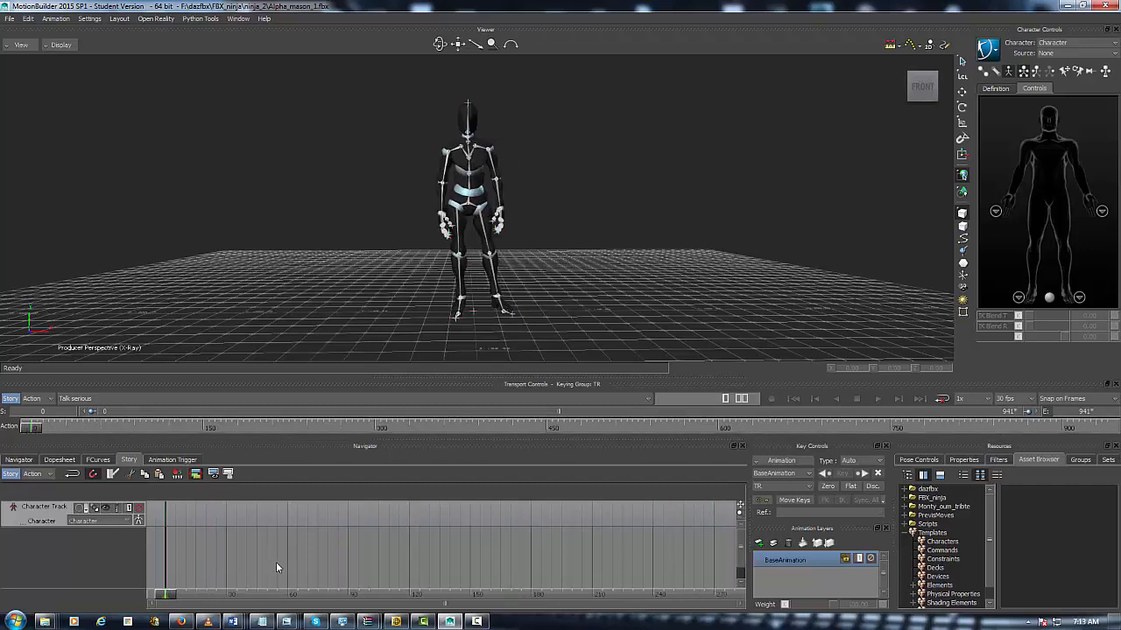
pyautogui.moveTo(239, 570)
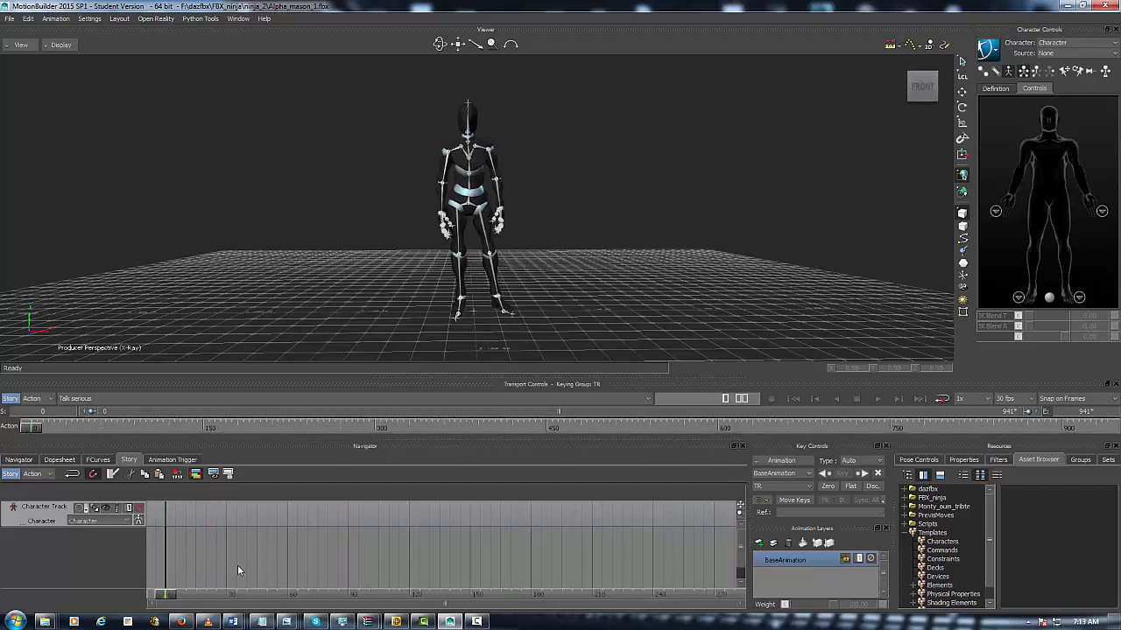
pyautogui.moveTo(453, 470)
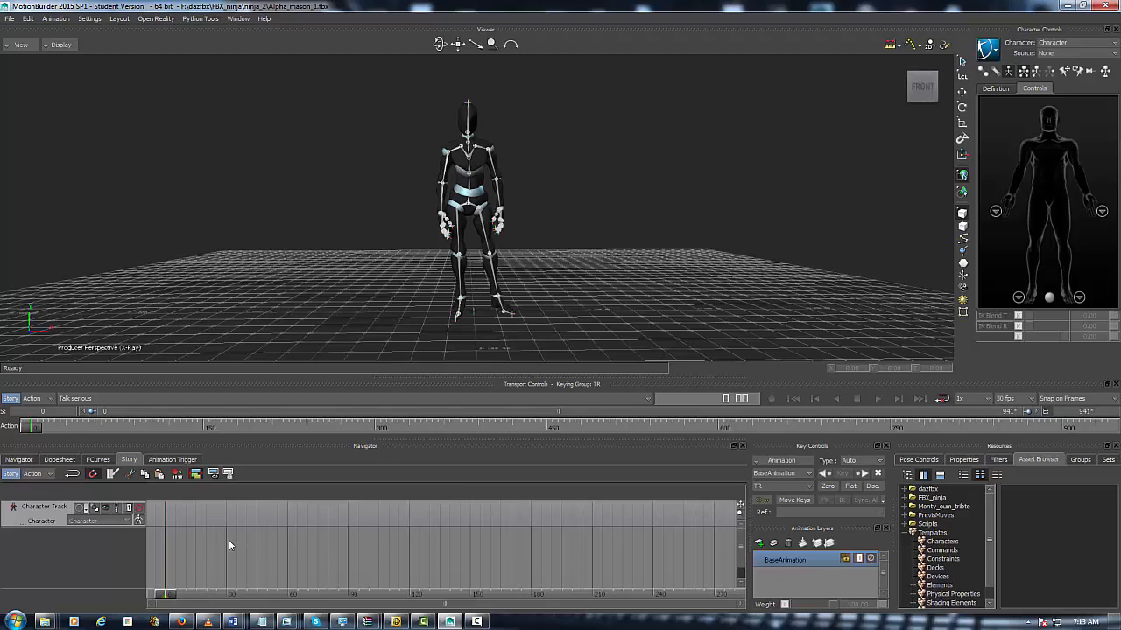
pyautogui.moveTo(230, 544)
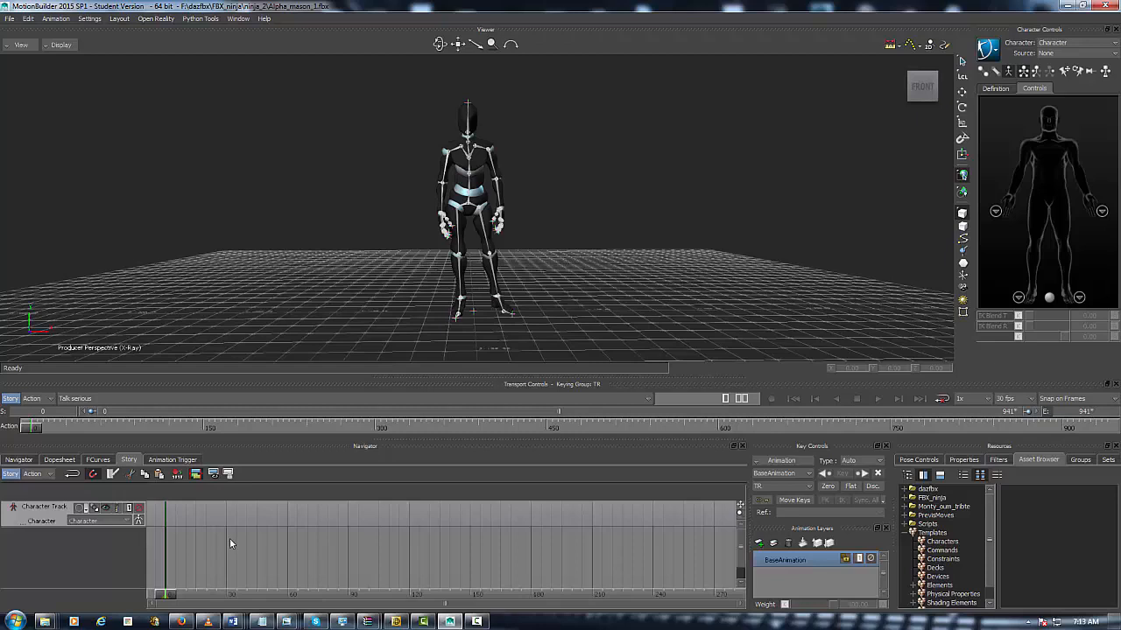
pyautogui.moveTo(37, 543)
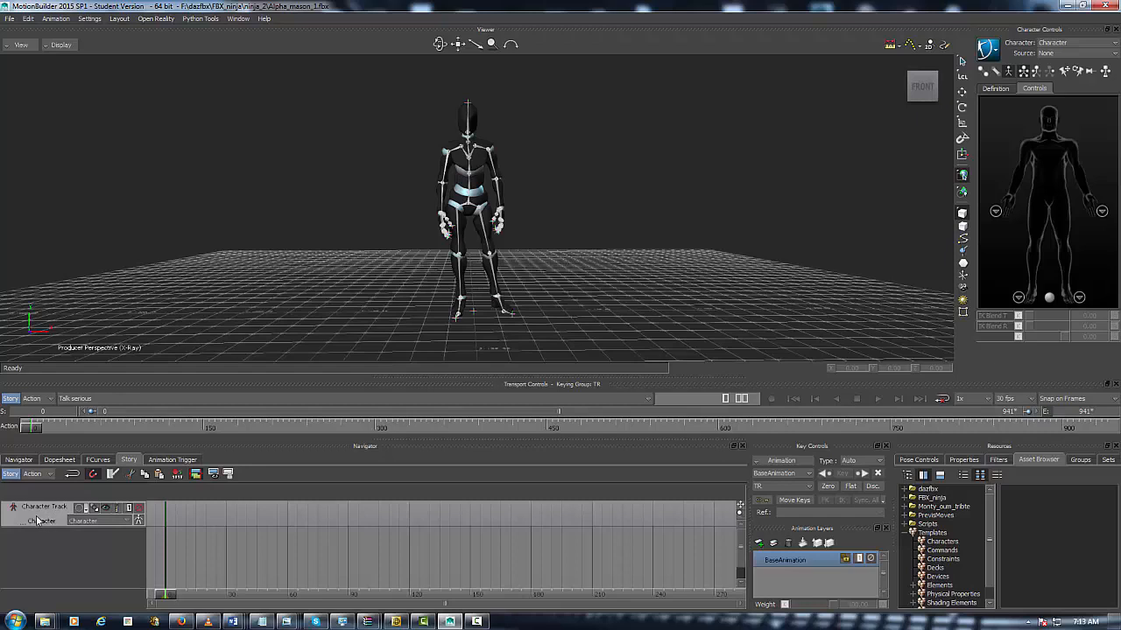
# Insert the current Talk serious take onto the Character Track from its context menu
pyautogui.rightClick(42, 521)
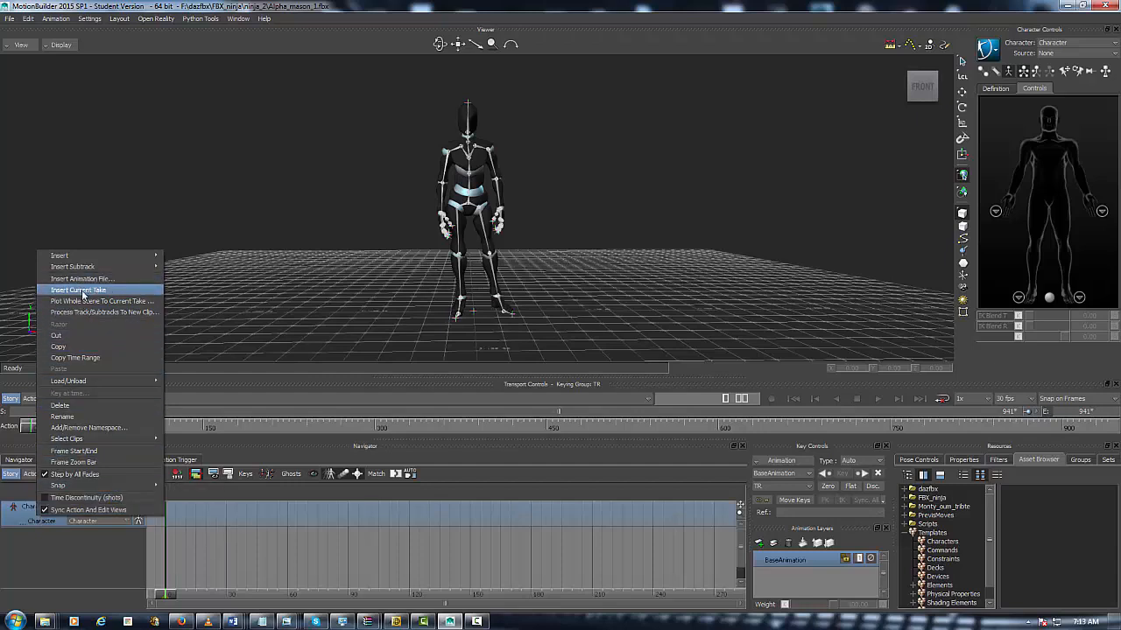
pyautogui.click(79, 290)
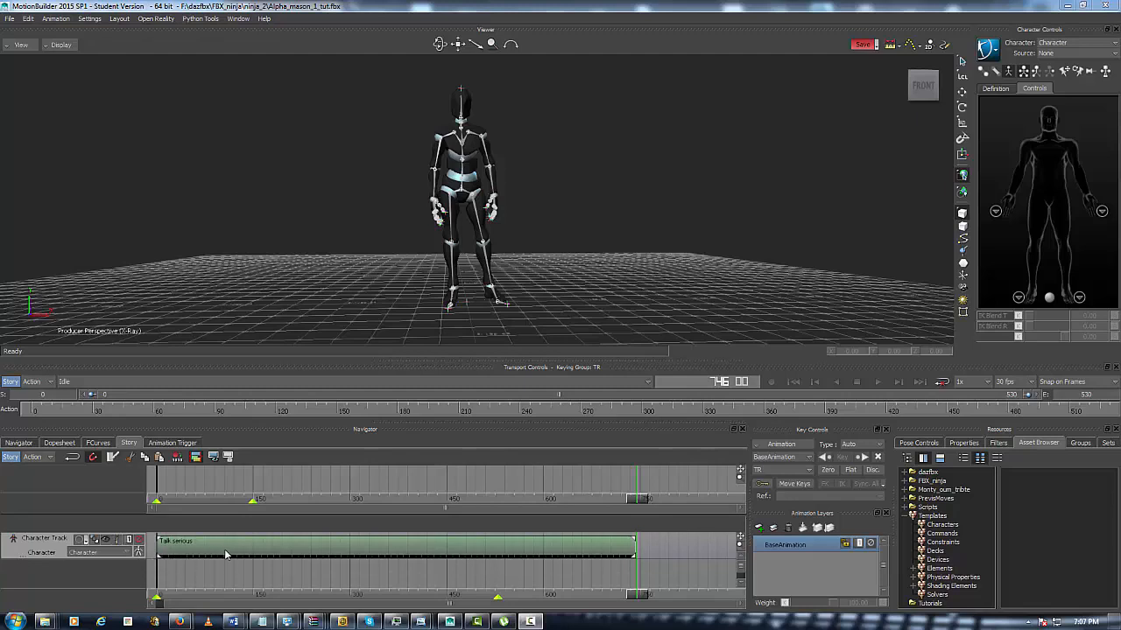
pyautogui.moveTo(177, 553)
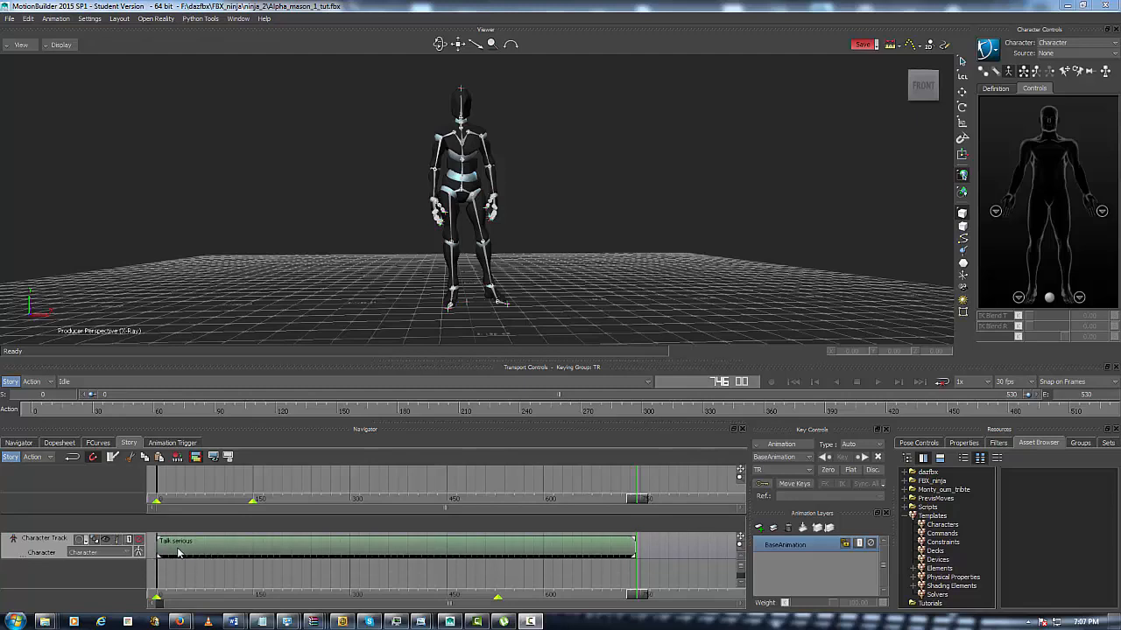
pyautogui.moveTo(499, 158)
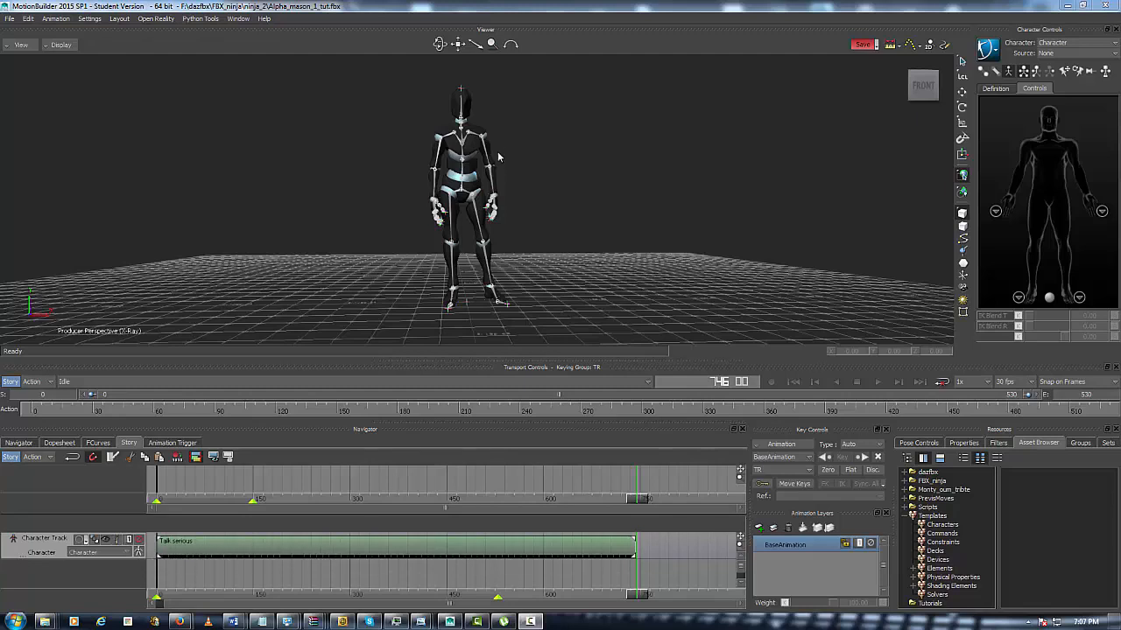
pyautogui.moveTo(442, 409)
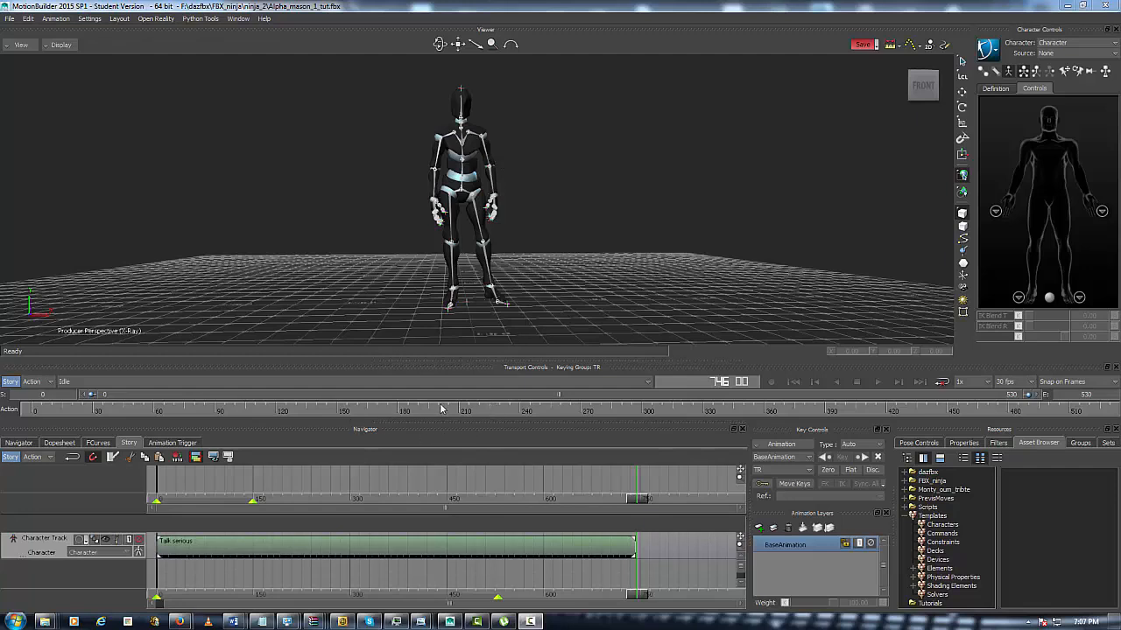
pyautogui.moveTo(916, 606)
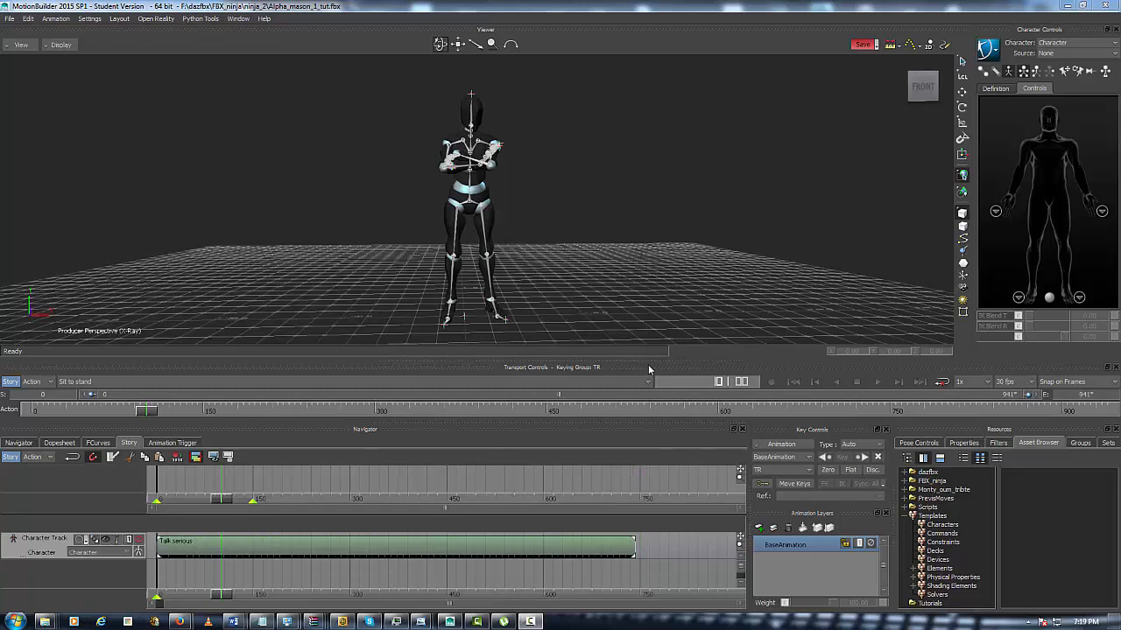
pyautogui.moveTo(641, 434)
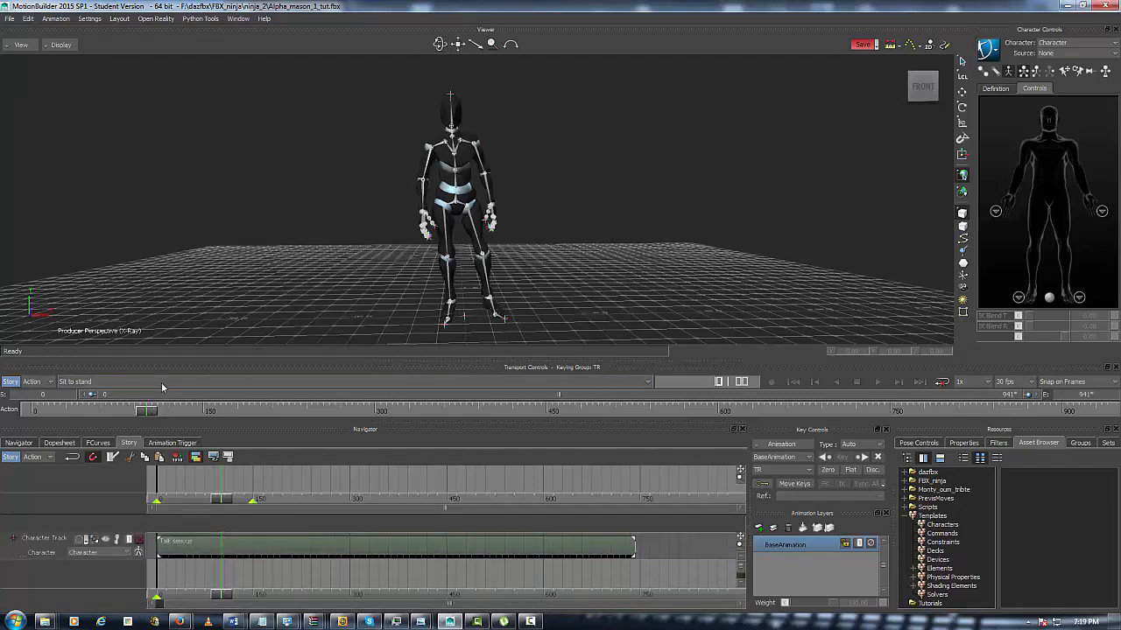
# Open the take list in Transport Controls to choose the Sit to stand take
pyautogui.click(74, 381)
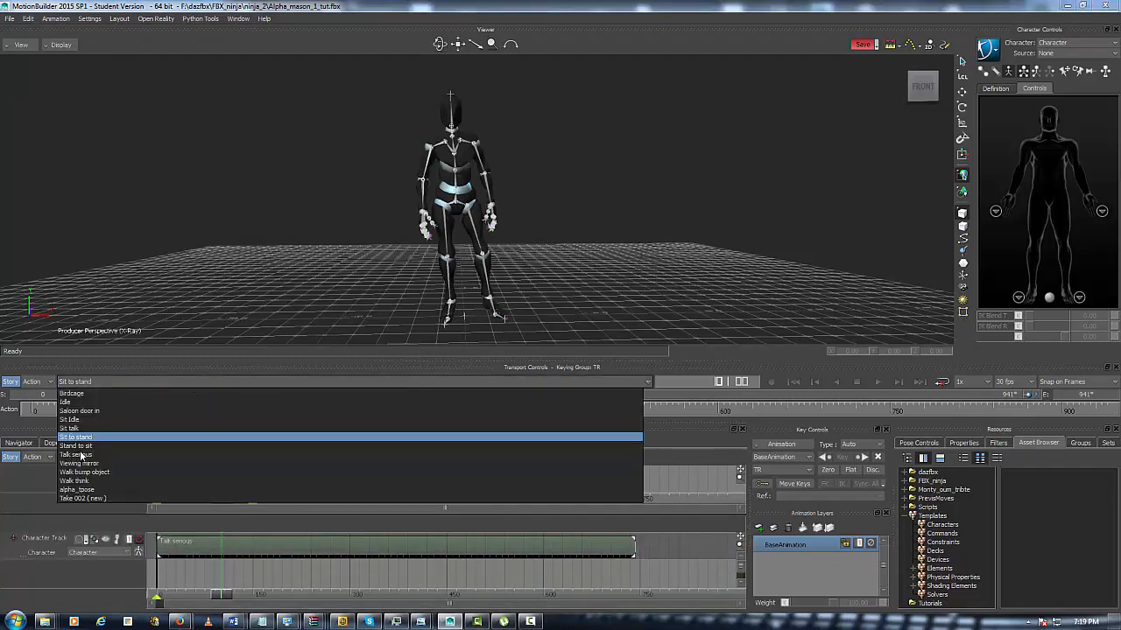